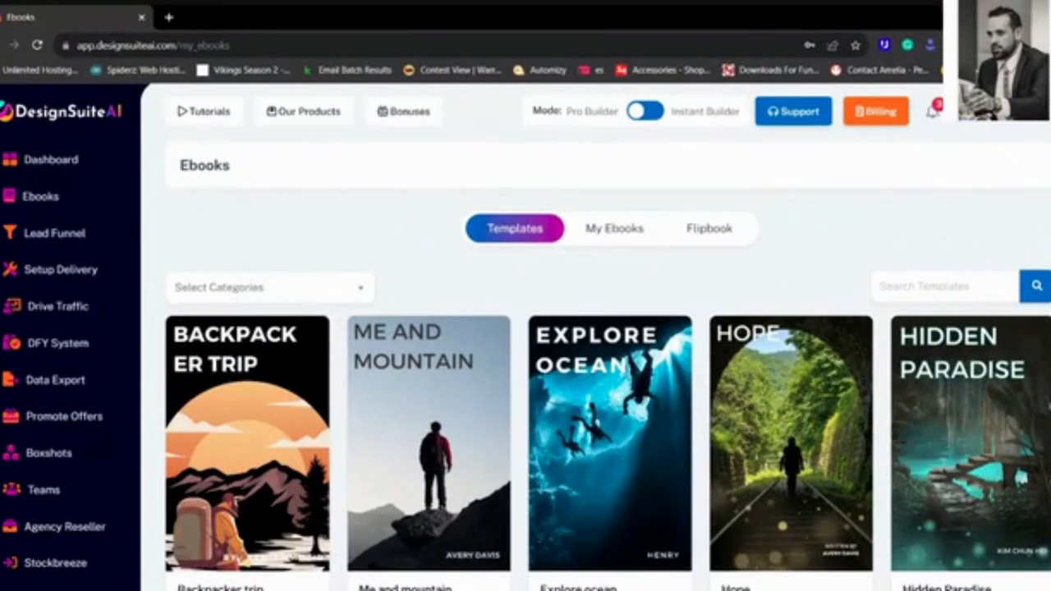
{"action": "mouse_move", "coordinate": [335, 213]}
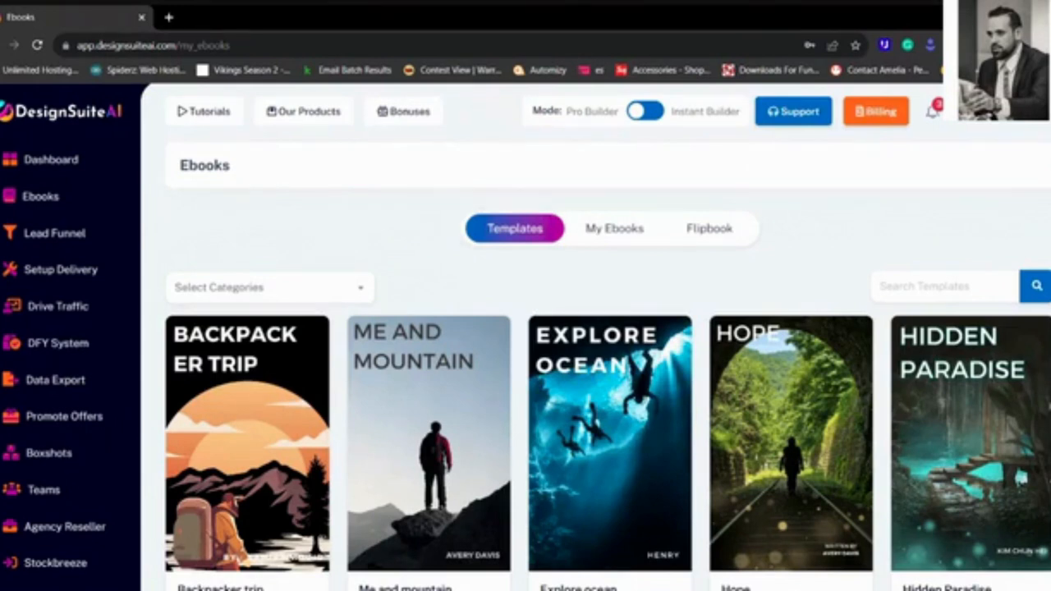
{"action": "mouse_move", "coordinate": [381, 161]}
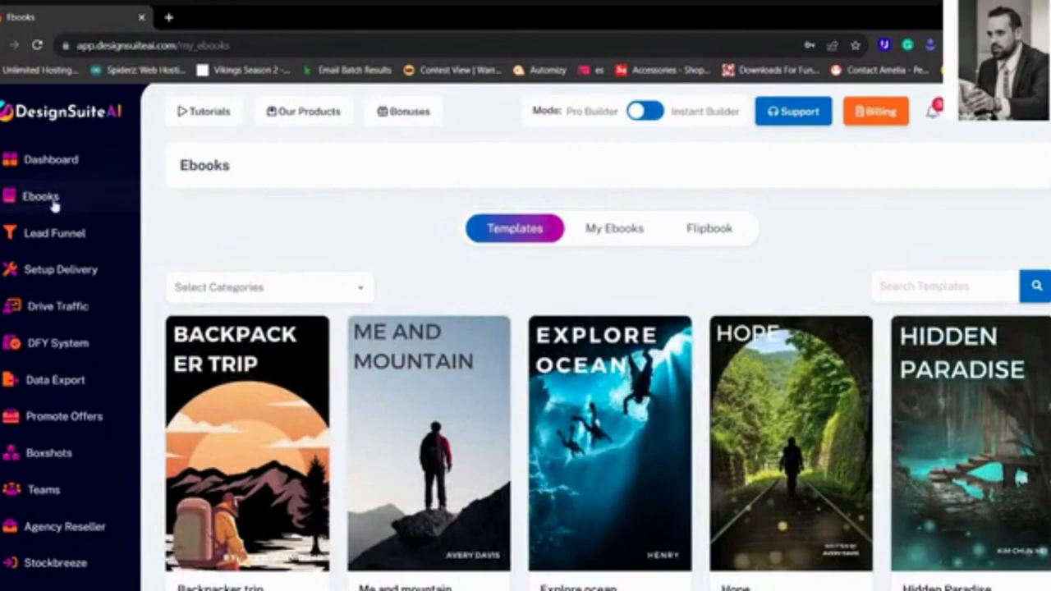
{"action": "mouse_move", "coordinate": [375, 264]}
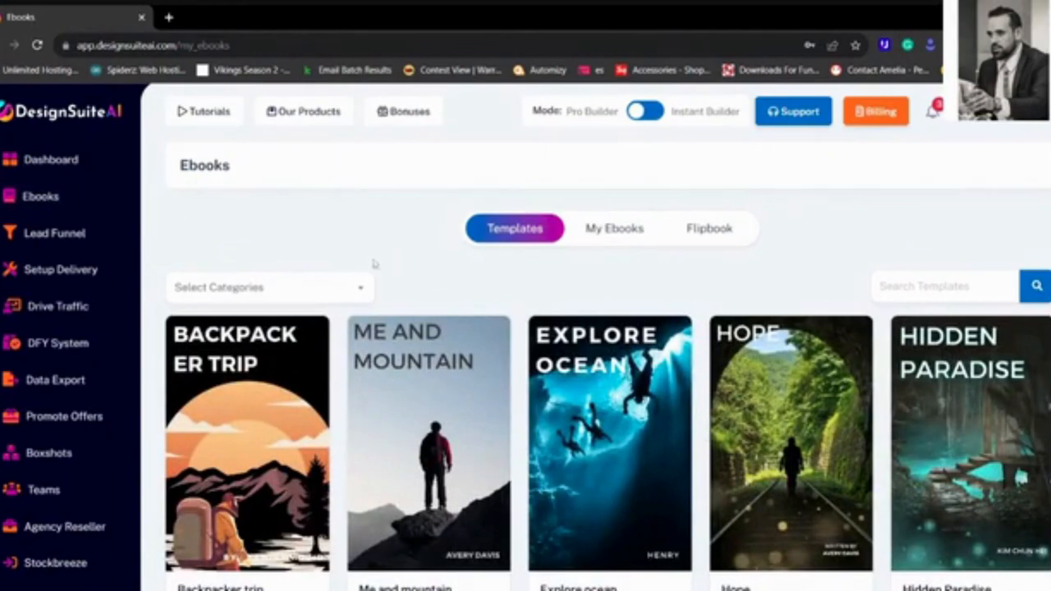
Create the ebook 'Information about Backpacking' from the Backpacker Trip template.
{"action": "scroll", "scroll_direction": "down", "scroll_amount": 3}
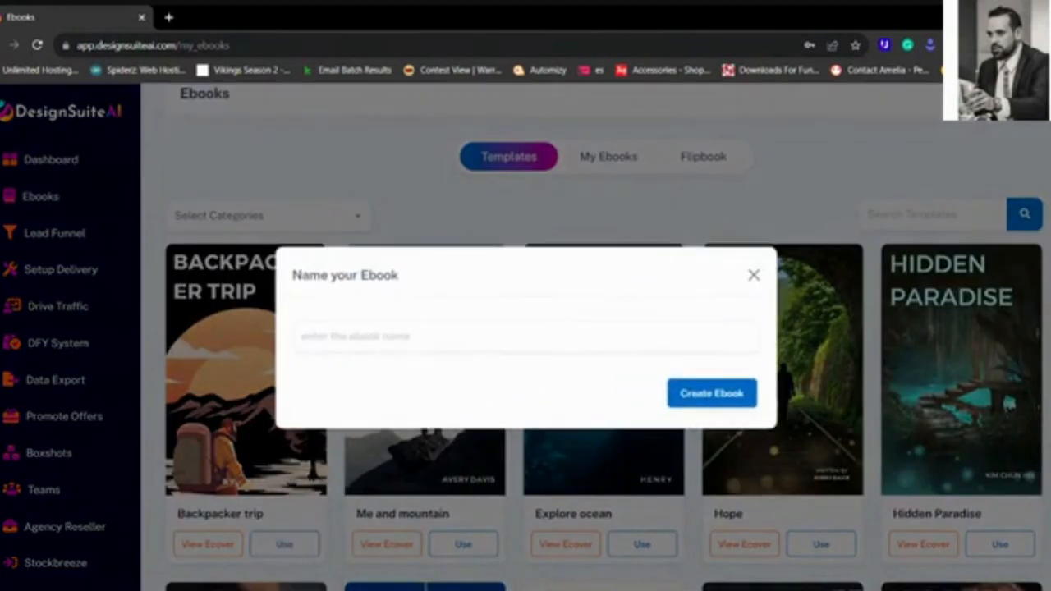
{"action": "type", "text": "Information about Backpacking"}
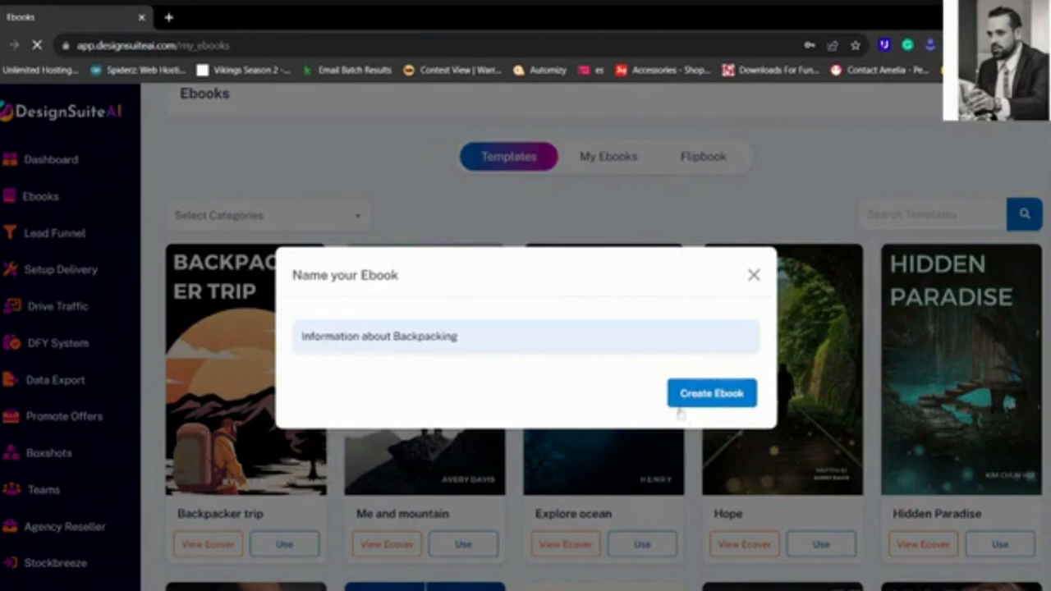
{"action": "left_click", "coordinate": [711, 392]}
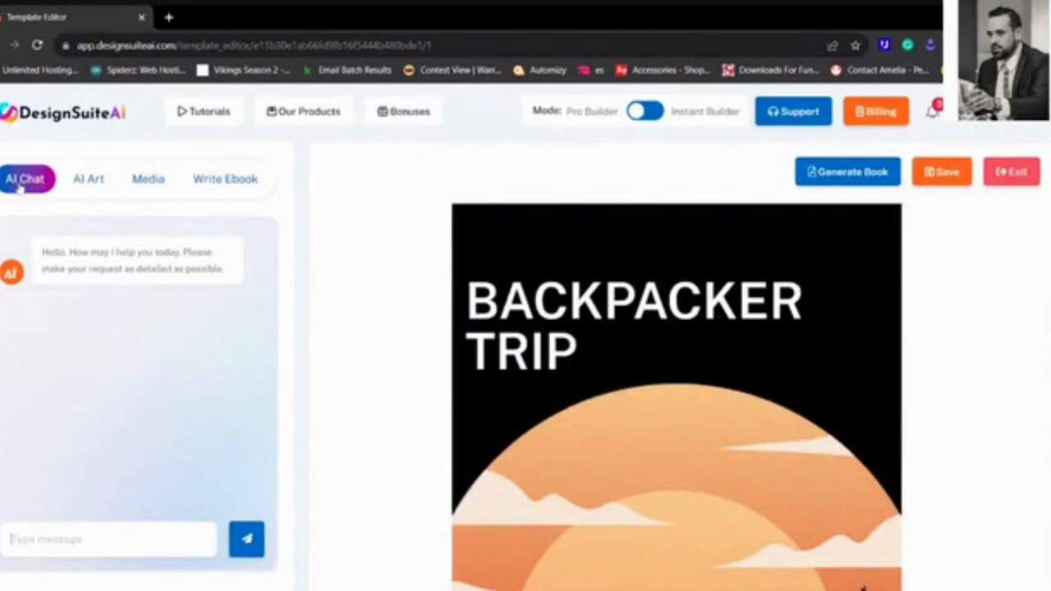
{"action": "mouse_move", "coordinate": [123, 502]}
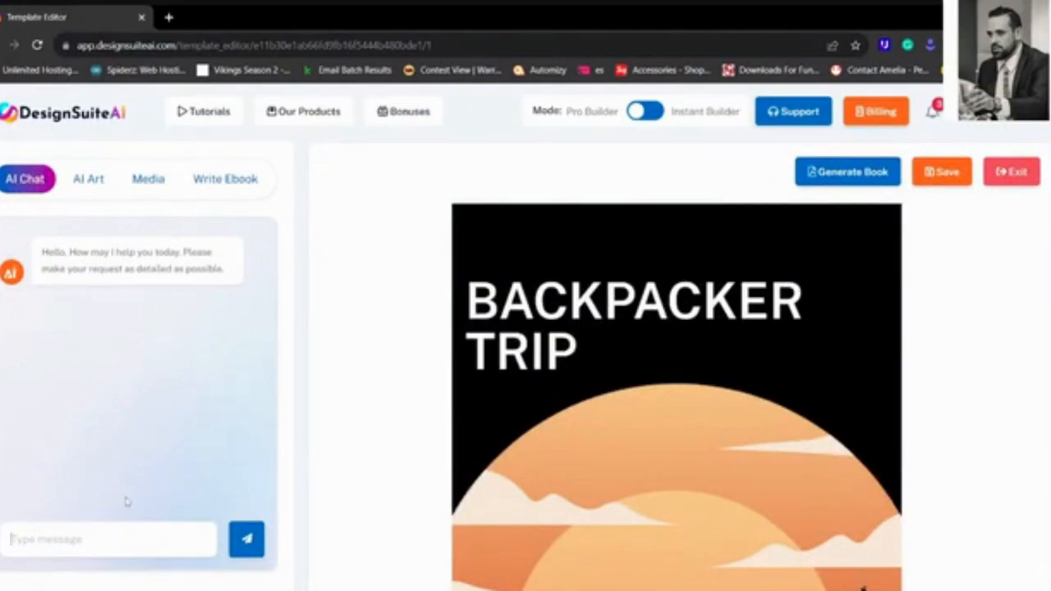
Ask the AI chat for 'steps to a successful backpacking trip'.
{"action": "type", "text": "steps to a successful backpacking trip"}
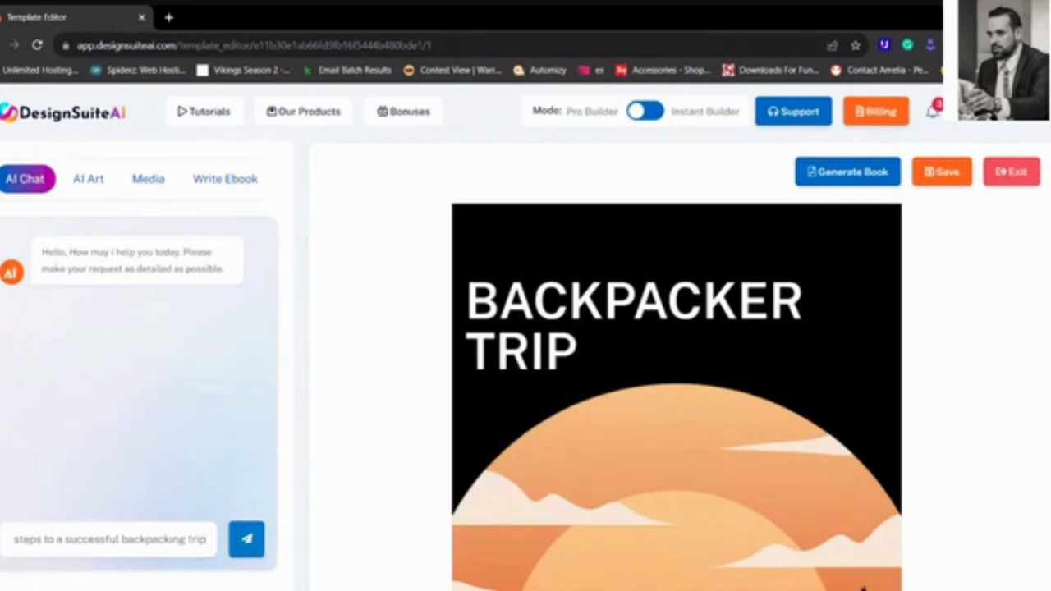
{"action": "left_click", "coordinate": [246, 539]}
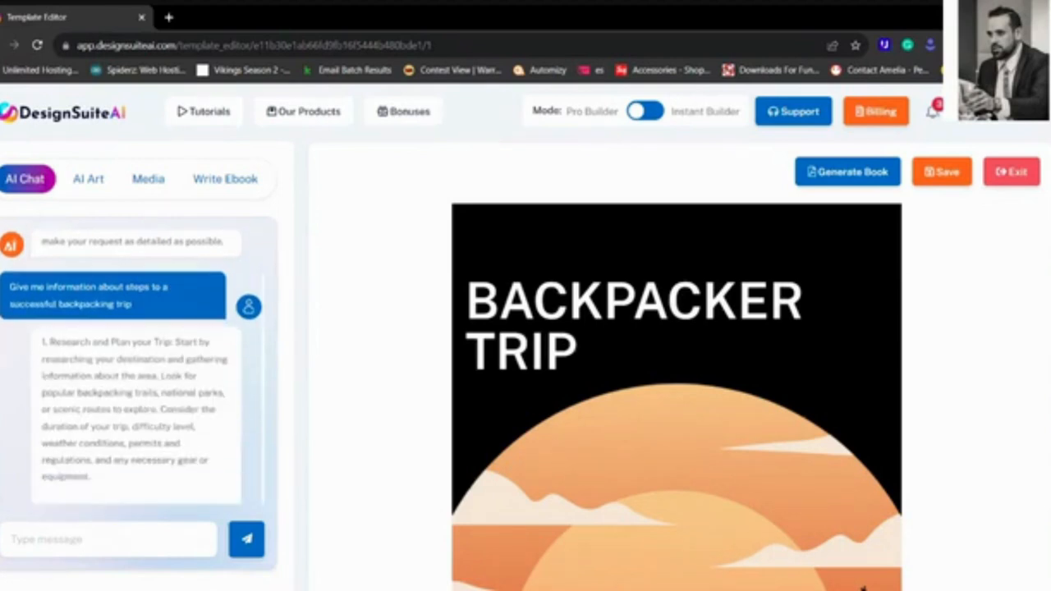
Scroll through the numbered backpacking steps inserted into the ebook page text.
{"action": "scroll", "scroll_direction": "down", "scroll_amount": 3}
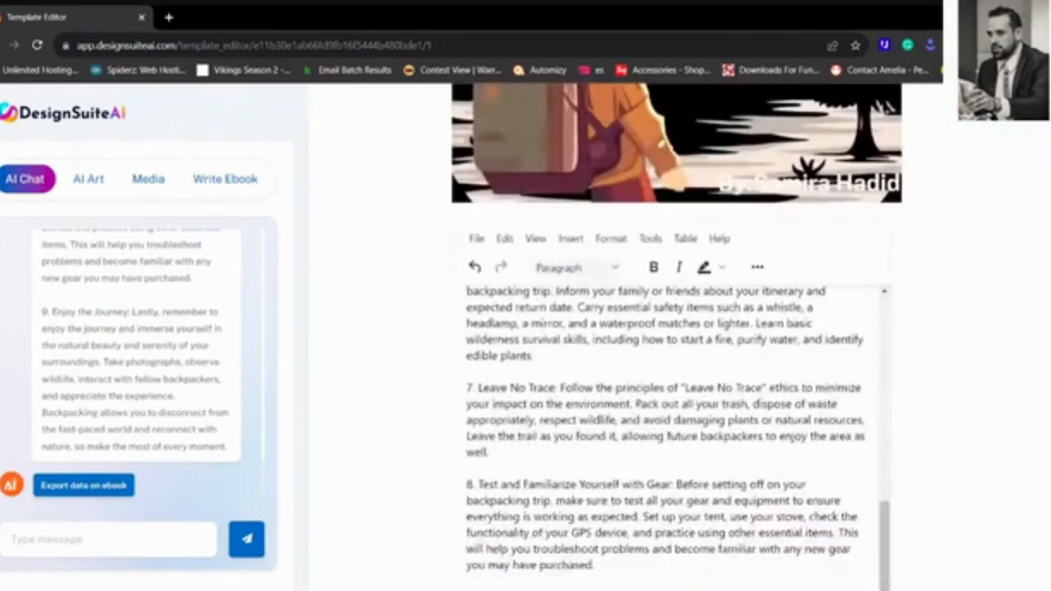
{"action": "scroll", "scroll_direction": "up", "scroll_amount": 3}
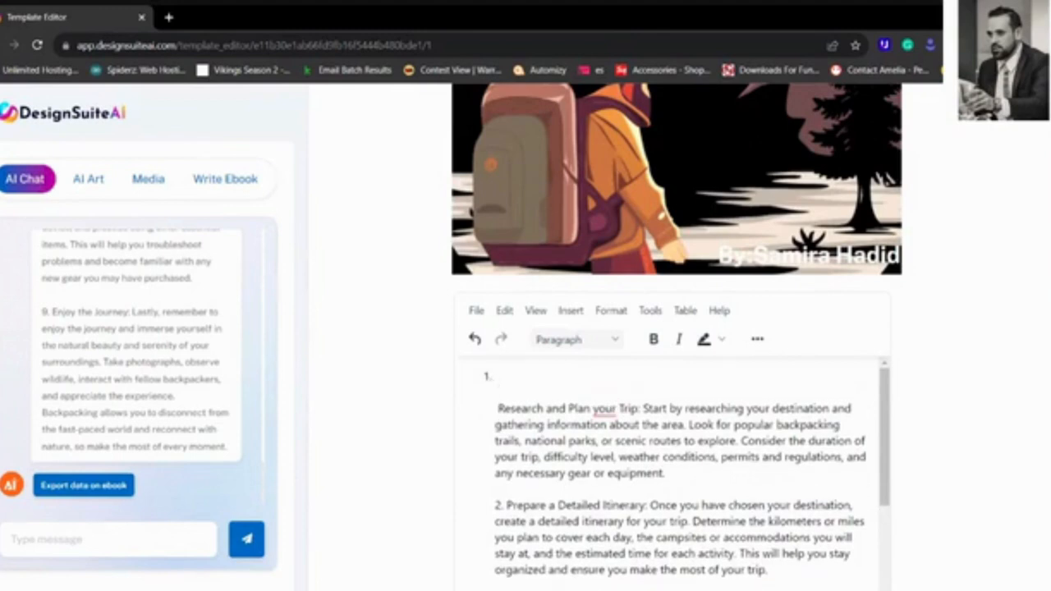
{"action": "scroll", "scroll_direction": "down", "scroll_amount": 3}
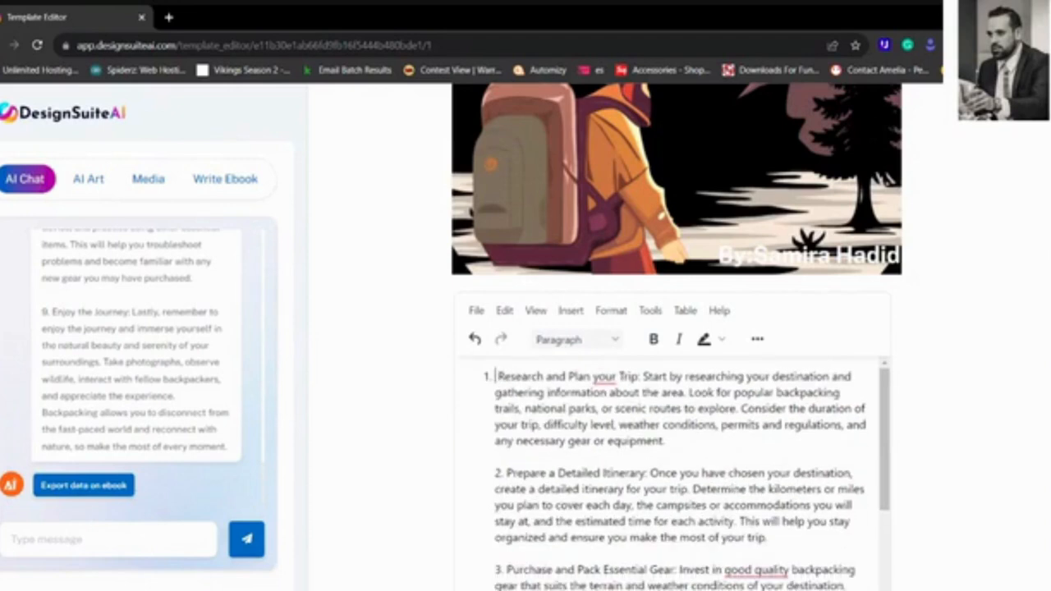
{"action": "scroll", "scroll_direction": "down", "scroll_amount": 3}
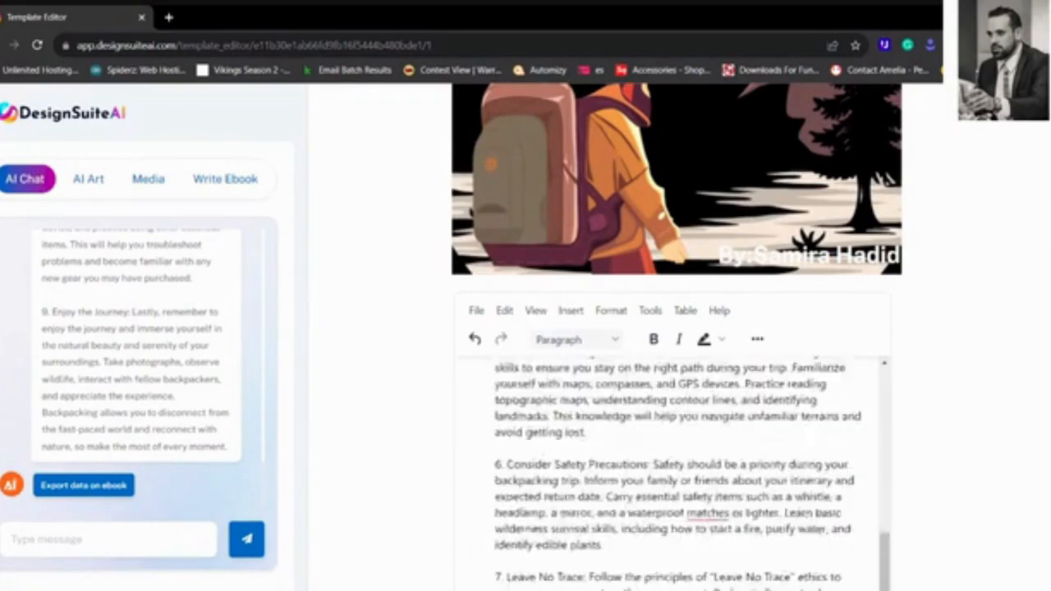
{"action": "scroll", "scroll_direction": "down", "scroll_amount": 3}
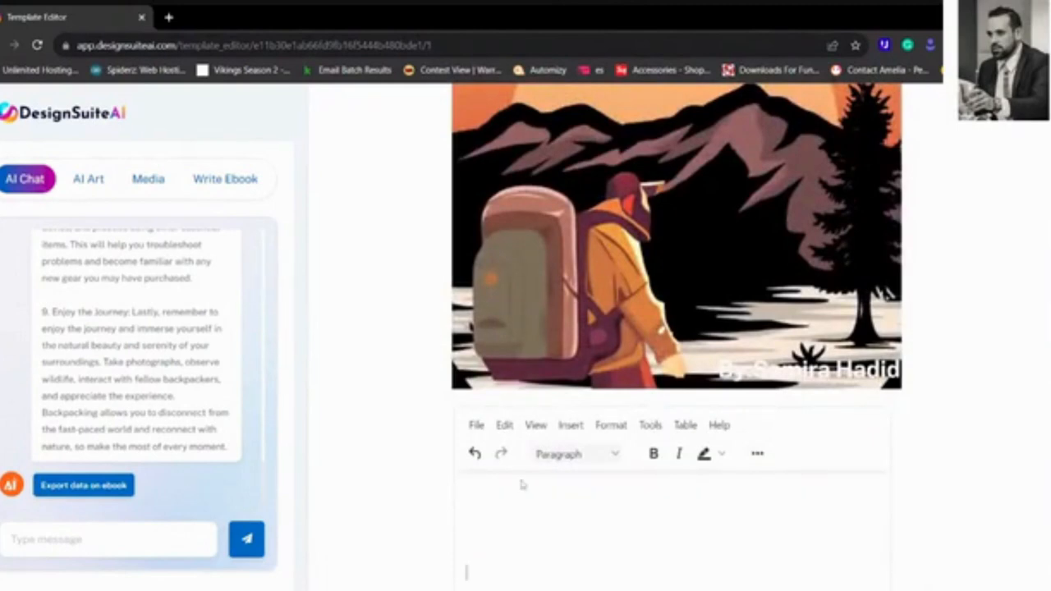
Generate a full ebook draft from the successful-backpacking-trip prompt in Write Ebook.
{"action": "scroll", "scroll_direction": "down", "scroll_amount": 3}
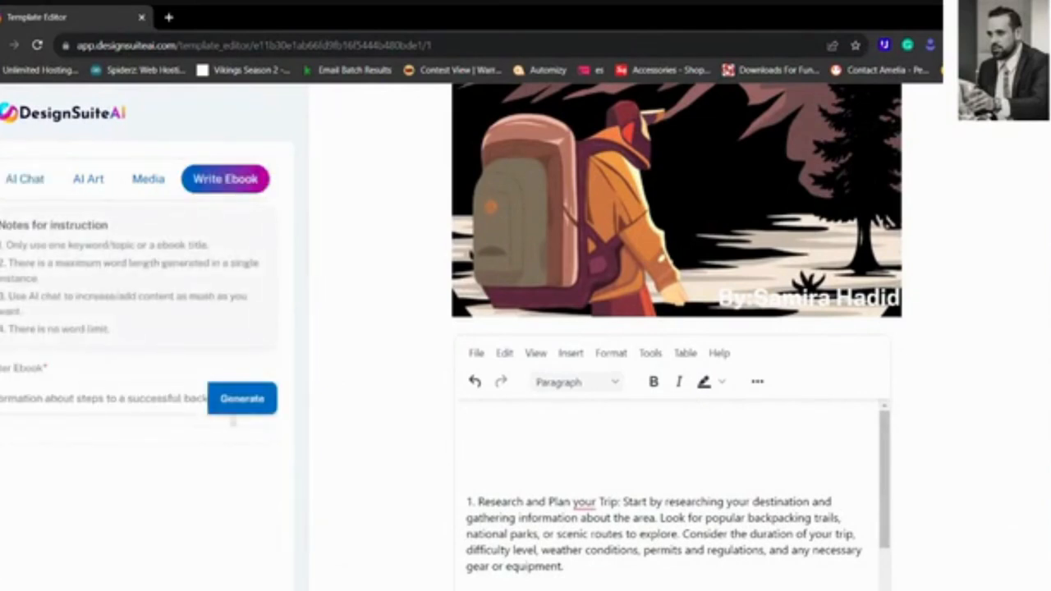
{"action": "left_click", "coordinate": [242, 399]}
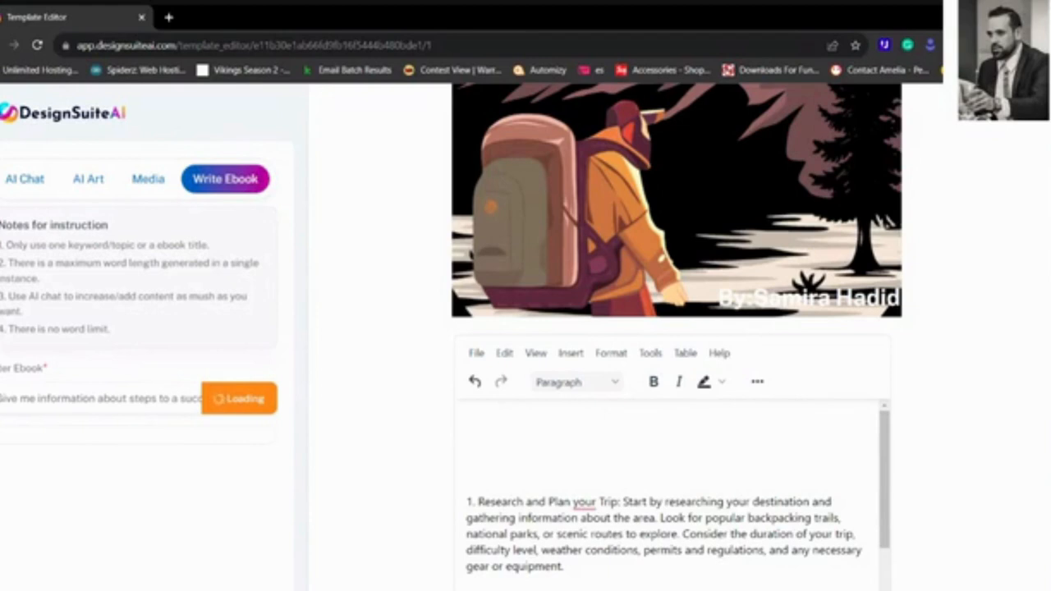
{"action": "mouse_move", "coordinate": [251, 454]}
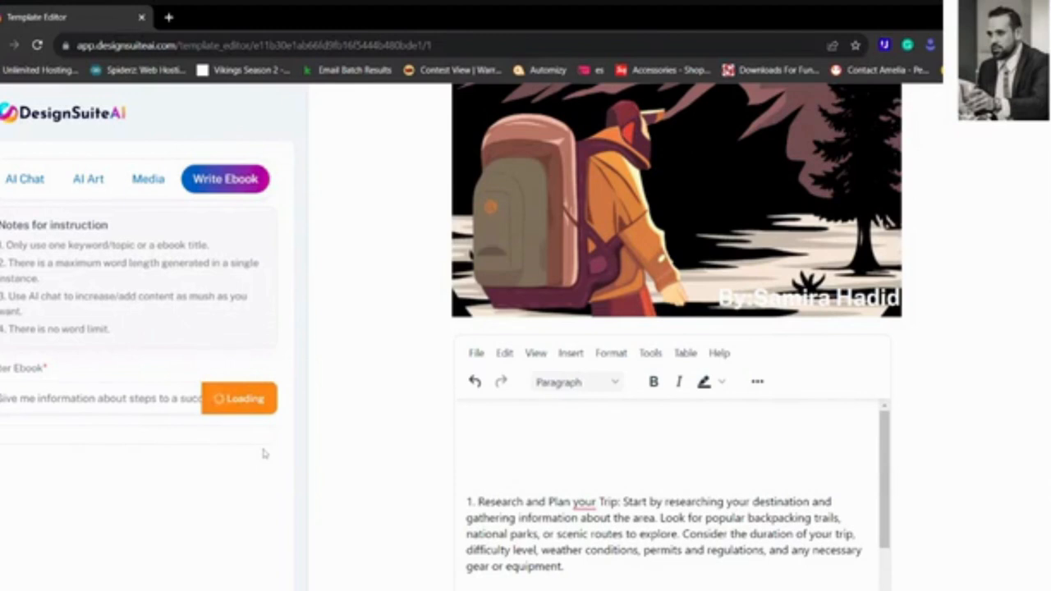
{"action": "mouse_move", "coordinate": [154, 371]}
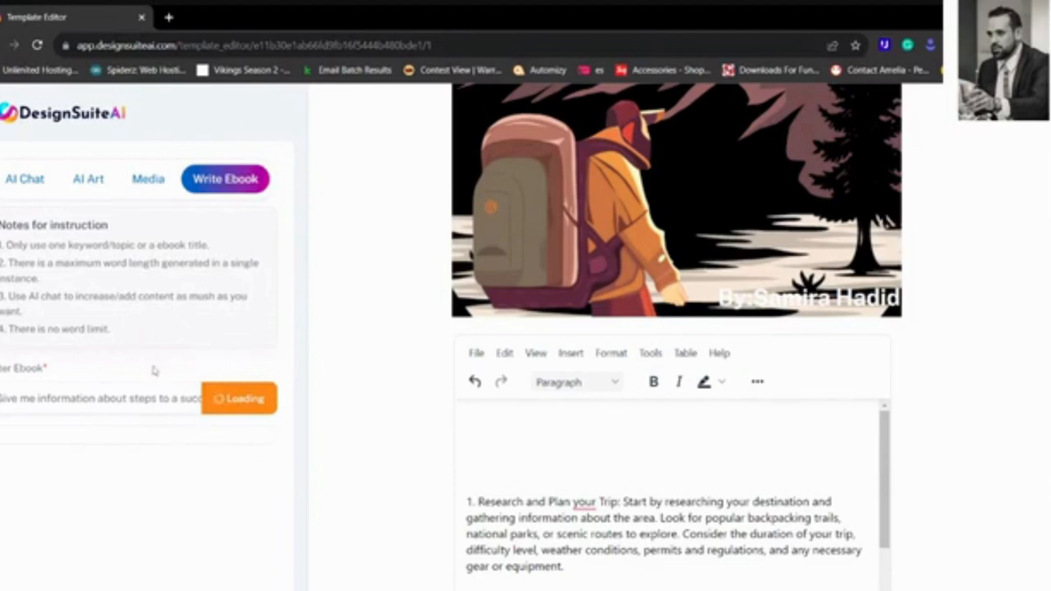
{"action": "mouse_move", "coordinate": [157, 362]}
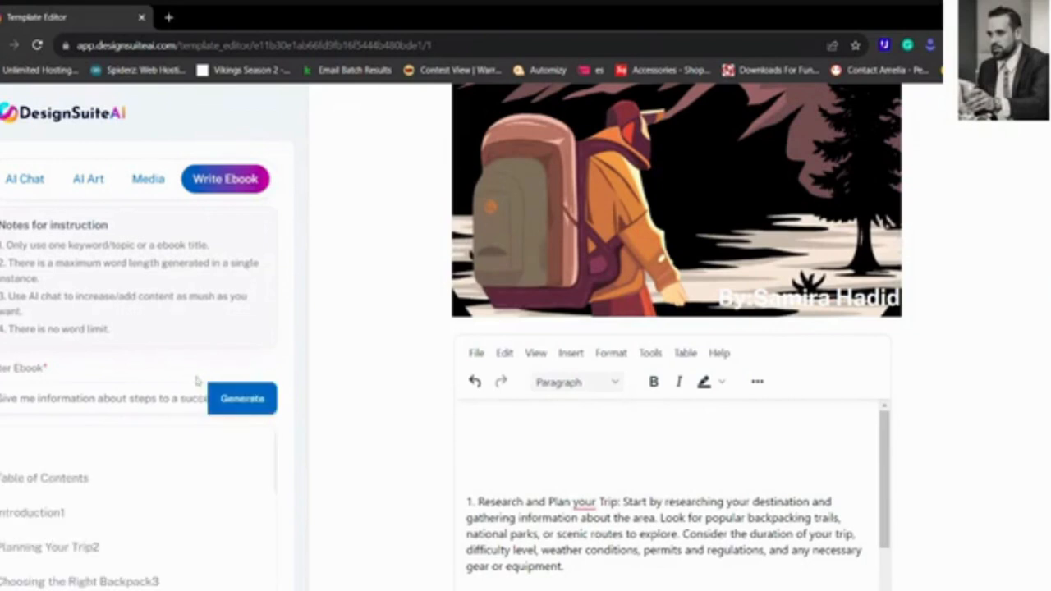
{"action": "scroll", "scroll_direction": "down", "scroll_amount": 3}
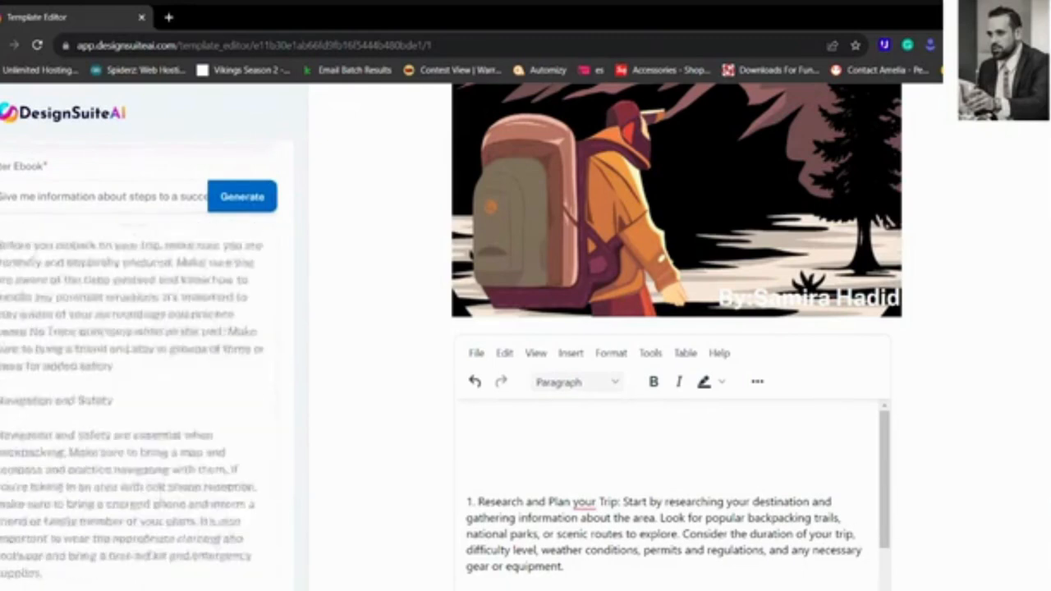
{"action": "scroll", "scroll_direction": "down", "scroll_amount": 3}
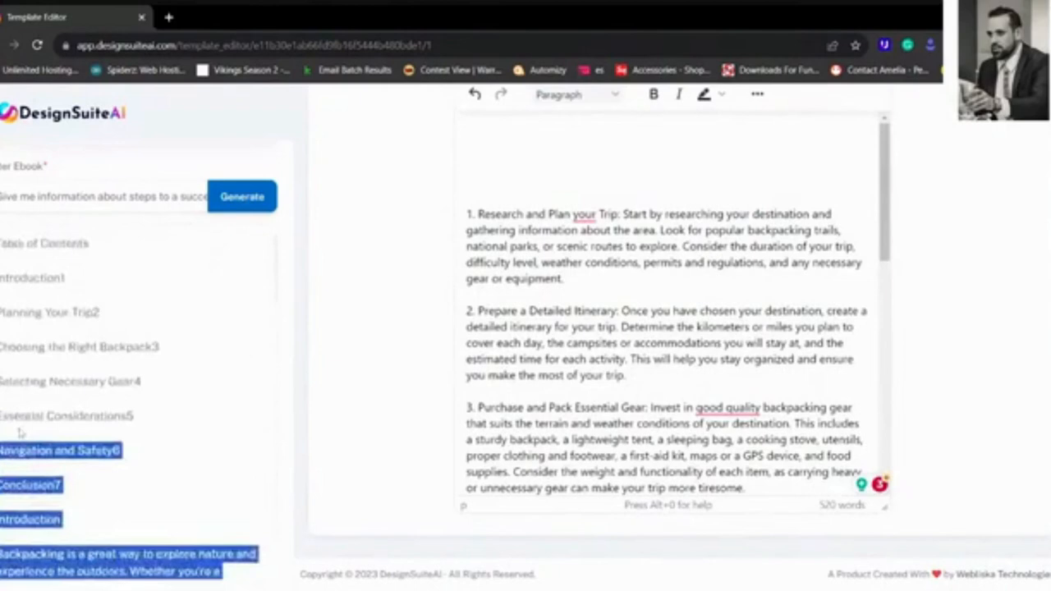
{"action": "scroll", "scroll_direction": "up", "scroll_amount": 3}
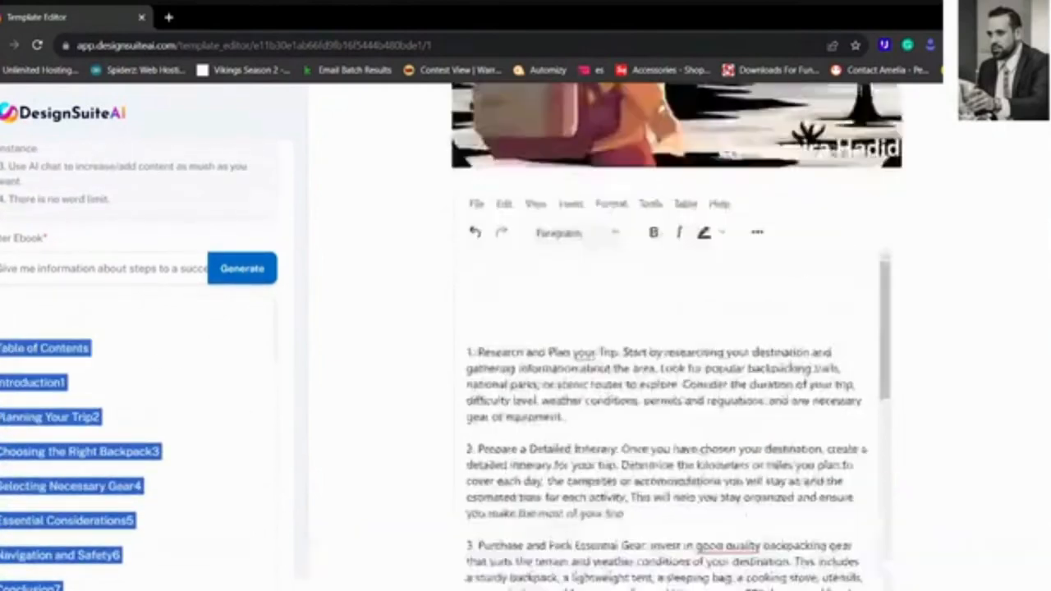
{"action": "scroll", "scroll_direction": "down", "scroll_amount": 3}
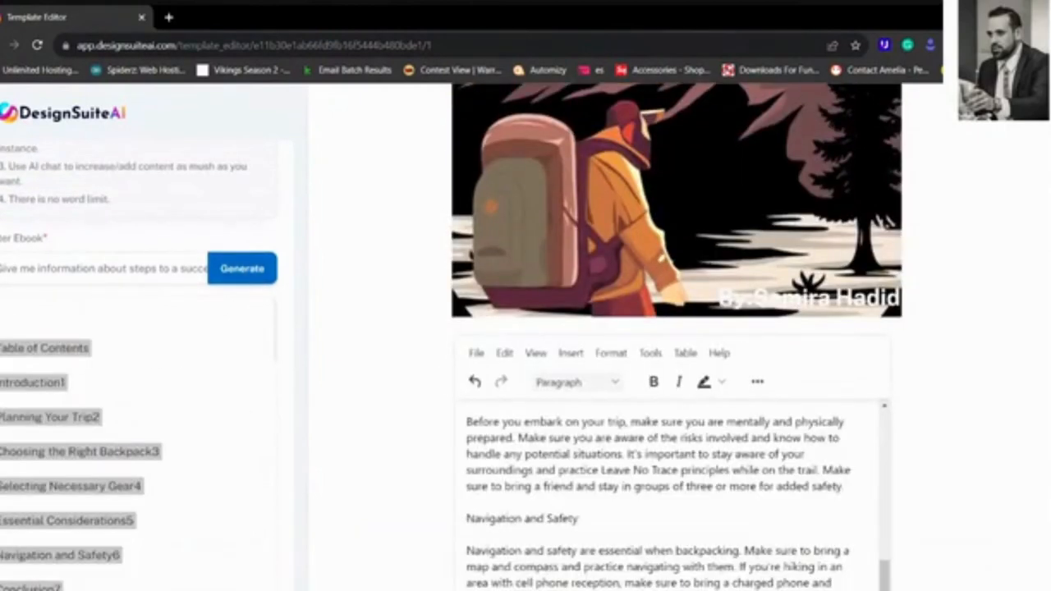
{"action": "scroll", "scroll_direction": "up", "scroll_amount": 3}
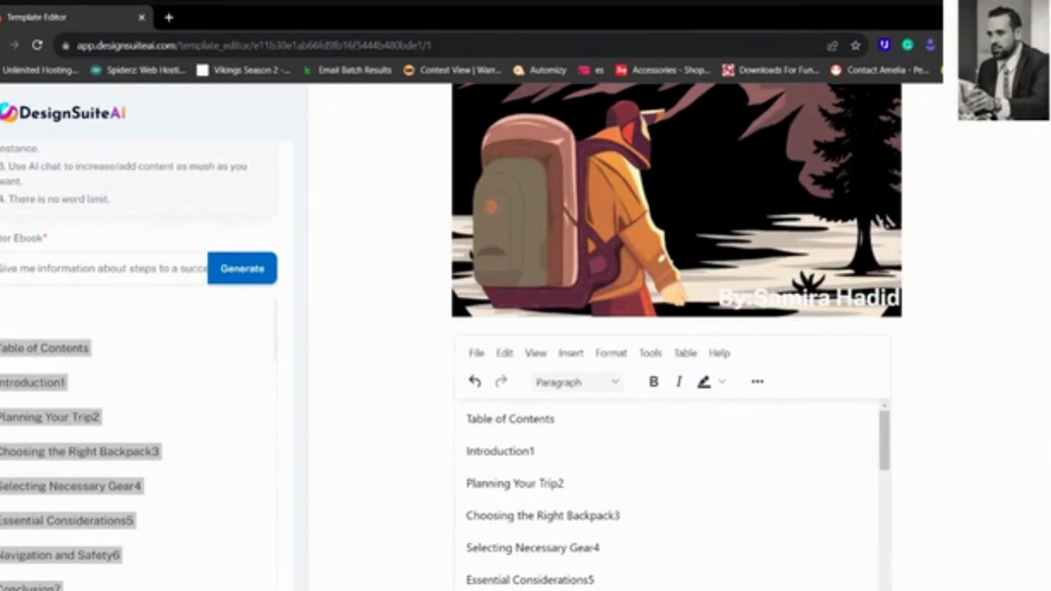
{"action": "scroll", "scroll_direction": "down", "scroll_amount": 3}
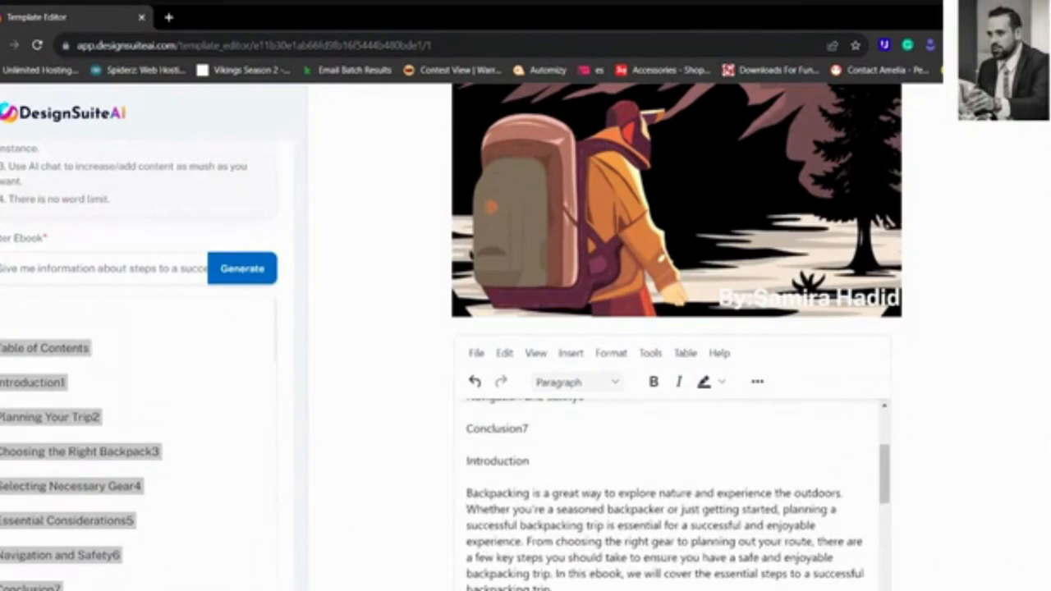
{"action": "scroll", "scroll_direction": "down", "scroll_amount": 3}
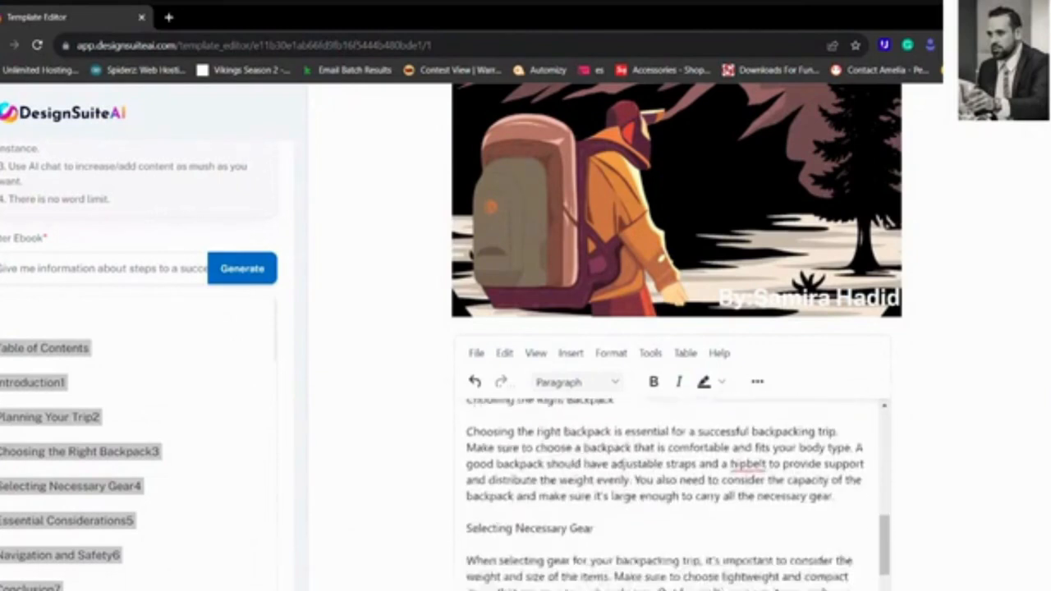
{"action": "scroll", "scroll_direction": "down", "scroll_amount": 3}
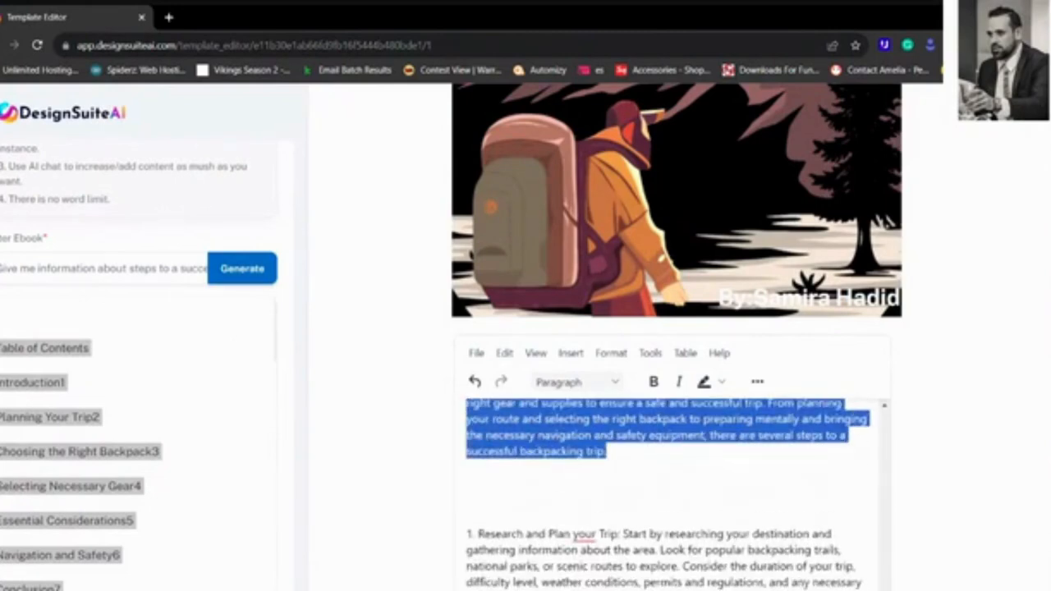
{"action": "scroll", "scroll_direction": "down", "scroll_amount": 3}
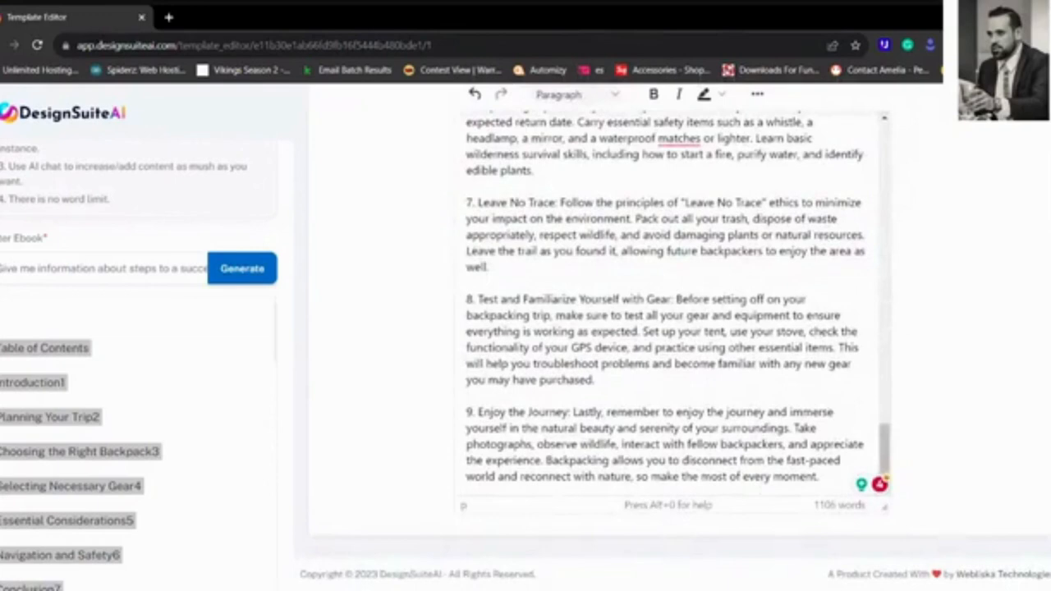
{"action": "scroll", "scroll_direction": "up", "scroll_amount": 3}
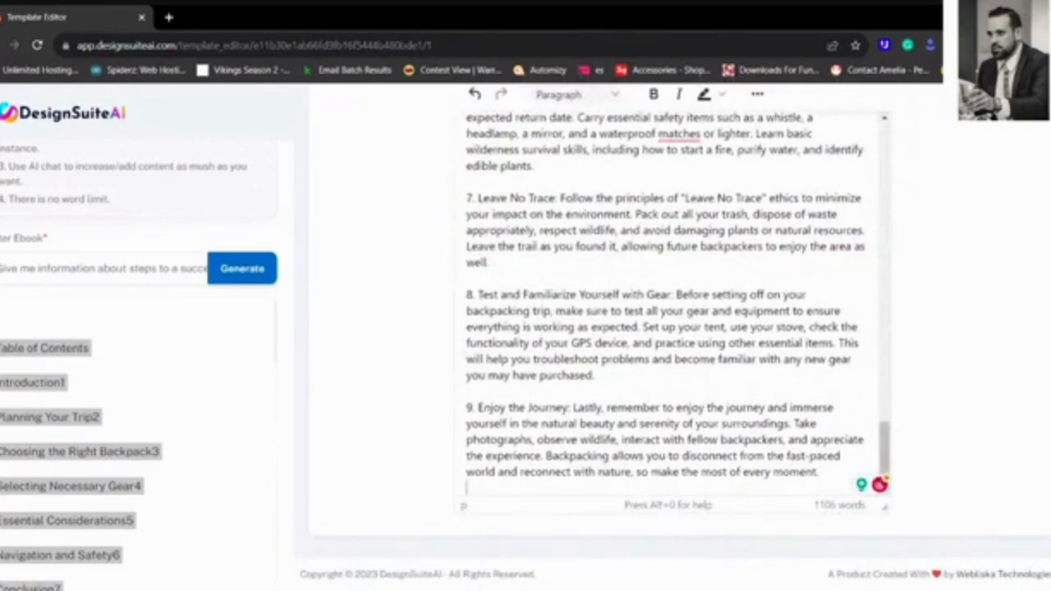
{"action": "scroll", "scroll_direction": "down", "scroll_amount": 3}
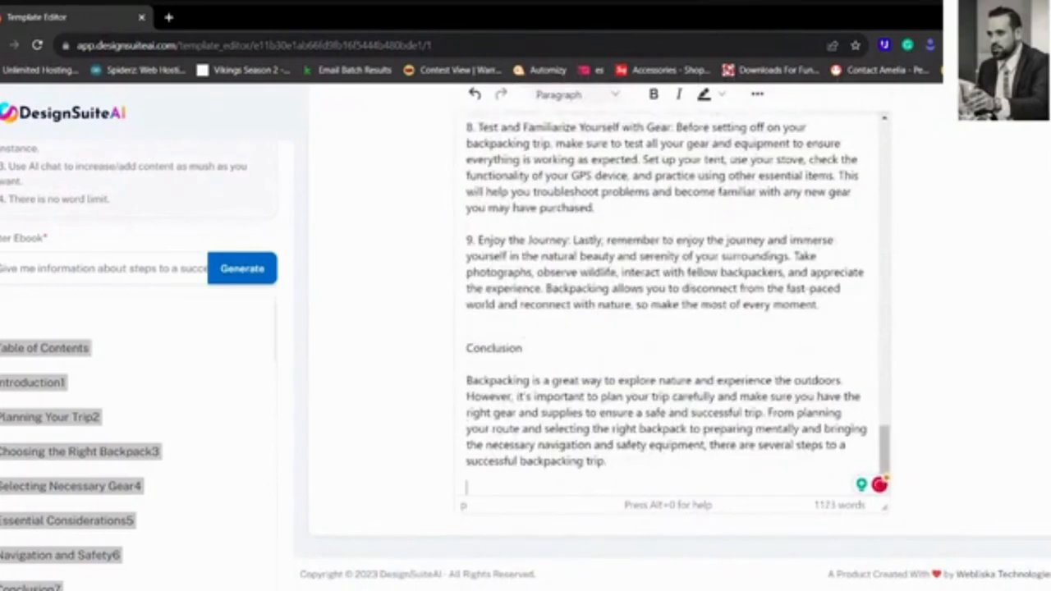
{"action": "scroll", "scroll_direction": "up", "scroll_amount": 3}
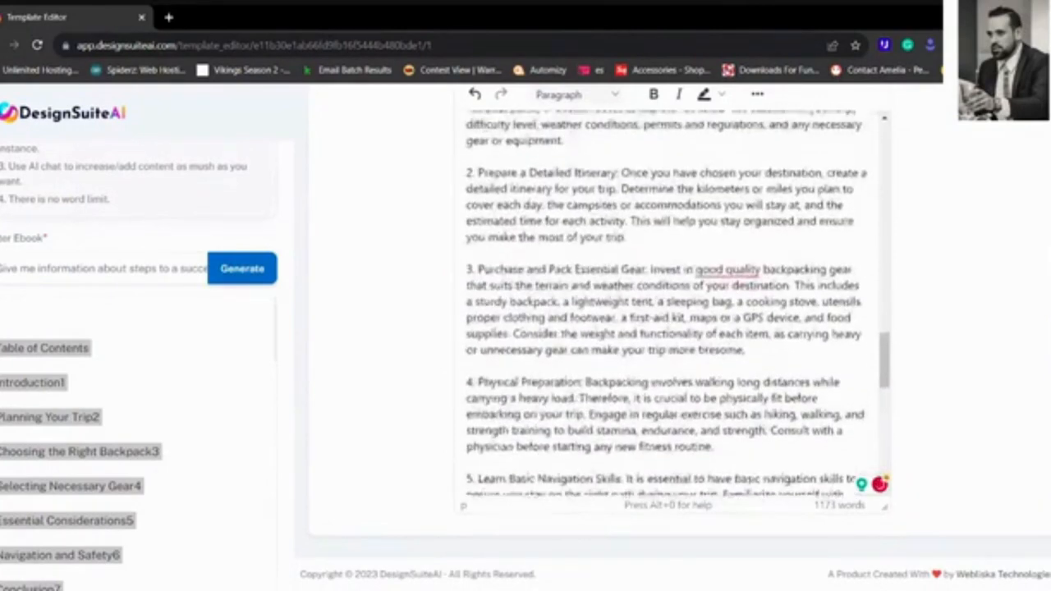
{"action": "scroll", "scroll_direction": "up", "scroll_amount": 3}
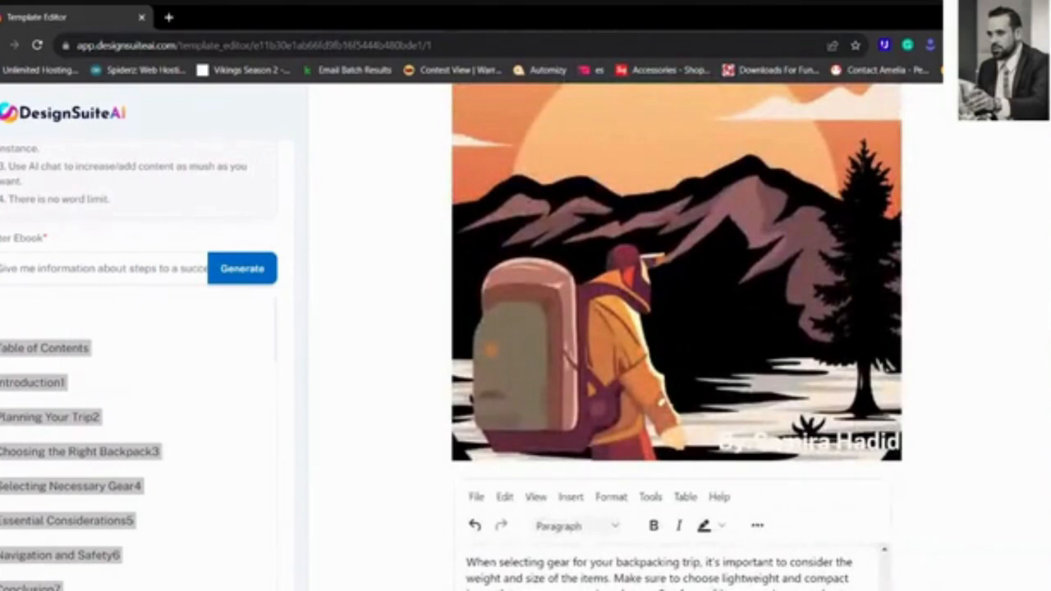
Review the chat's 'Research and Plan your Trip' guidance as it arrives.
{"action": "scroll", "scroll_direction": "up", "scroll_amount": 3}
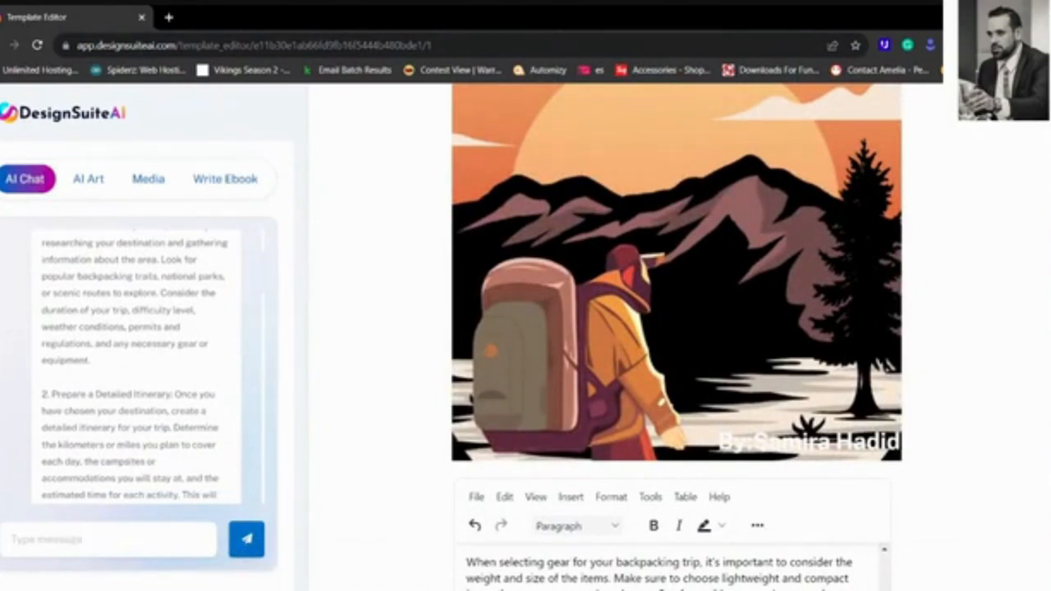
{"action": "scroll", "scroll_direction": "down", "scroll_amount": 3}
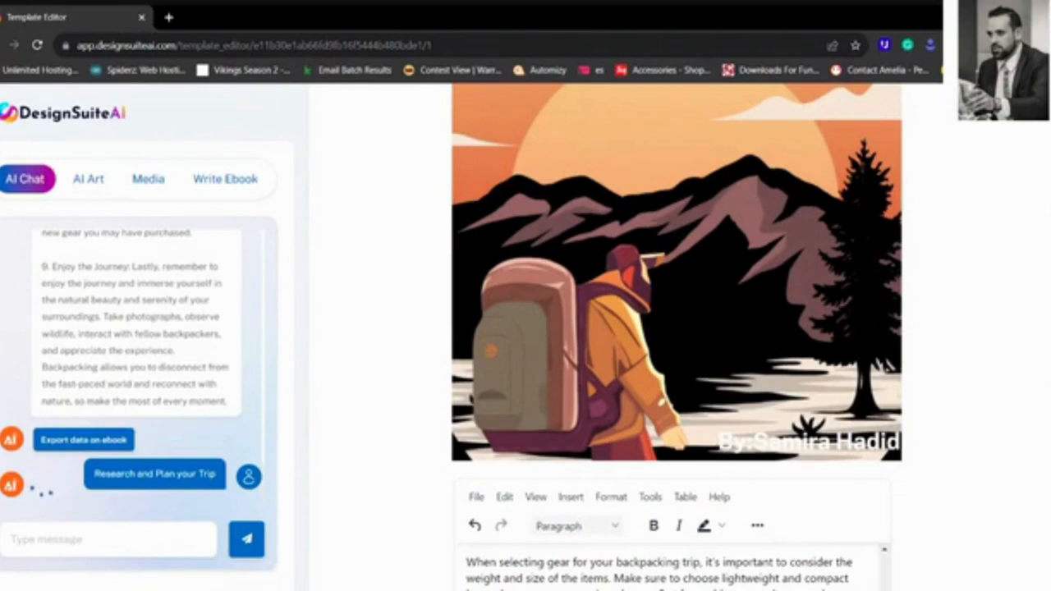
{"action": "mouse_move", "coordinate": [332, 269]}
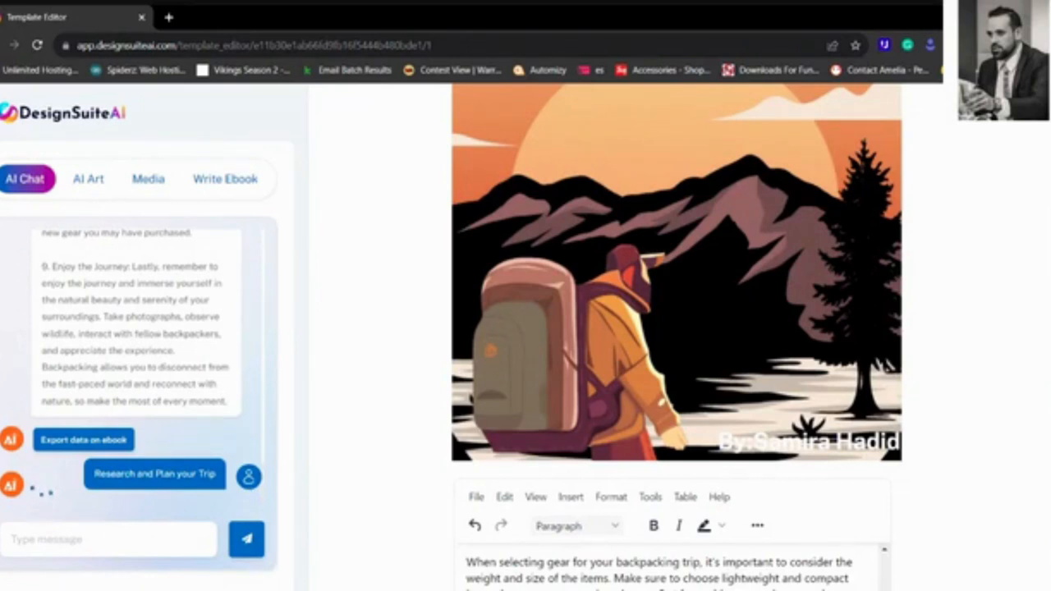
{"action": "mouse_move", "coordinate": [353, 258]}
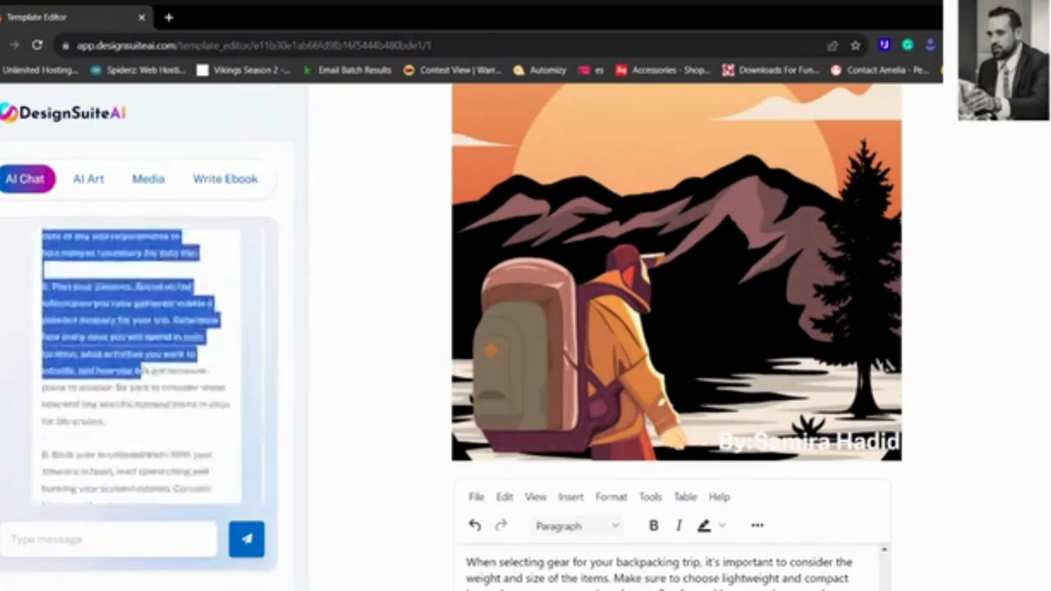
Review the pasted planning text under the bold 'Chapter 1 - Research and Plan your Trip' heading.
{"action": "scroll", "scroll_direction": "down", "scroll_amount": 3}
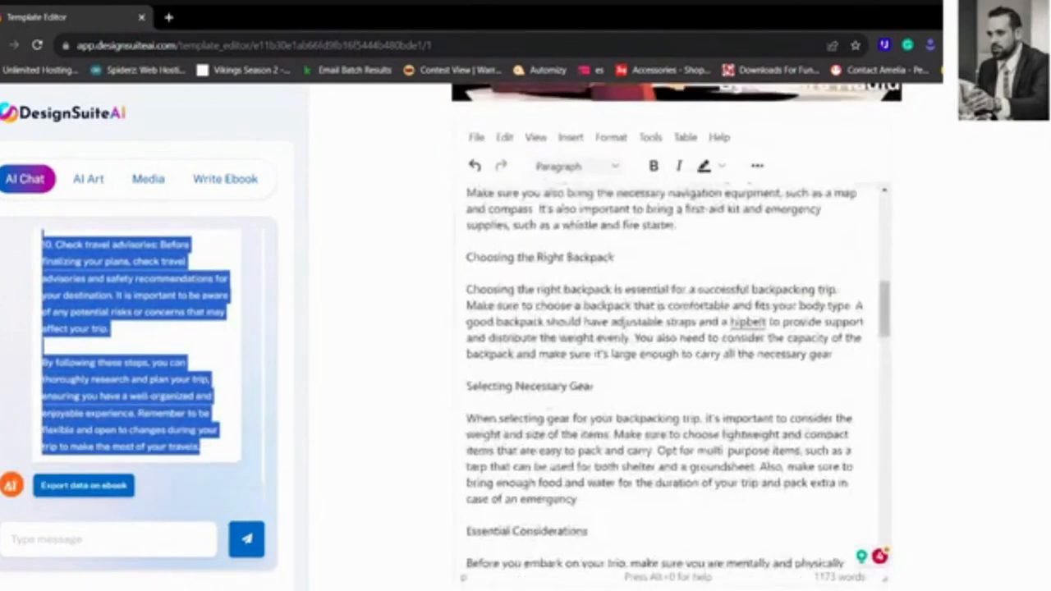
{"action": "scroll", "scroll_direction": "up", "scroll_amount": 3}
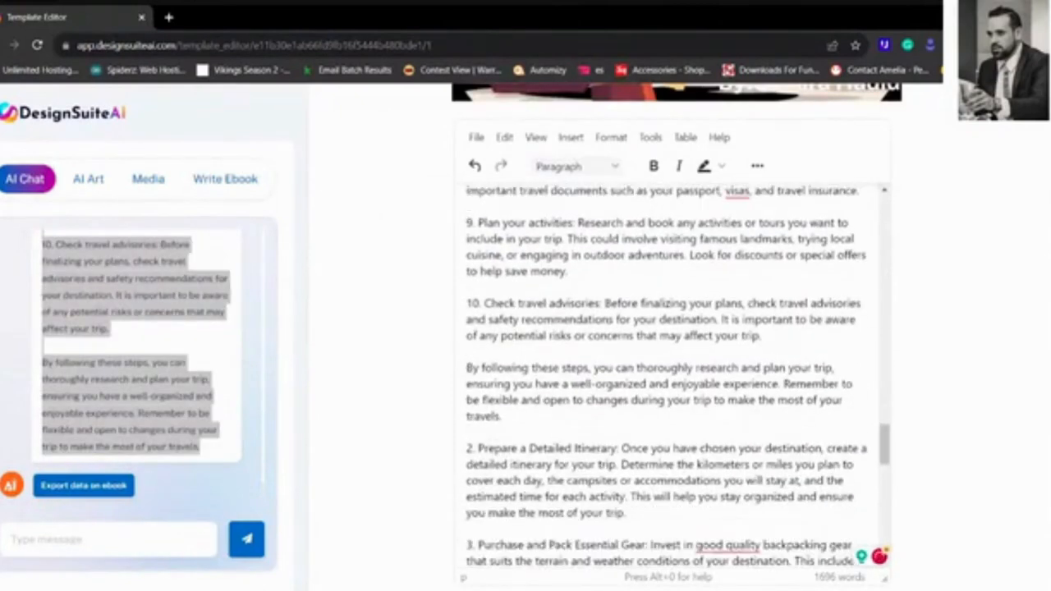
{"action": "scroll", "scroll_direction": "up", "scroll_amount": 3}
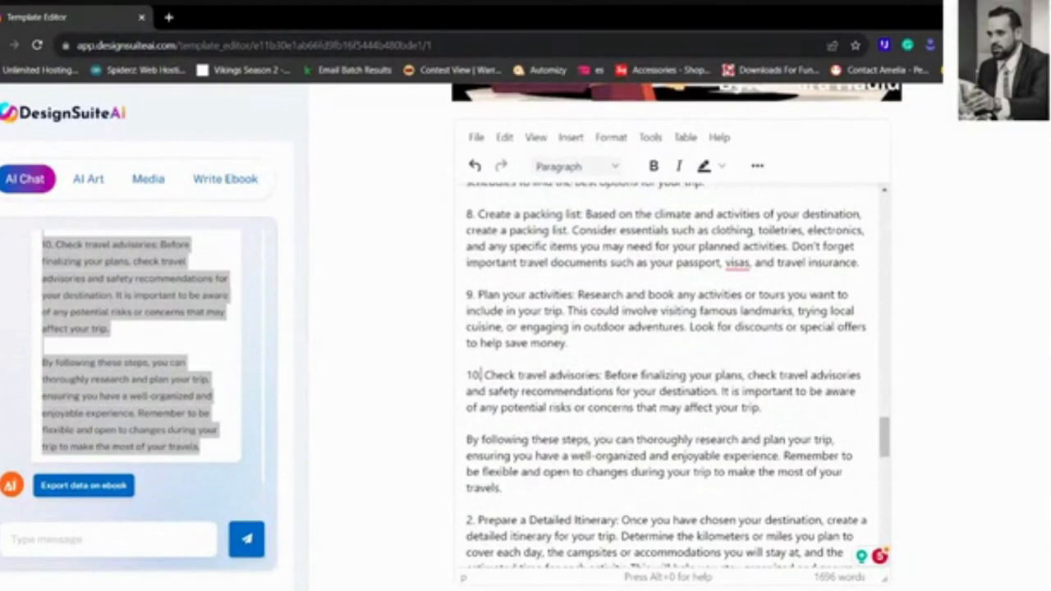
{"action": "scroll", "scroll_direction": "up", "scroll_amount": 3}
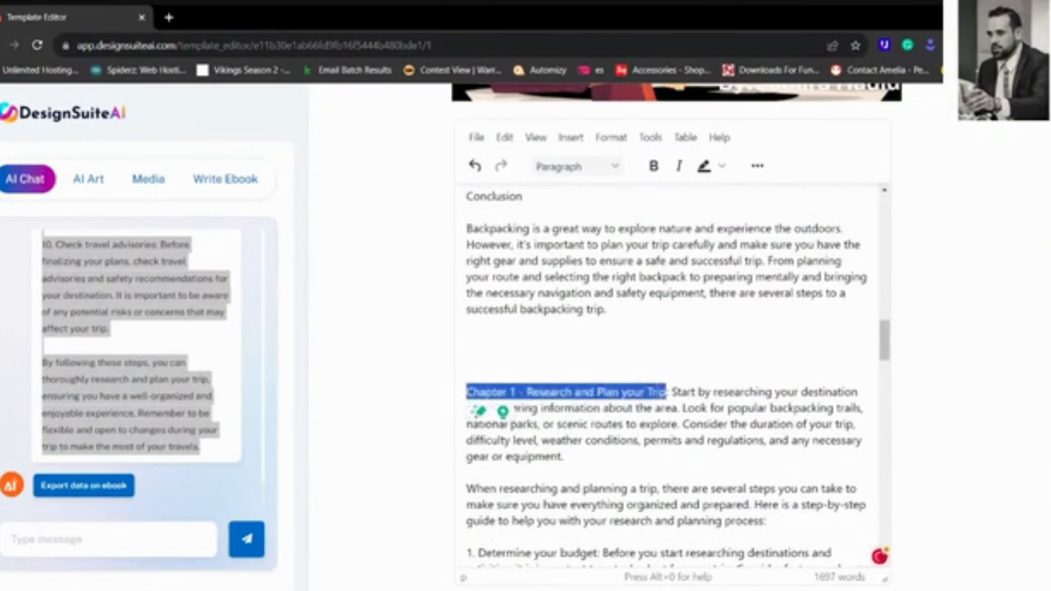
{"action": "scroll", "scroll_direction": "down", "scroll_amount": 3}
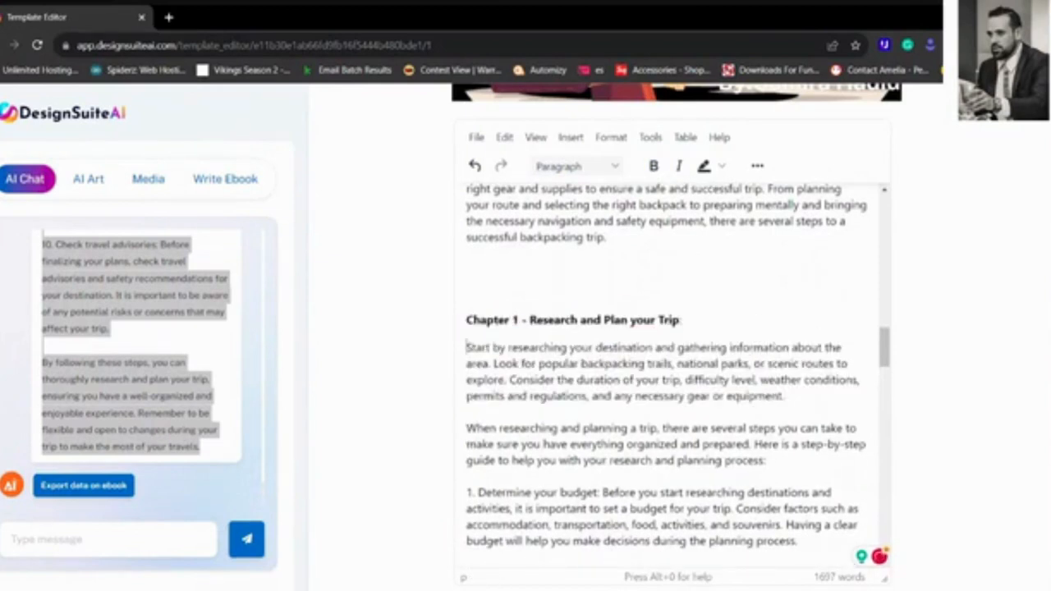
{"action": "scroll", "scroll_direction": "down", "scroll_amount": 3}
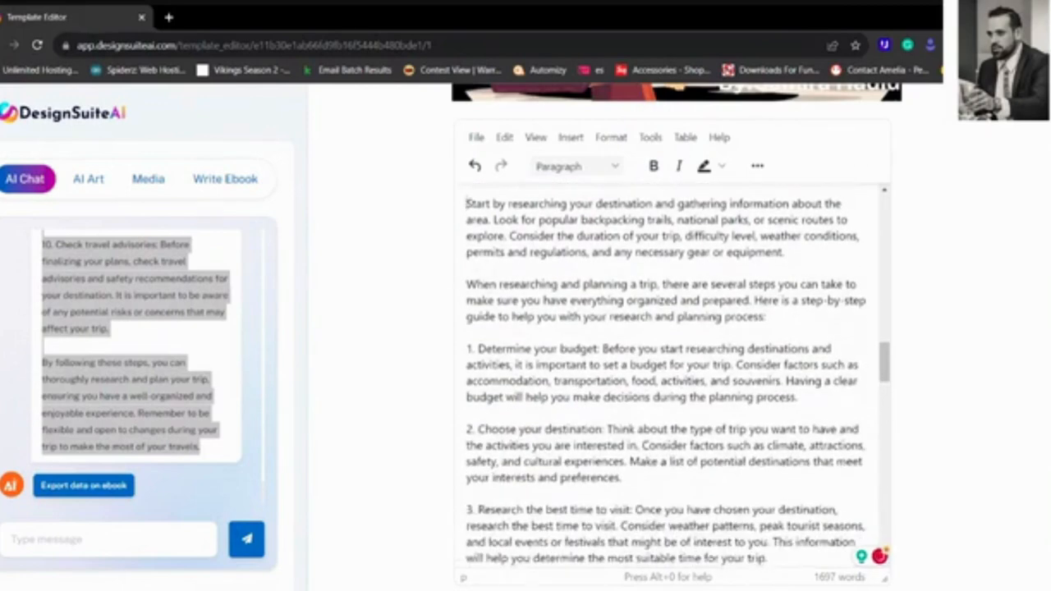
{"action": "scroll", "scroll_direction": "down", "scroll_amount": 3}
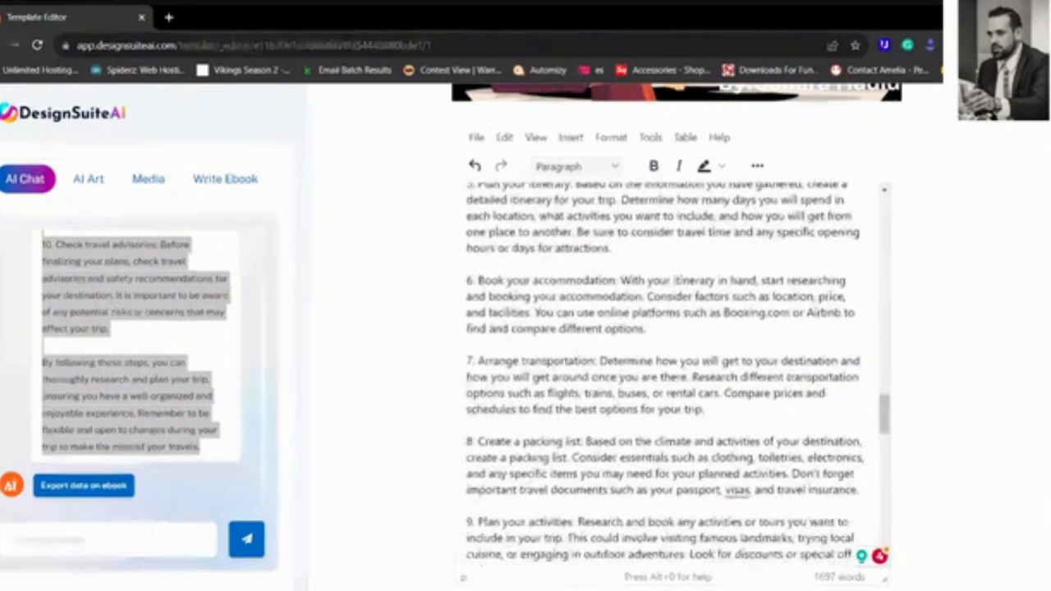
{"action": "scroll", "scroll_direction": "down", "scroll_amount": 3}
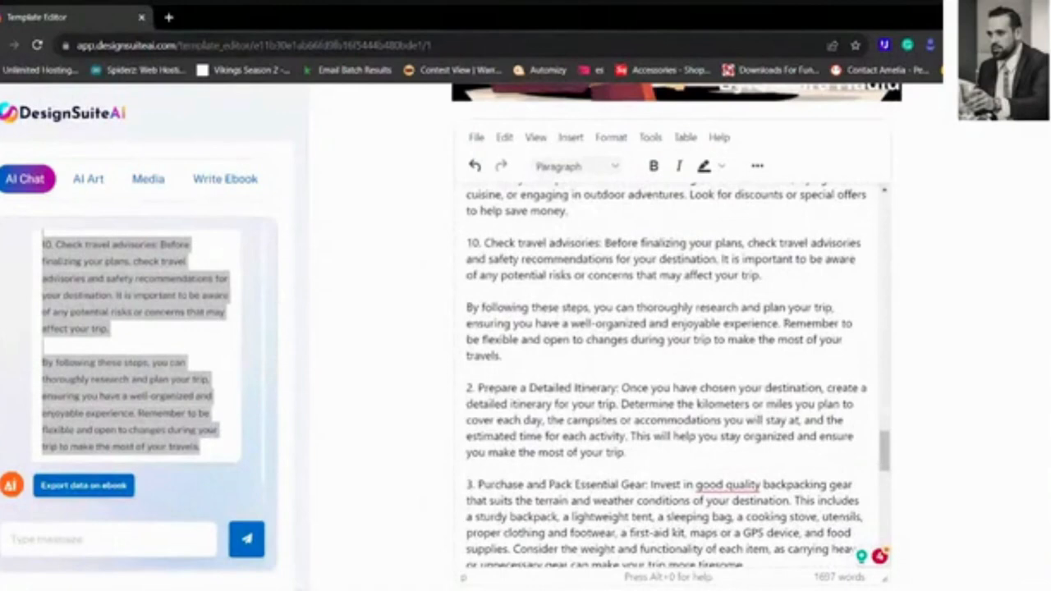
{"action": "scroll", "scroll_direction": "down", "scroll_amount": 3}
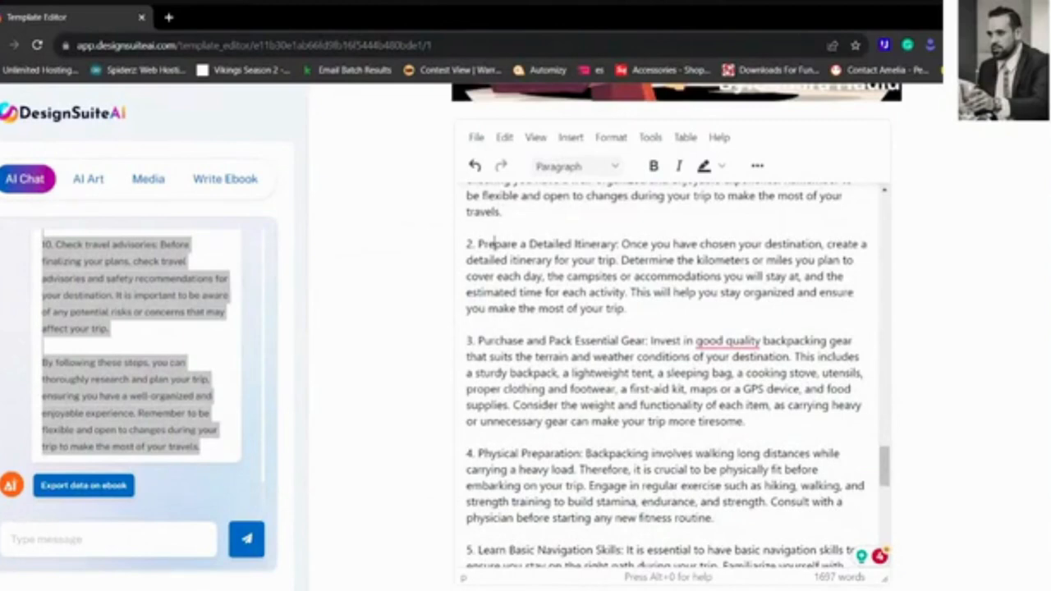
{"action": "scroll", "scroll_direction": "down", "scroll_amount": 3}
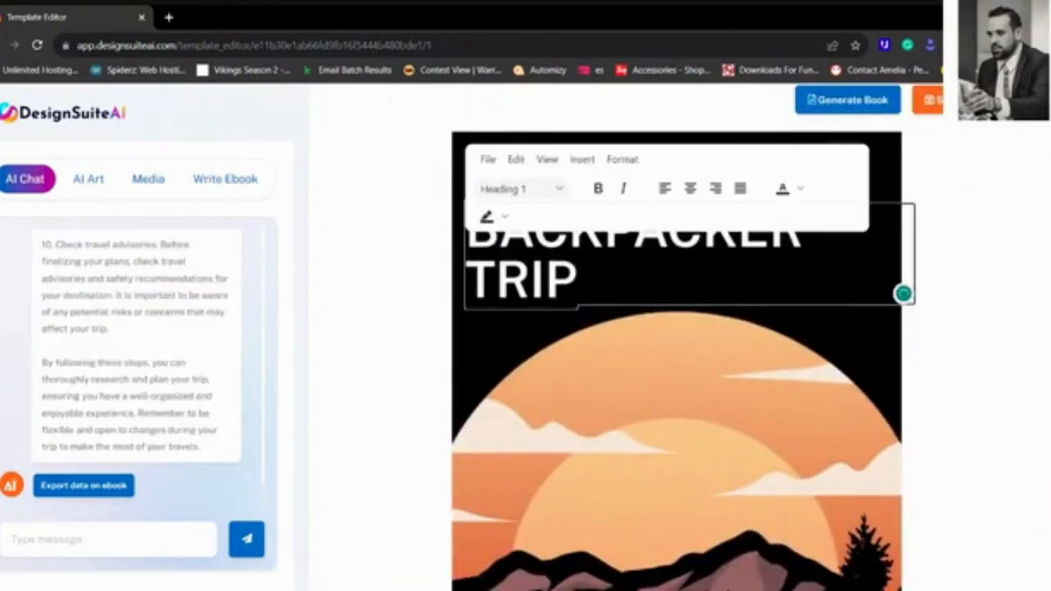
Browse the library of uploaded media.
{"action": "scroll", "scroll_direction": "down", "scroll_amount": 3}
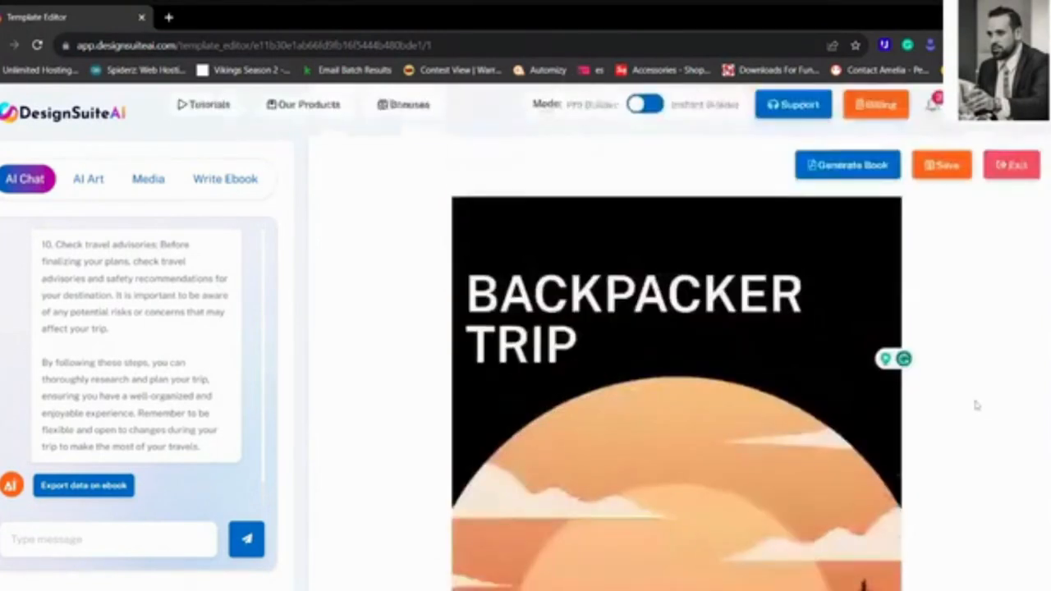
{"action": "left_click", "coordinate": [148, 179]}
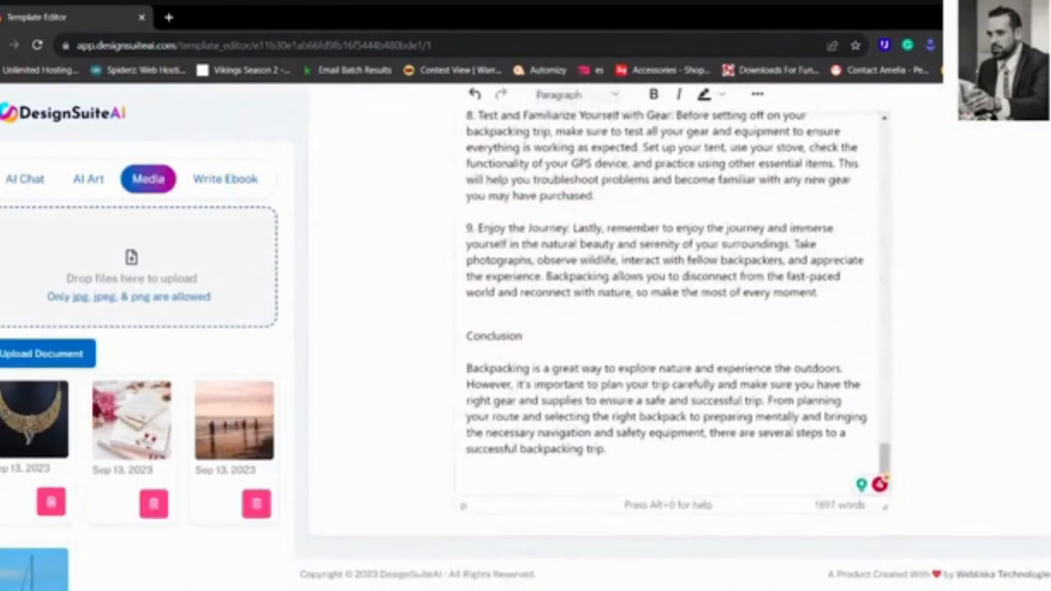
{"action": "scroll", "scroll_direction": "up", "scroll_amount": 3}
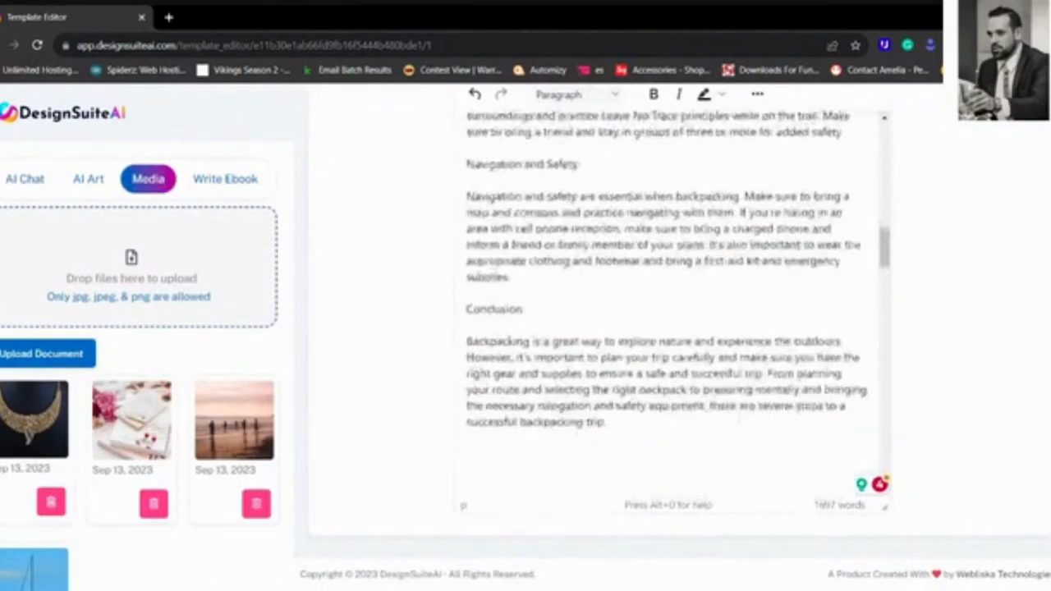
{"action": "scroll", "scroll_direction": "up", "scroll_amount": 3}
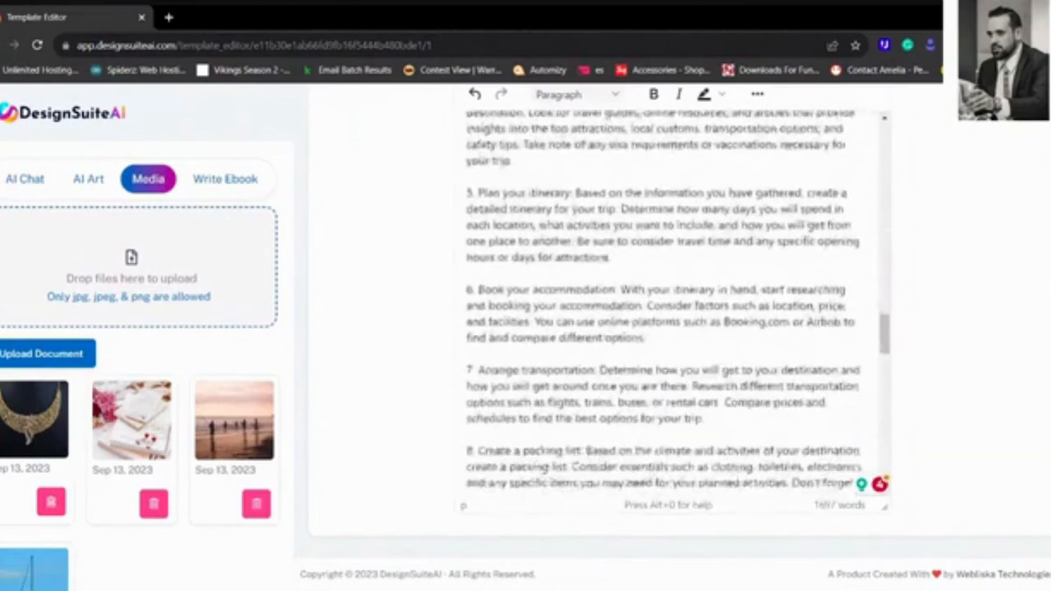
{"action": "scroll", "scroll_direction": "down", "scroll_amount": 3}
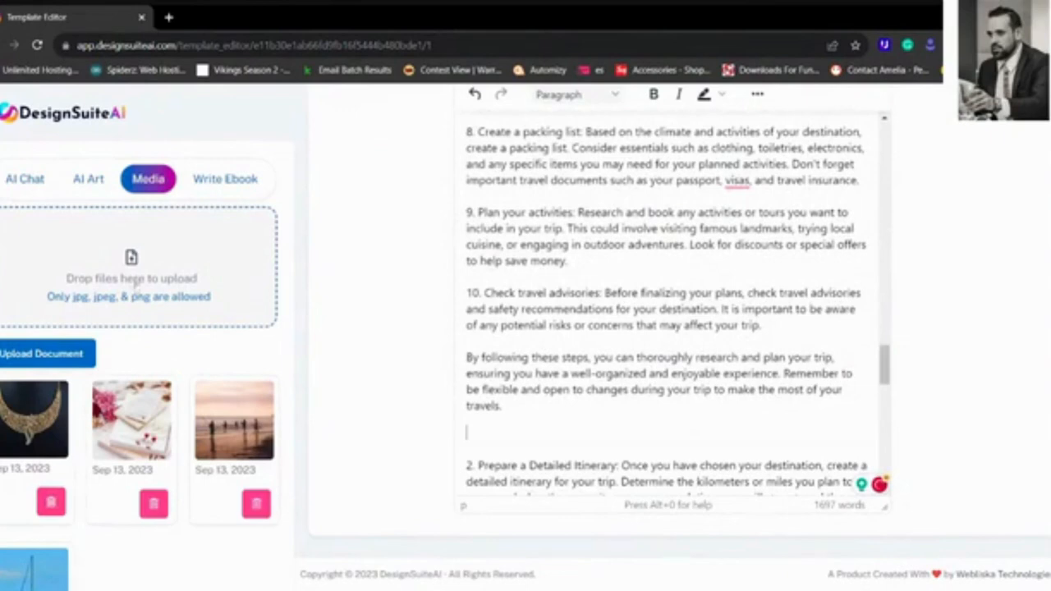
Browse the library of AI-generated art.
{"action": "left_click", "coordinate": [89, 178]}
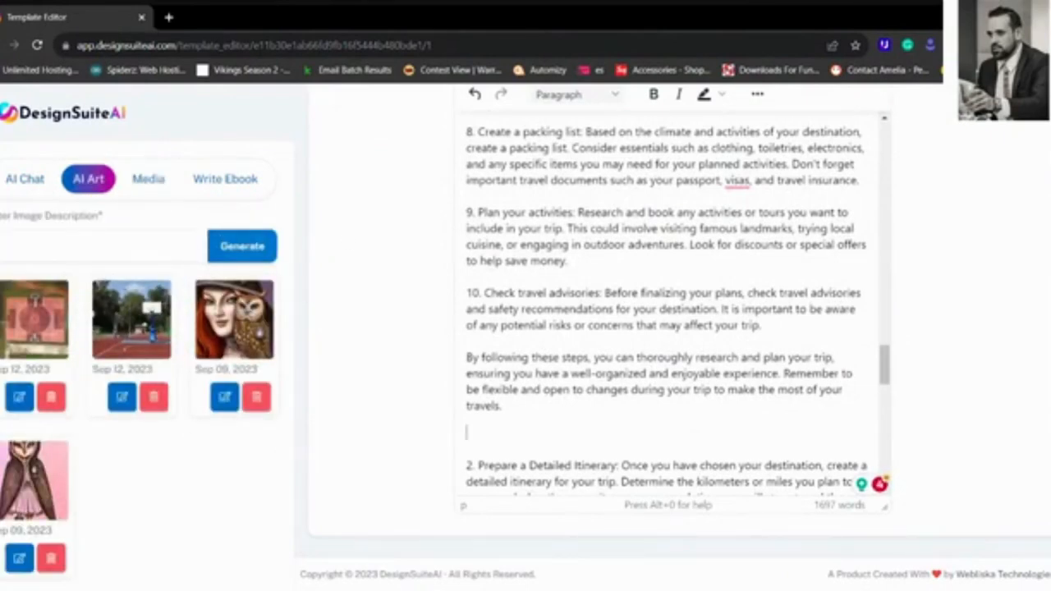
{"action": "scroll", "scroll_direction": "up", "scroll_amount": 3}
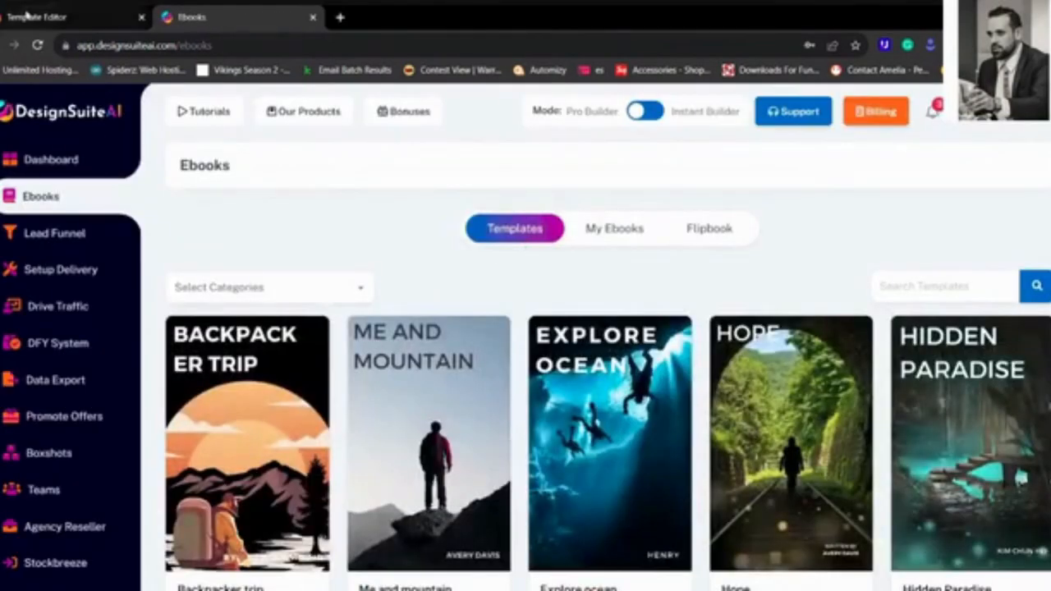
Generate the backpacking ebook as a five-page PDF and scroll through its preview.
{"action": "left_click", "coordinate": [247, 443]}
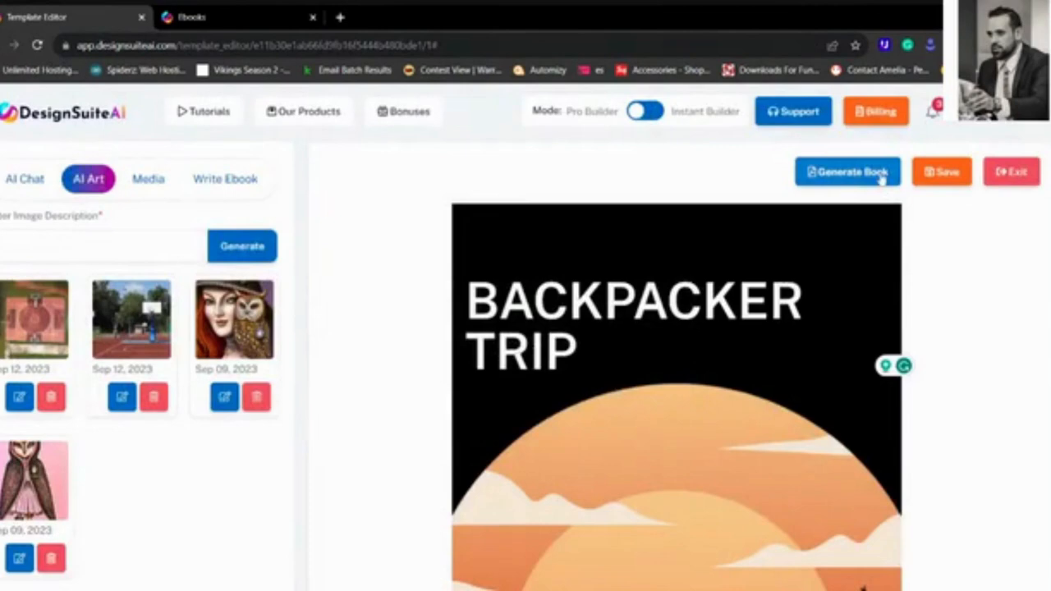
{"action": "left_click", "coordinate": [847, 173]}
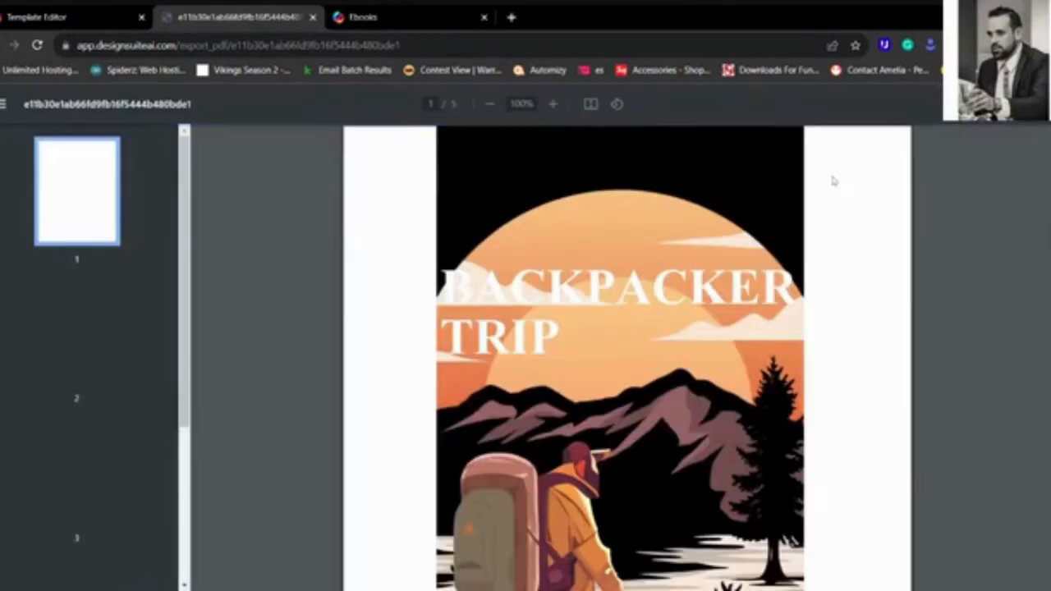
{"action": "scroll", "scroll_direction": "down", "scroll_amount": 3}
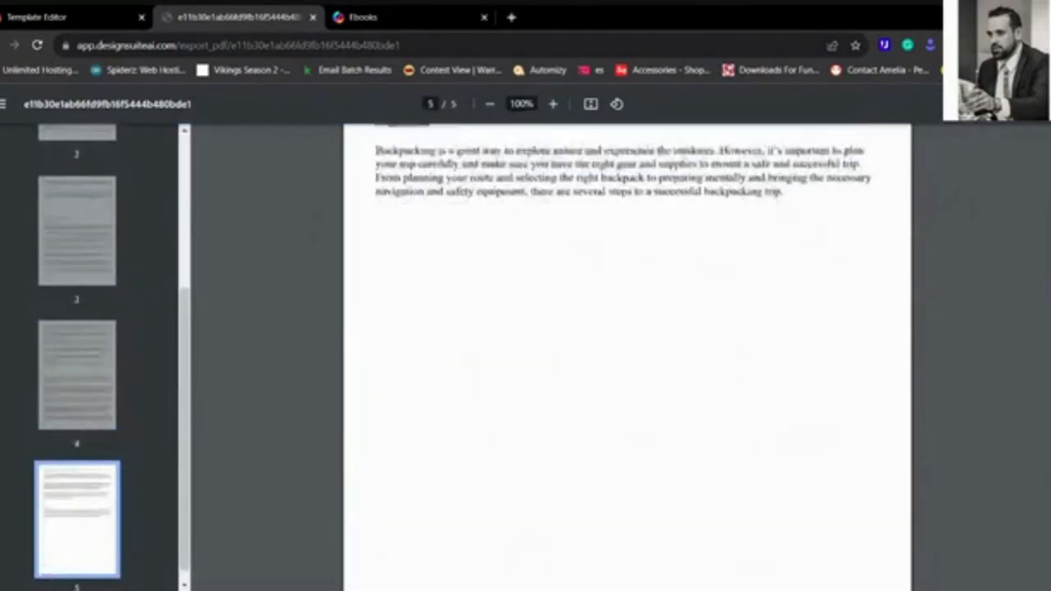
{"action": "left_click", "coordinate": [69, 16]}
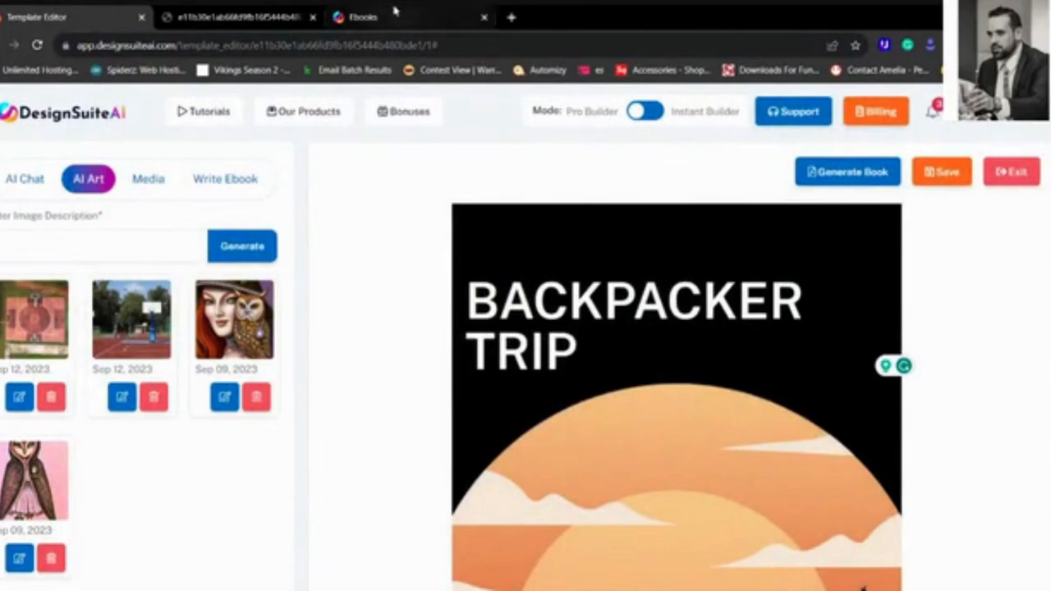
Start a flipbook from the backpacking ebook, name it 'Backpacking' and continue.
{"action": "left_click", "coordinate": [363, 17]}
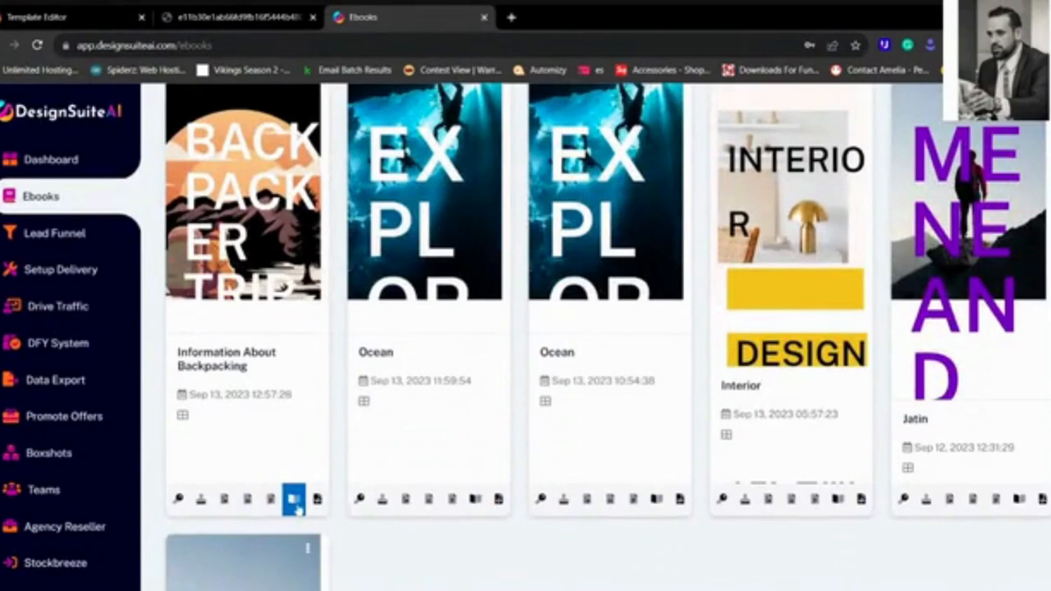
{"action": "left_click", "coordinate": [293, 499]}
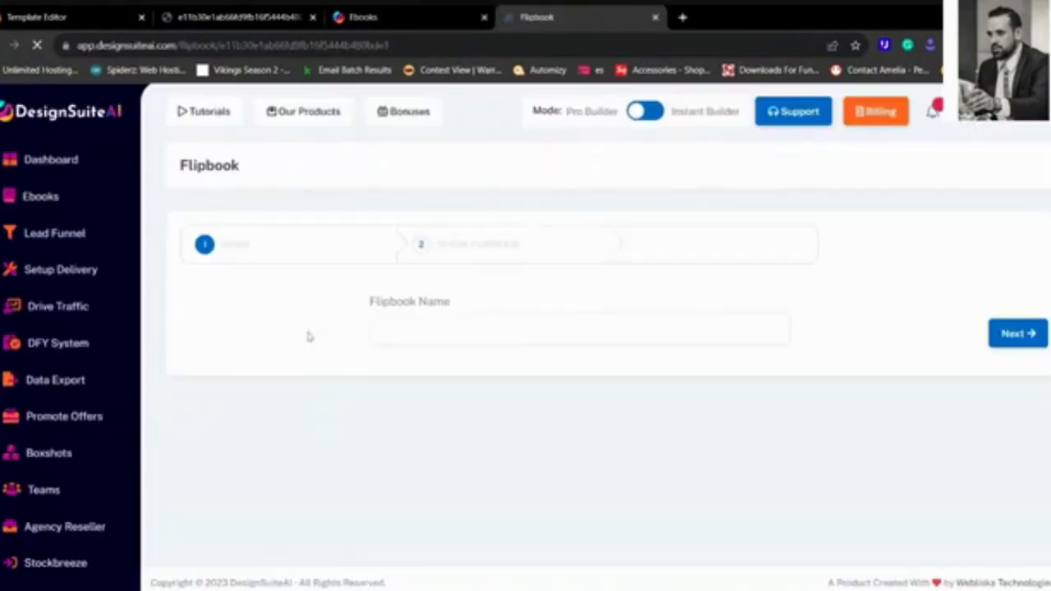
{"action": "type", "text": "Bu"}
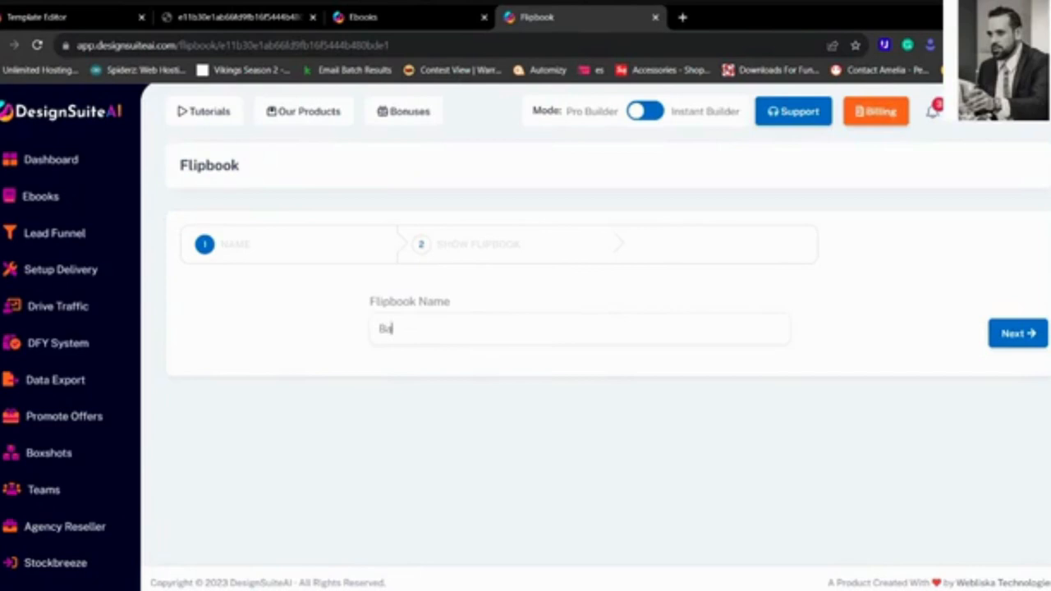
{"action": "type", "text": "Backpacking"}
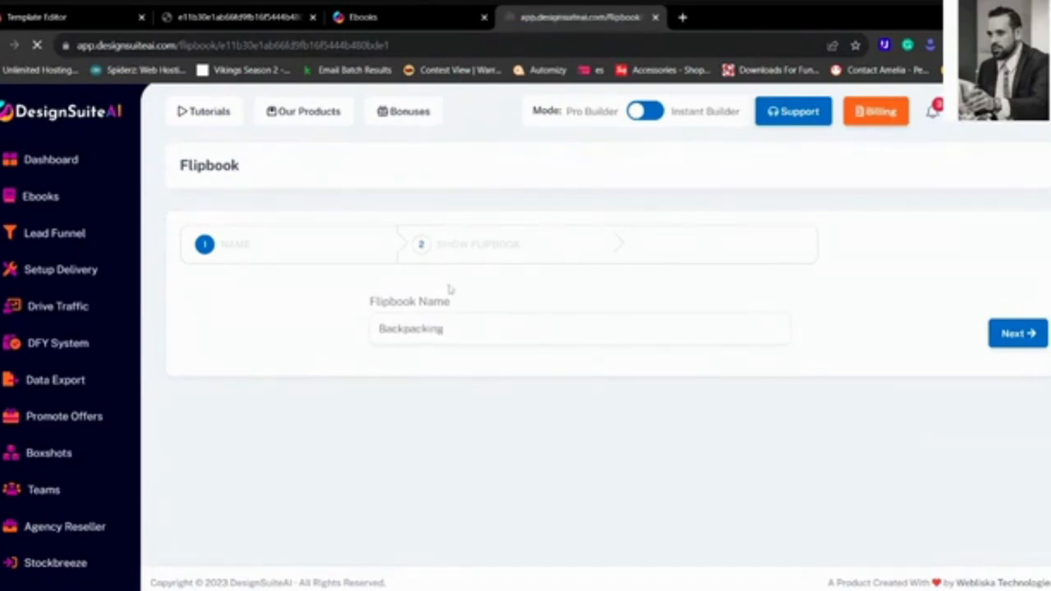
{"action": "left_click", "coordinate": [1017, 332]}
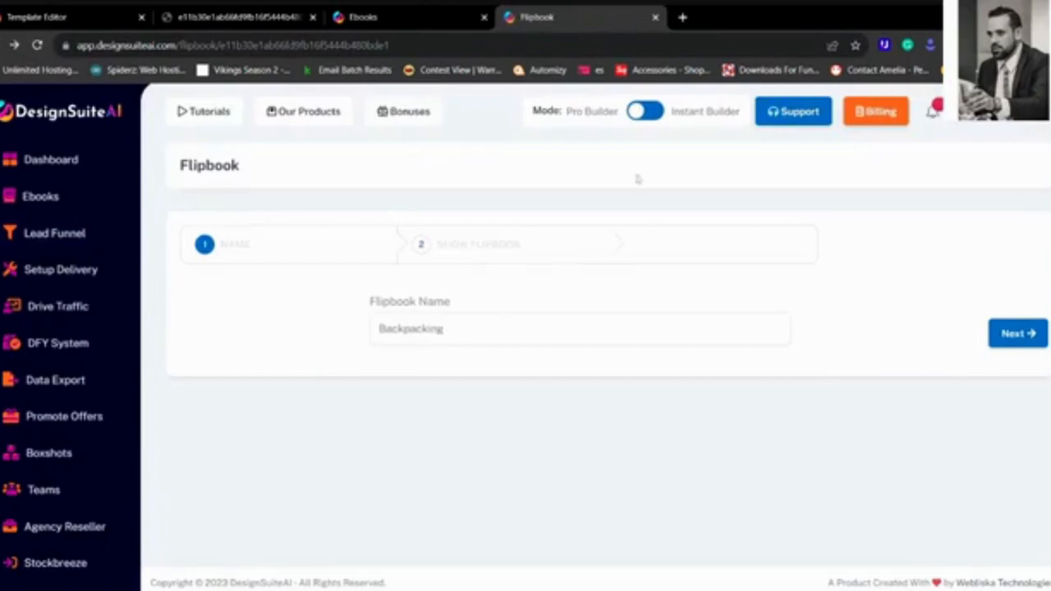
{"action": "mouse_move", "coordinate": [956, 299]}
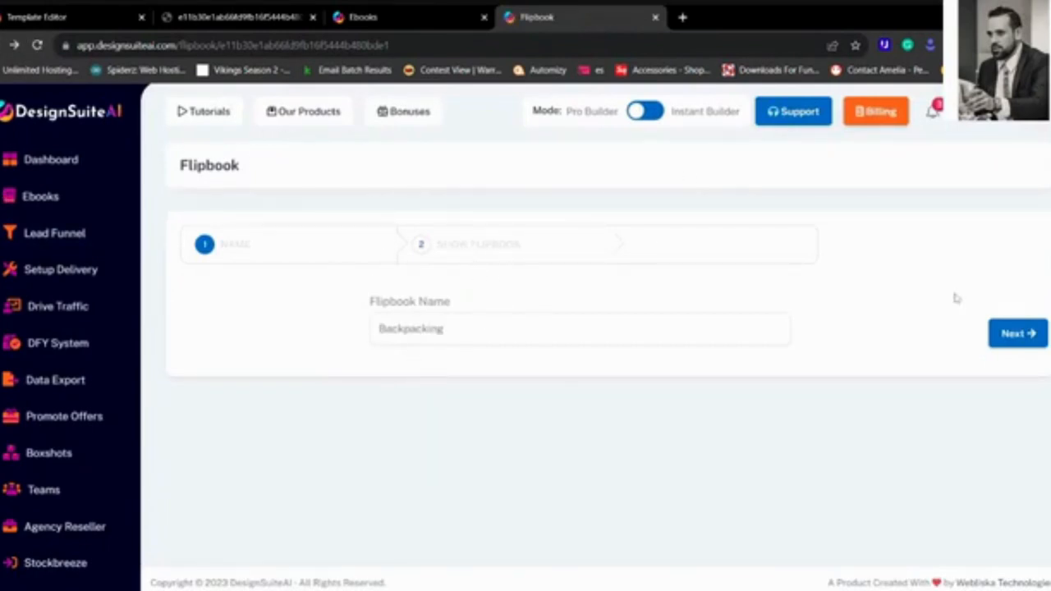
{"action": "left_click", "coordinate": [39, 197]}
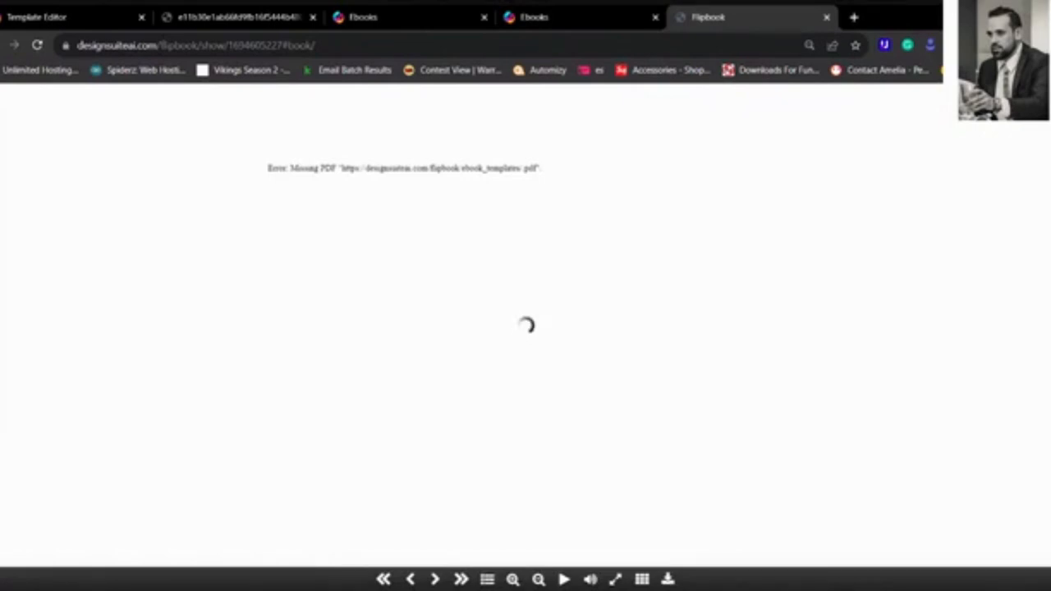
{"action": "mouse_move", "coordinate": [565, 17]}
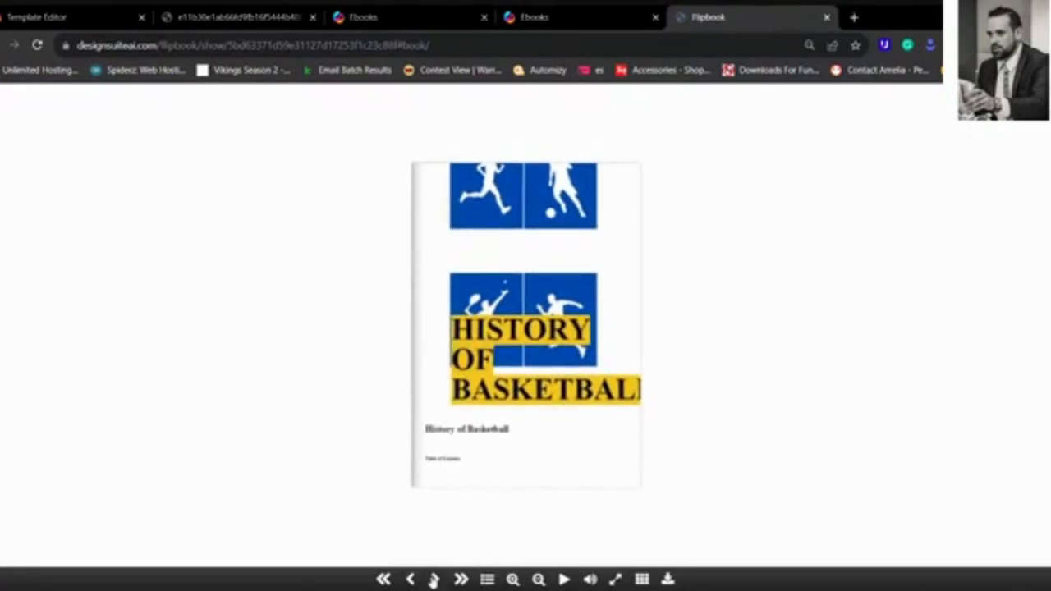
Flip through the History of Basketball flipbook pages and return to the dashboard.
{"action": "left_click", "coordinate": [459, 578]}
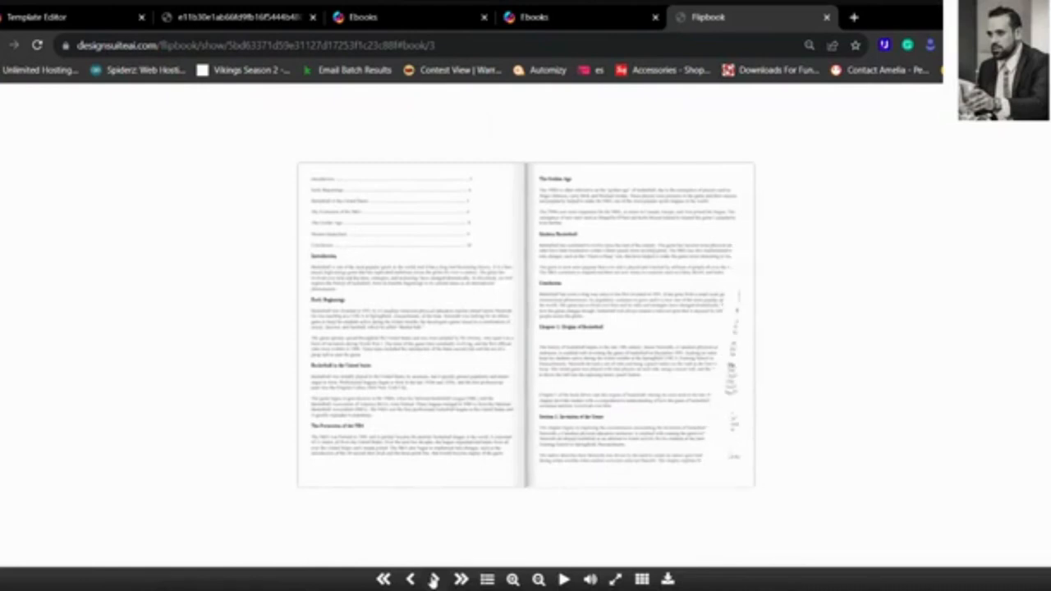
{"action": "left_click", "coordinate": [460, 578]}
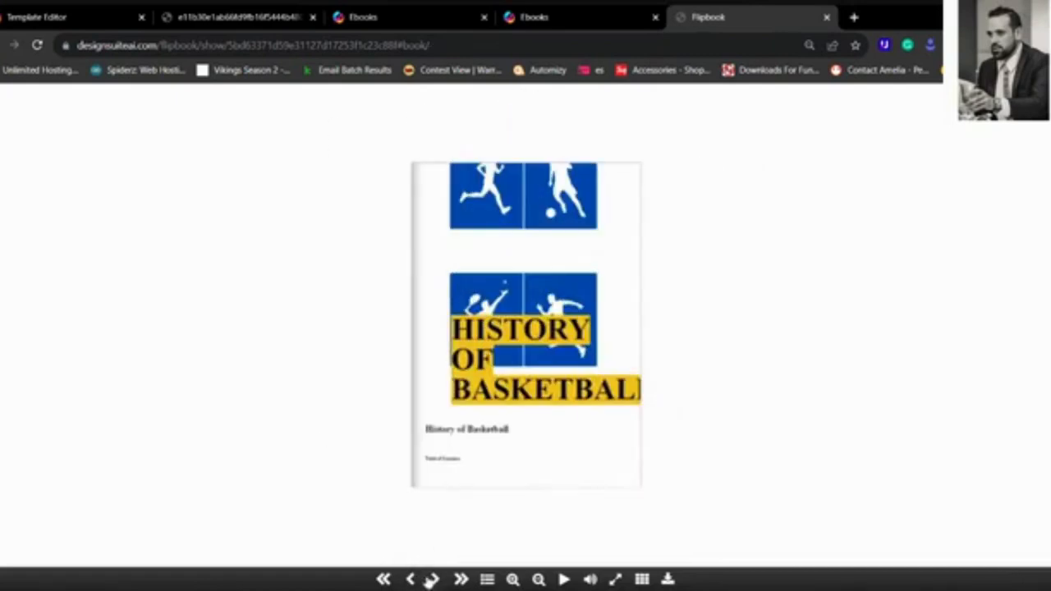
{"action": "left_click", "coordinate": [437, 578]}
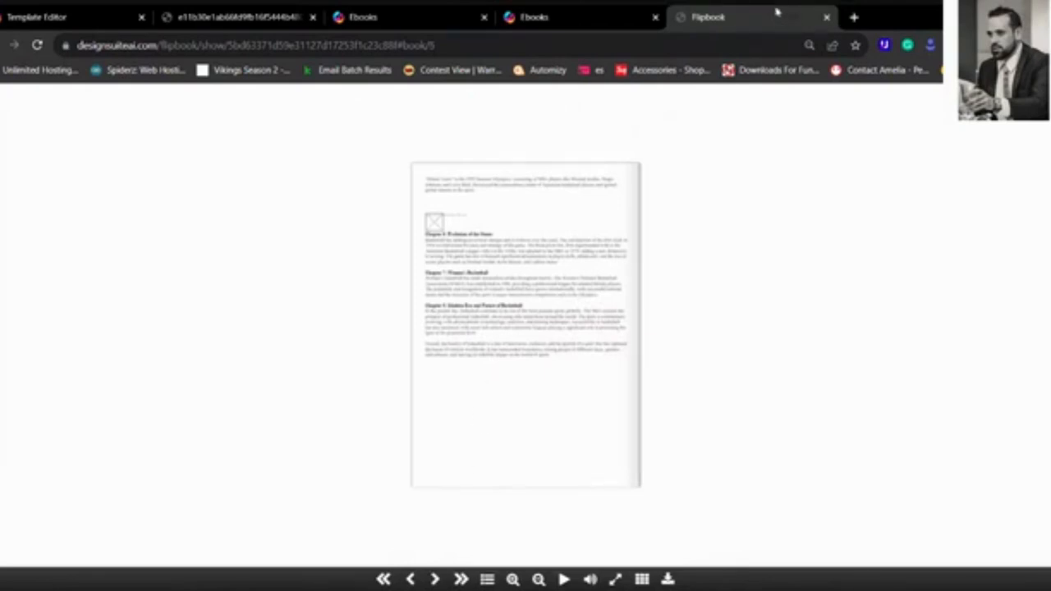
{"action": "left_click", "coordinate": [827, 16]}
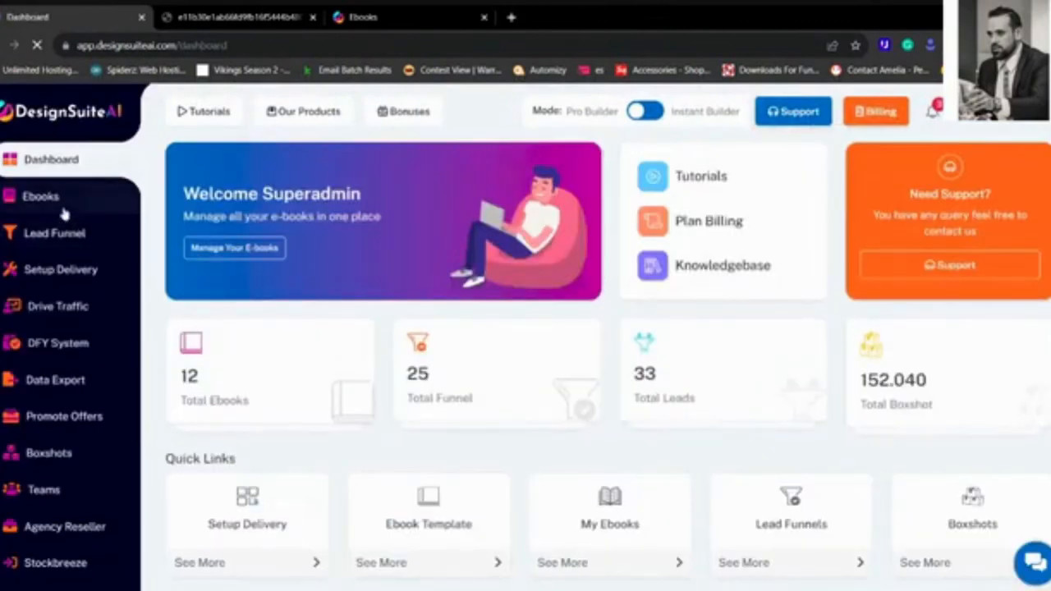
Show the Lead Funnel builder templates such as Certified Yoga and Appap Welcome.
{"action": "left_click", "coordinate": [54, 233]}
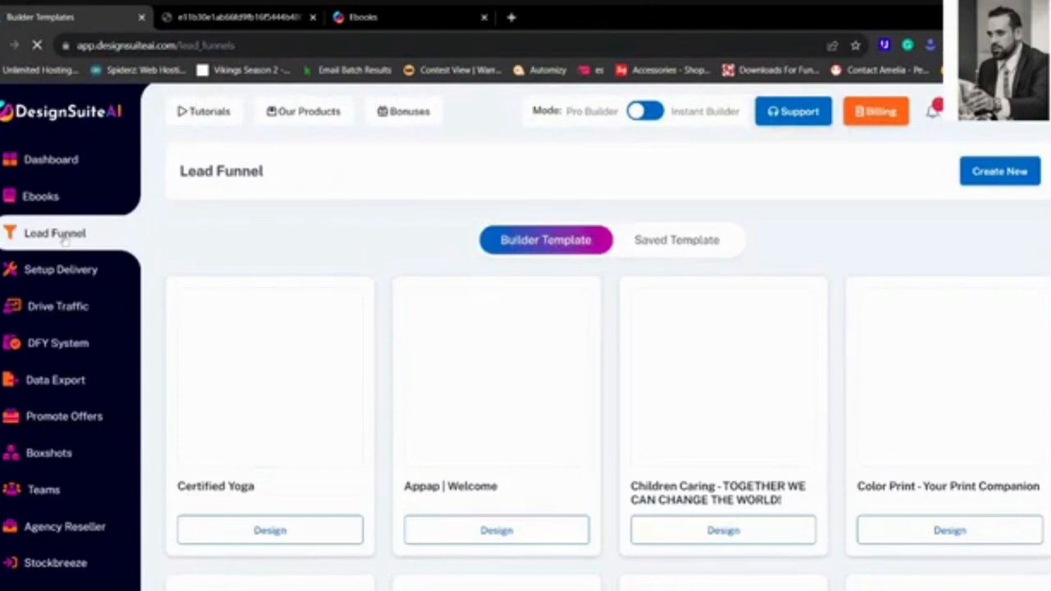
{"action": "mouse_move", "coordinate": [365, 225]}
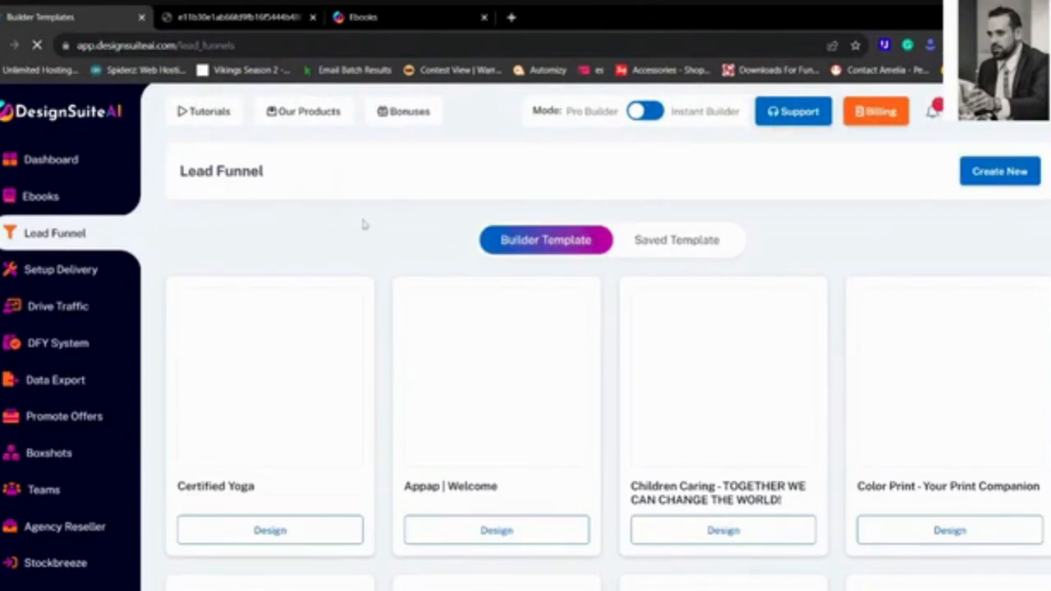
{"action": "mouse_move", "coordinate": [271, 468]}
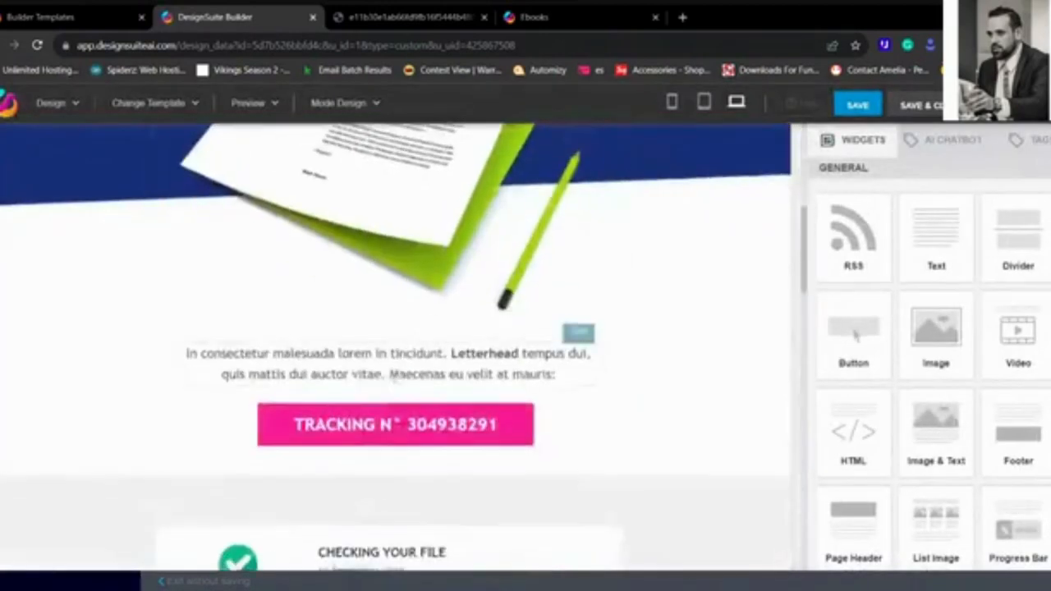
Review the Color Print template in the page builder, then Save & Close it.
{"action": "scroll", "scroll_direction": "down", "scroll_amount": 3}
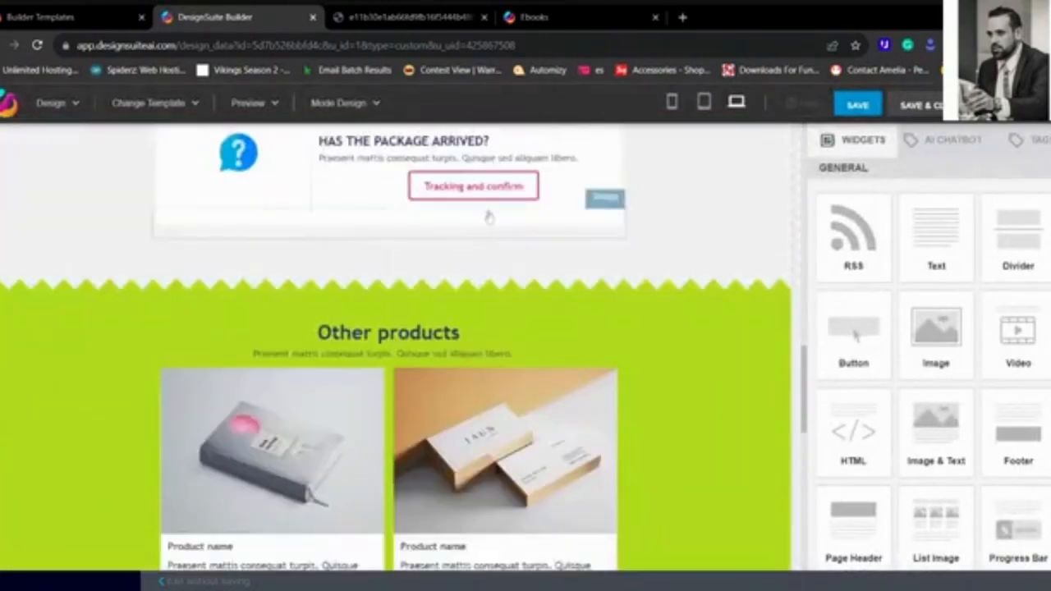
{"action": "scroll", "scroll_direction": "down", "scroll_amount": 3}
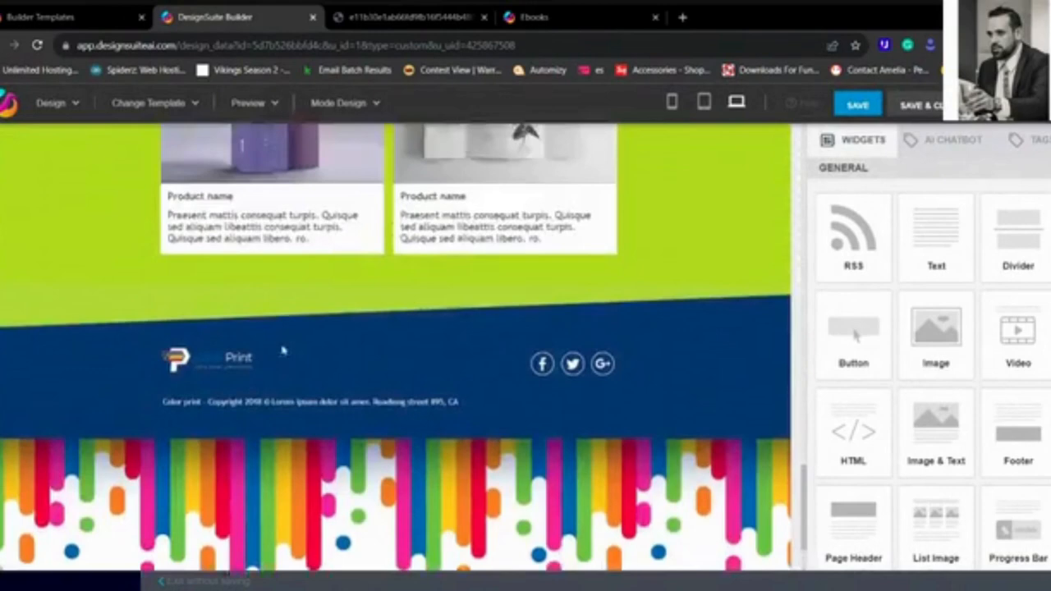
{"action": "scroll", "scroll_direction": "up", "scroll_amount": 3}
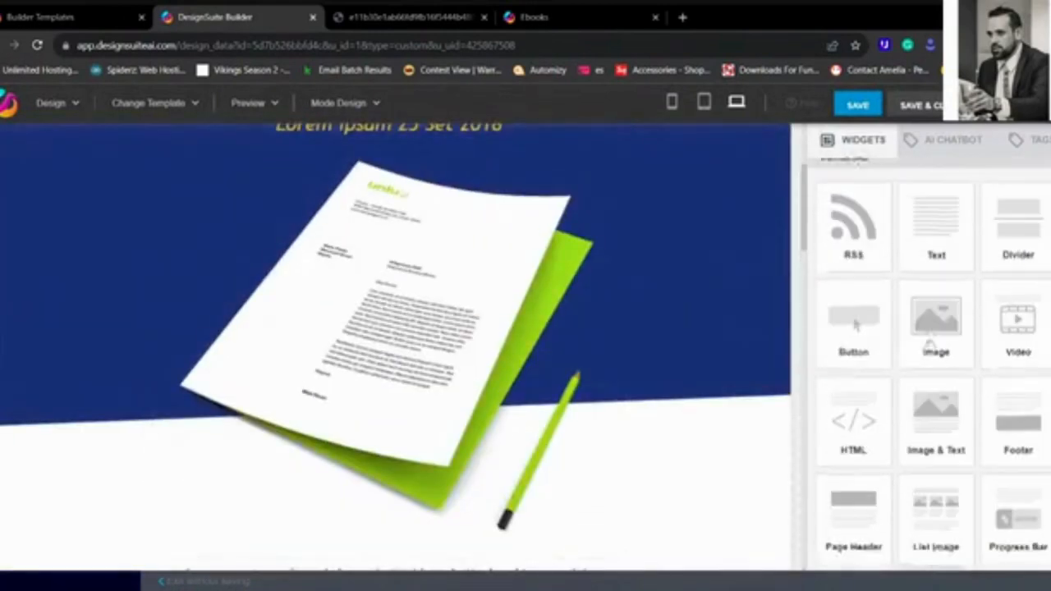
{"action": "scroll", "scroll_direction": "down", "scroll_amount": 3}
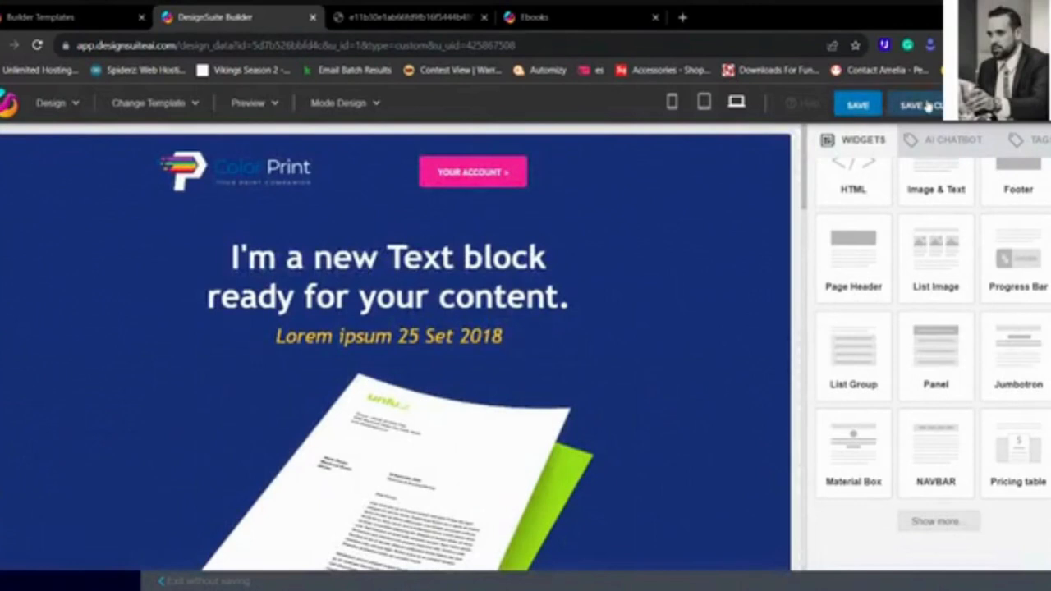
{"action": "left_click", "coordinate": [858, 105]}
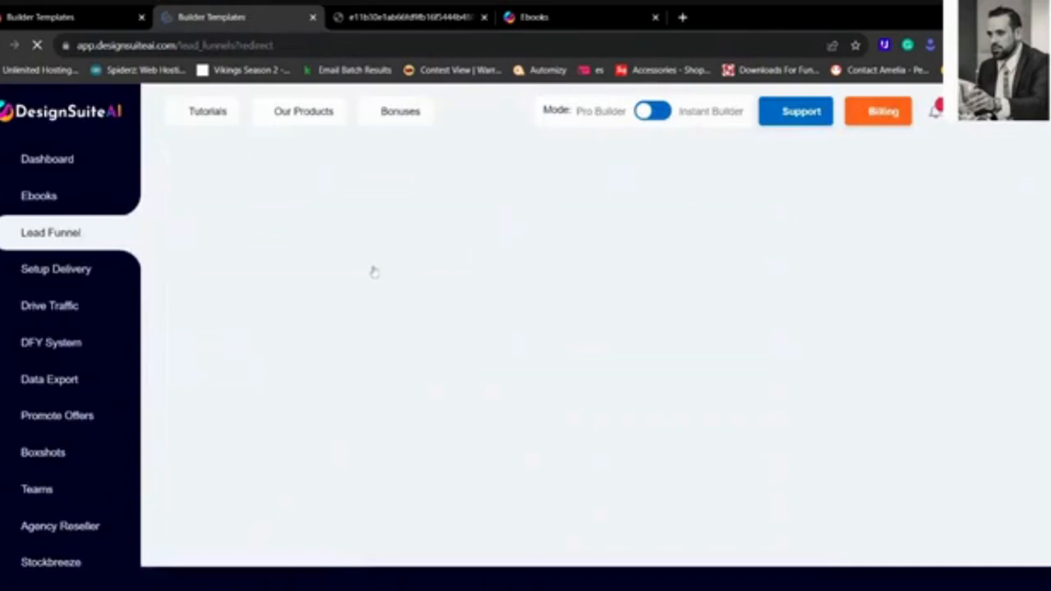
Reach the Setup Delivery wizard's blank delivery title step.
{"action": "left_click", "coordinate": [49, 233]}
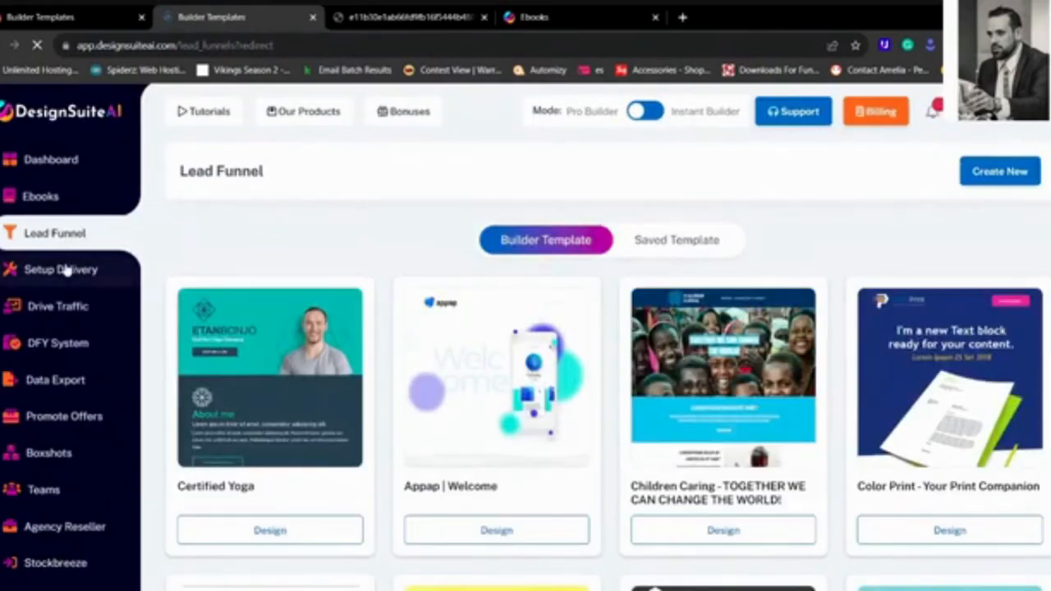
{"action": "mouse_move", "coordinate": [427, 233]}
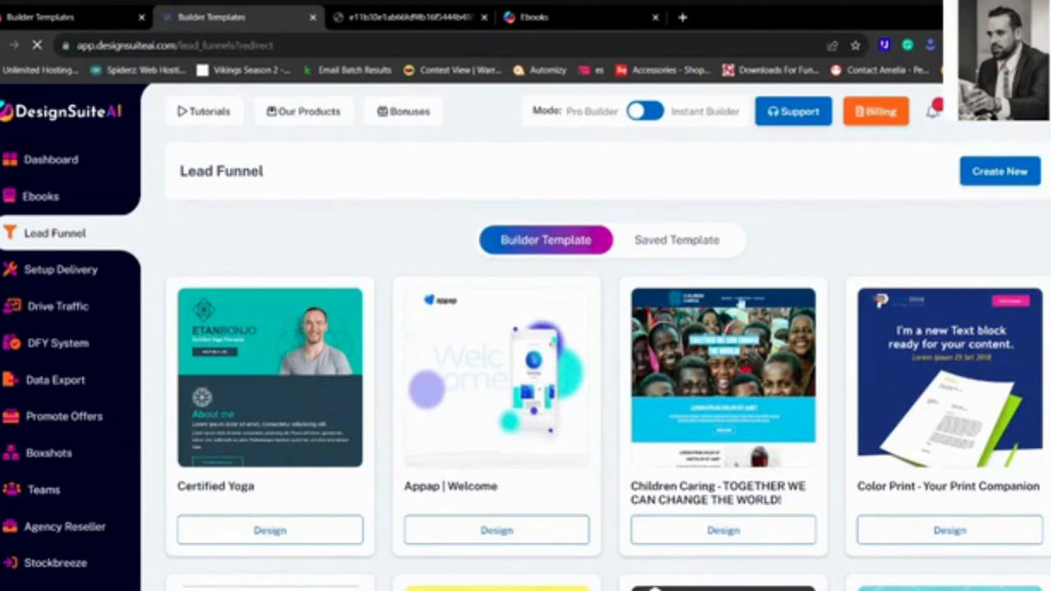
{"action": "left_click", "coordinate": [61, 269]}
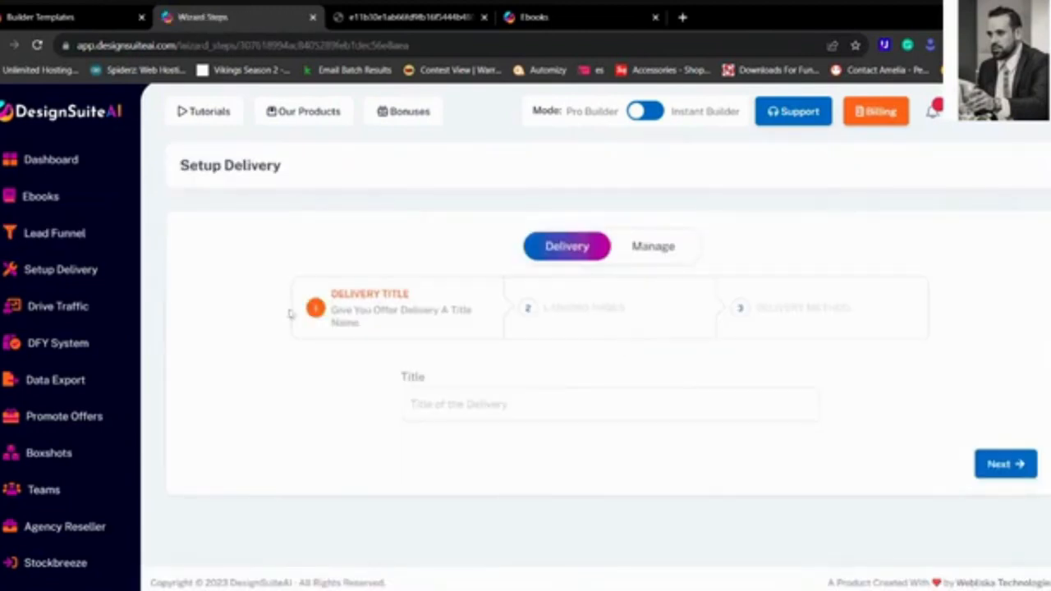
{"action": "mouse_move", "coordinate": [292, 315]}
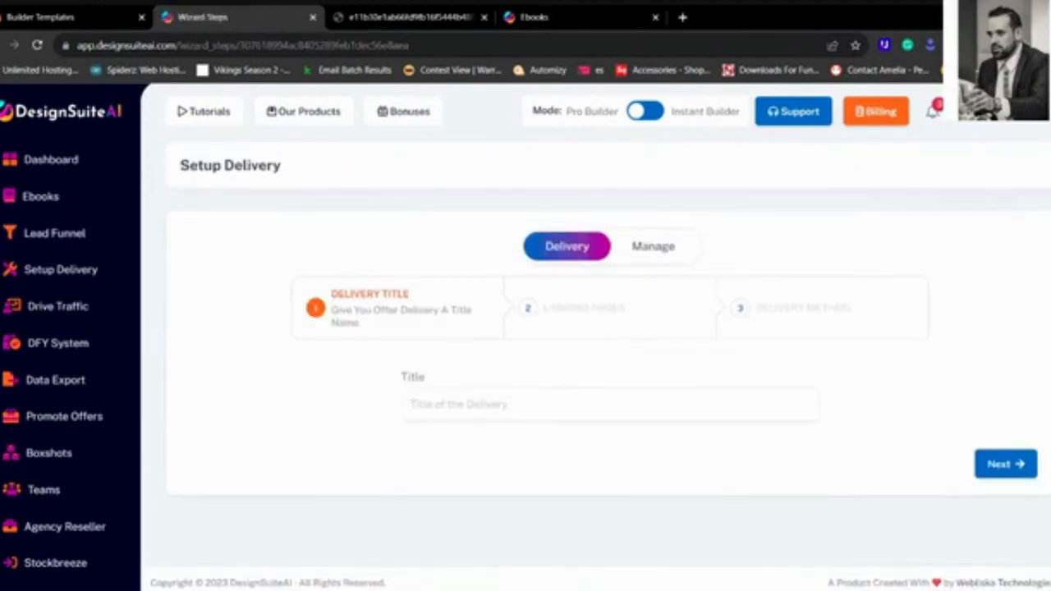
Title the delivery 'Backpacking Delivery eBook' and continue to landing pages.
{"action": "type", "text": "Backpacking Delivery eBook"}
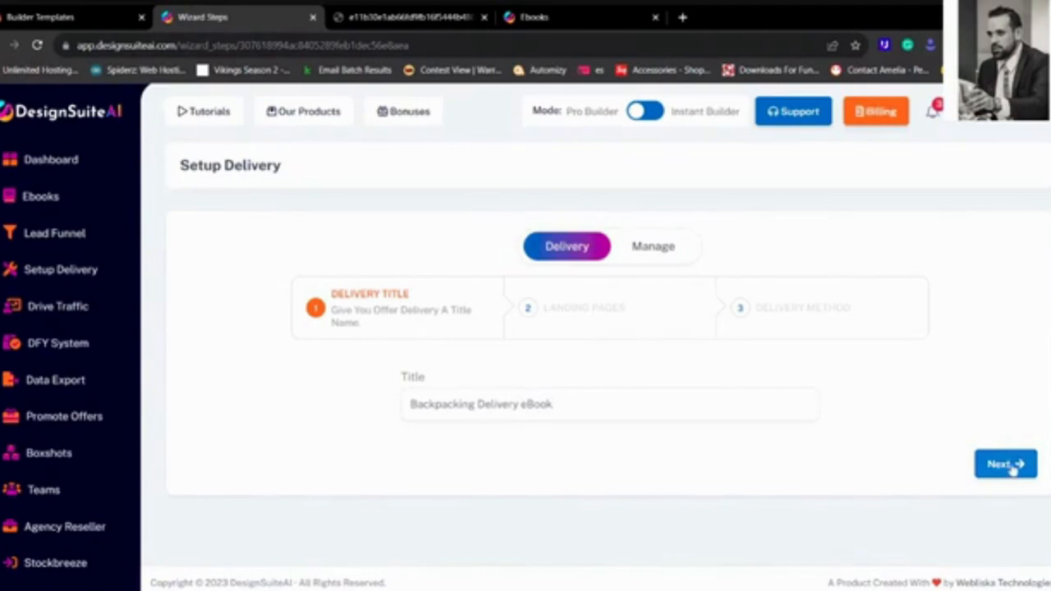
{"action": "left_click", "coordinate": [1006, 463]}
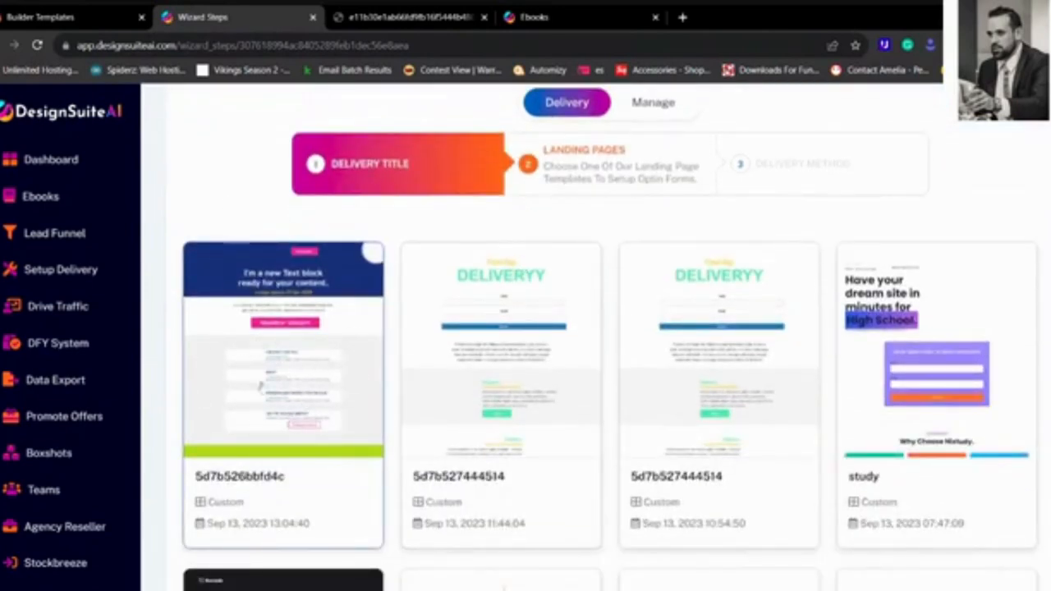
Choose the first landing page template and advance to the delivery method.
{"action": "left_click", "coordinate": [283, 345]}
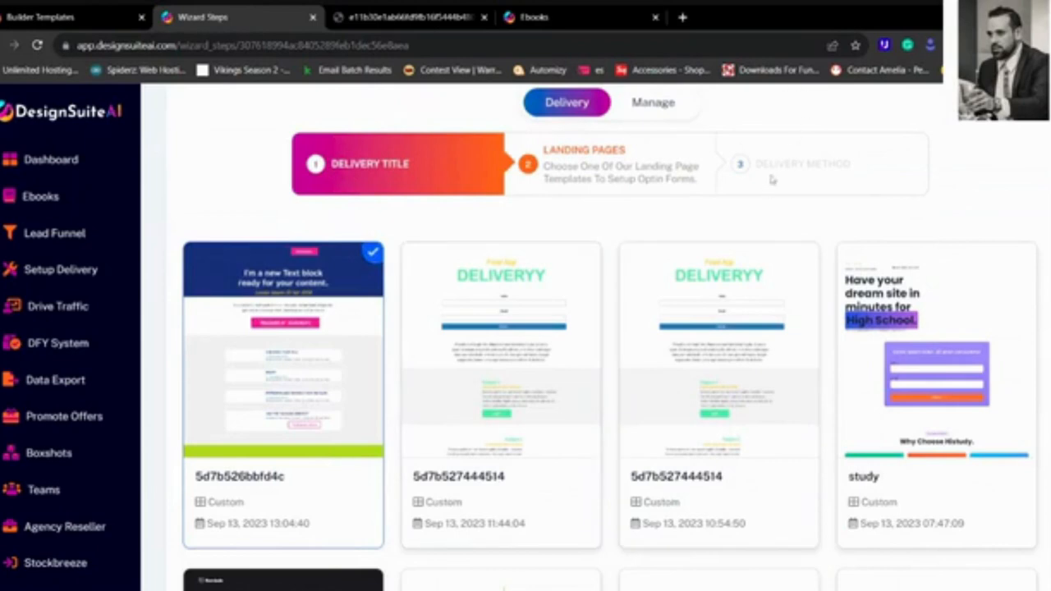
{"action": "scroll", "scroll_direction": "up", "scroll_amount": 3}
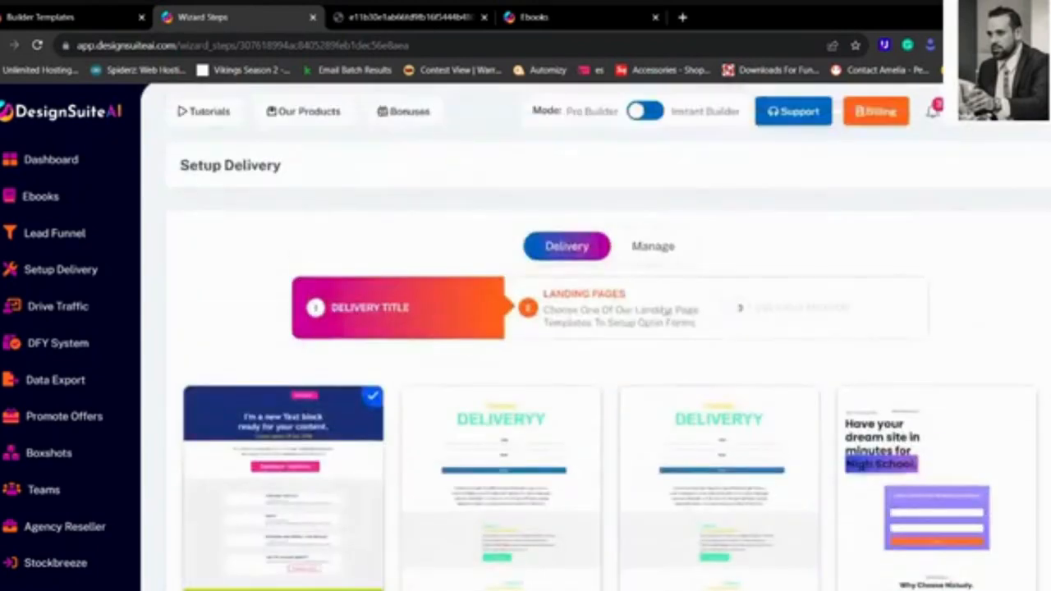
{"action": "scroll", "scroll_direction": "down", "scroll_amount": 3}
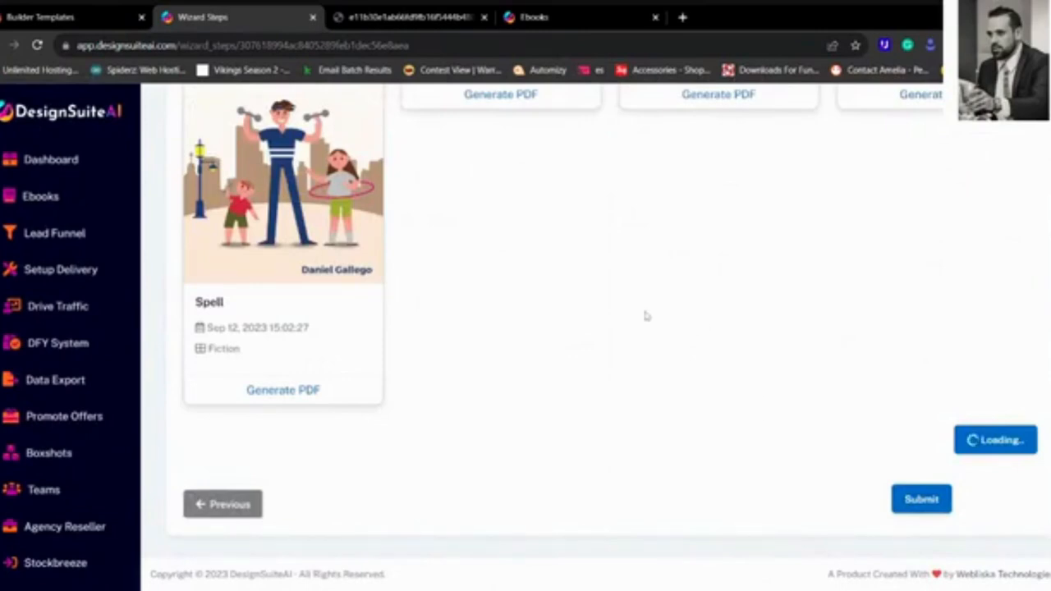
{"action": "left_click", "coordinate": [920, 500]}
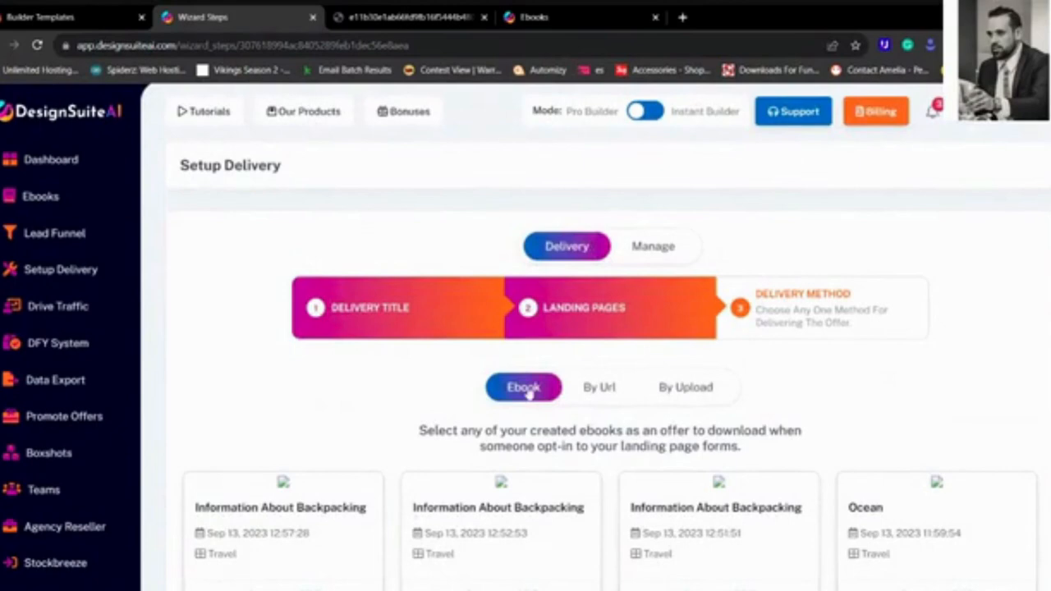
Select the first Information About Backpacking ebook, reviewing the URL and upload alternatives too.
{"action": "scroll", "scroll_direction": "down", "scroll_amount": 3}
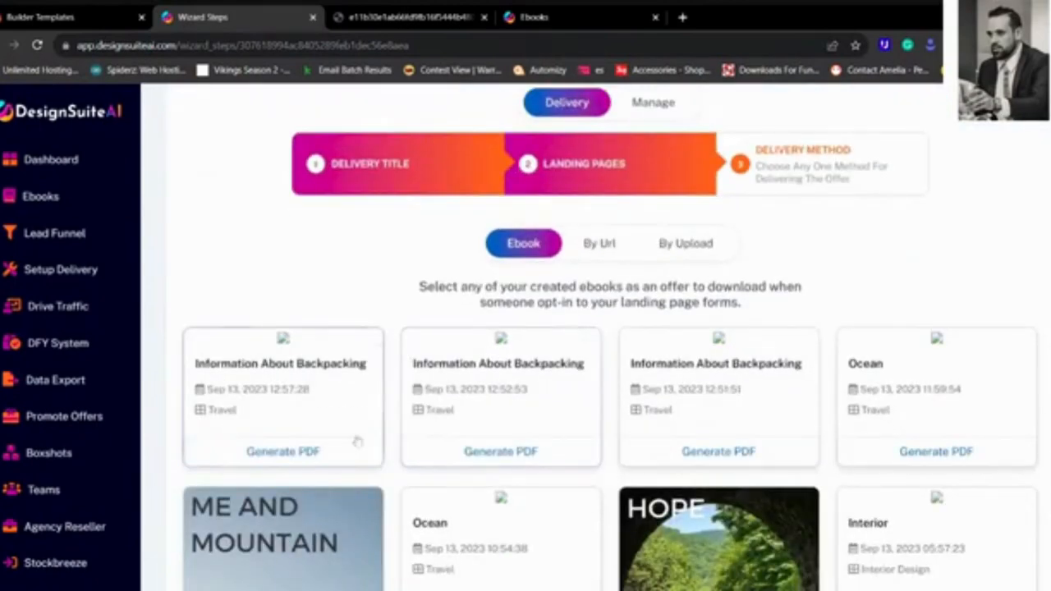
{"action": "left_click", "coordinate": [283, 394]}
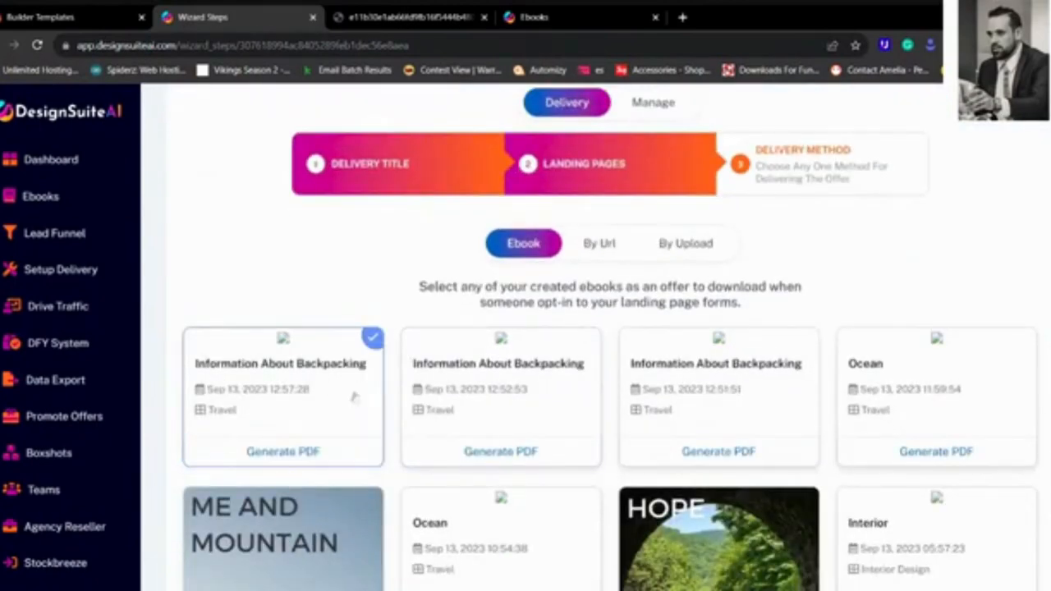
{"action": "left_click", "coordinate": [598, 243]}
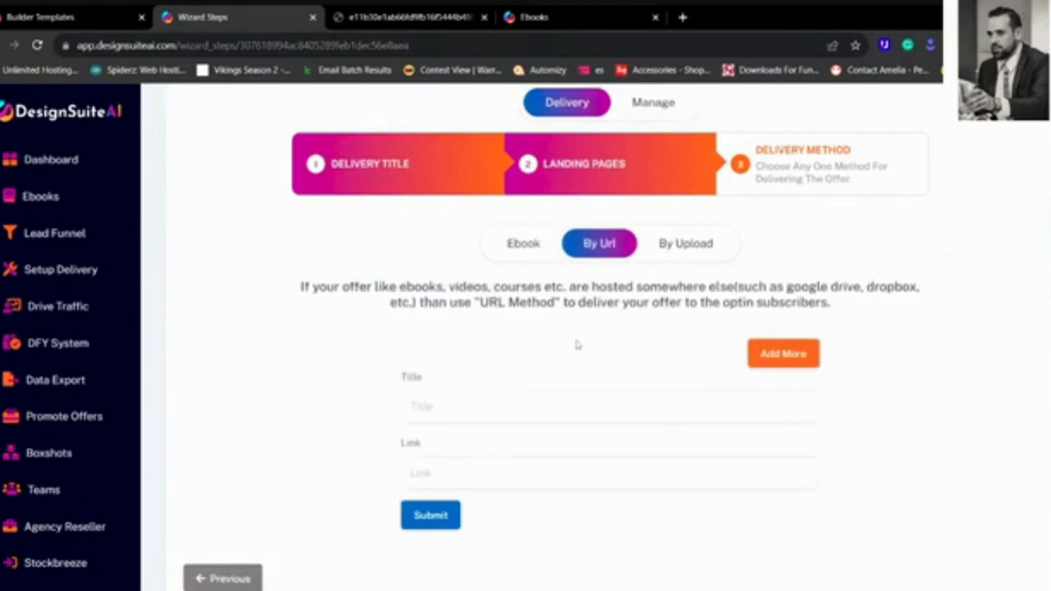
{"action": "mouse_move", "coordinate": [552, 529]}
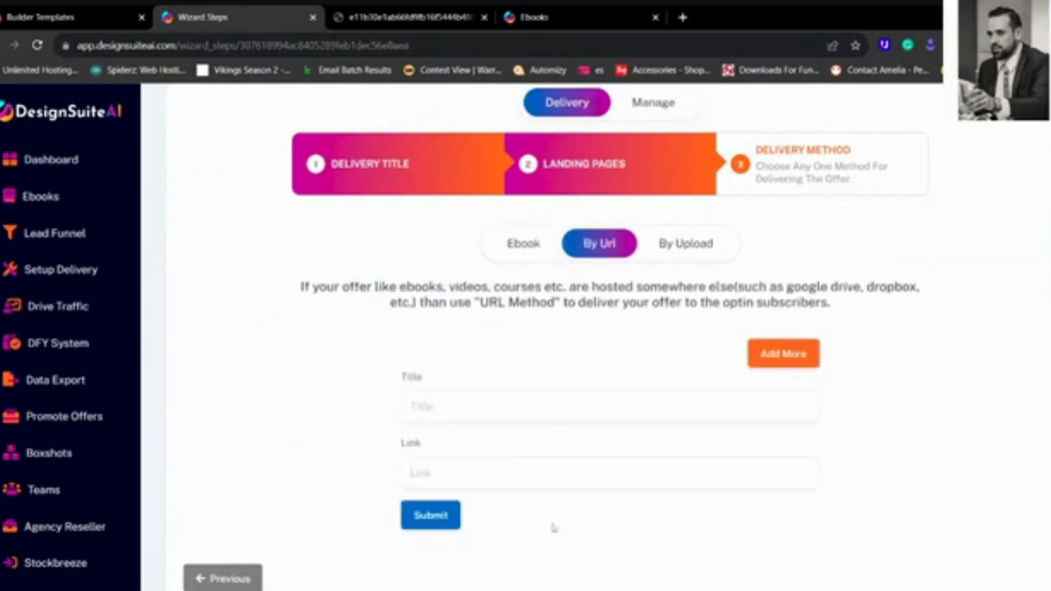
{"action": "left_click", "coordinate": [685, 243]}
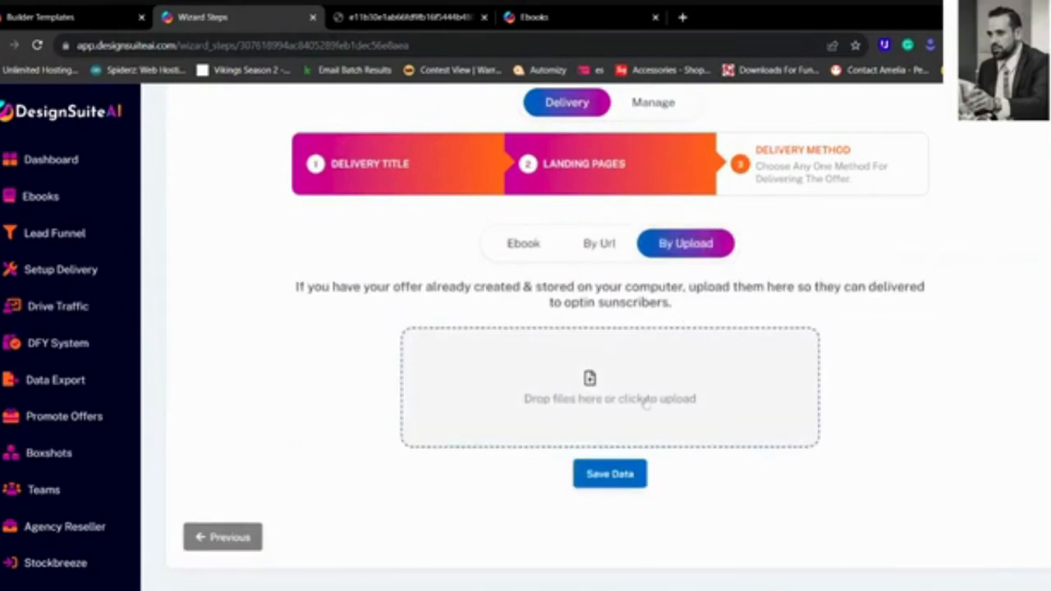
{"action": "left_click", "coordinate": [522, 243]}
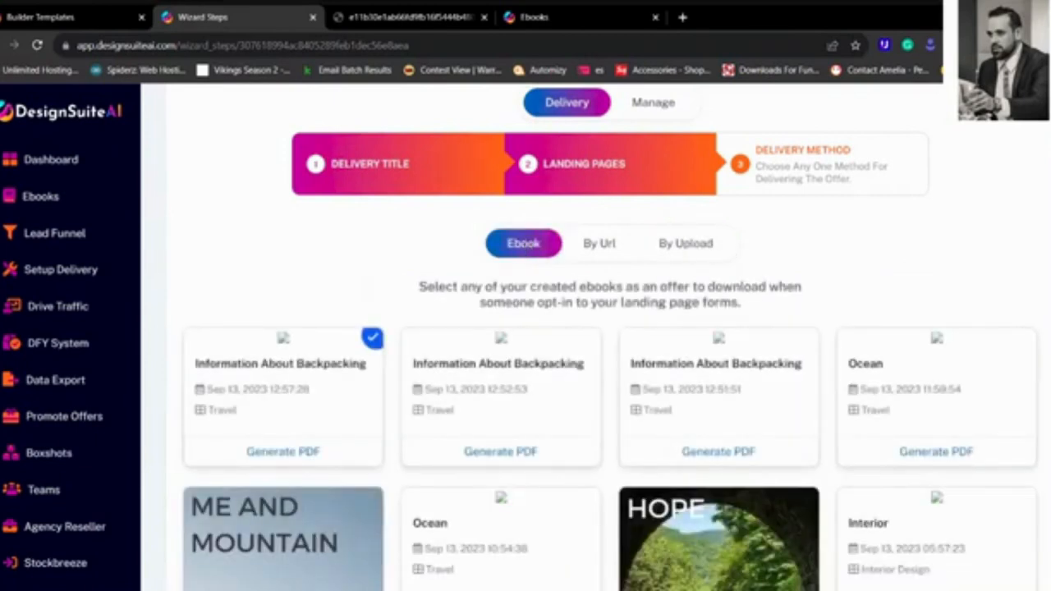
{"action": "mouse_move", "coordinate": [407, 179]}
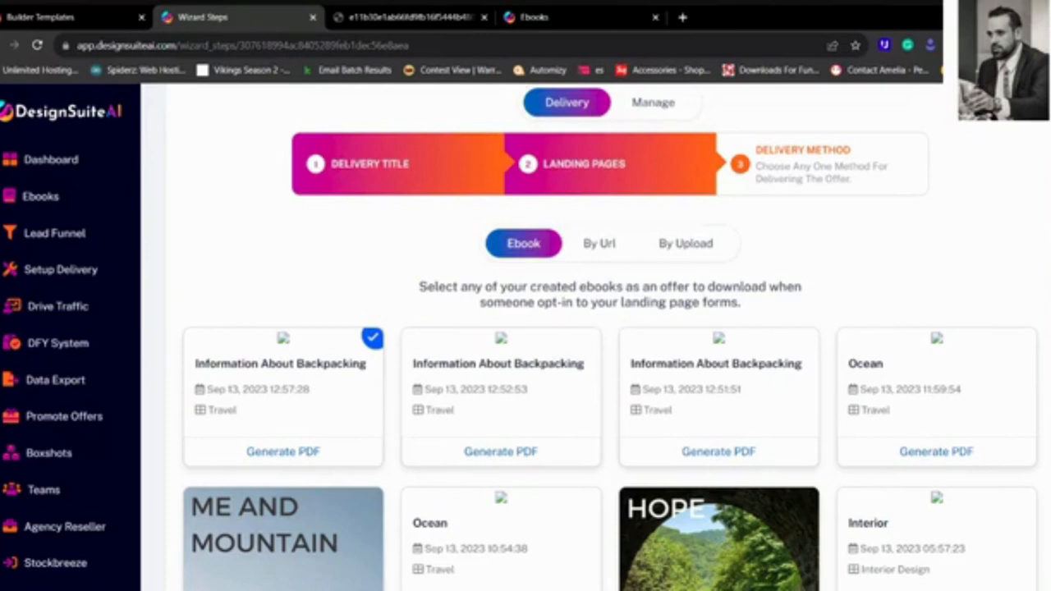
{"action": "mouse_move", "coordinate": [188, 151]}
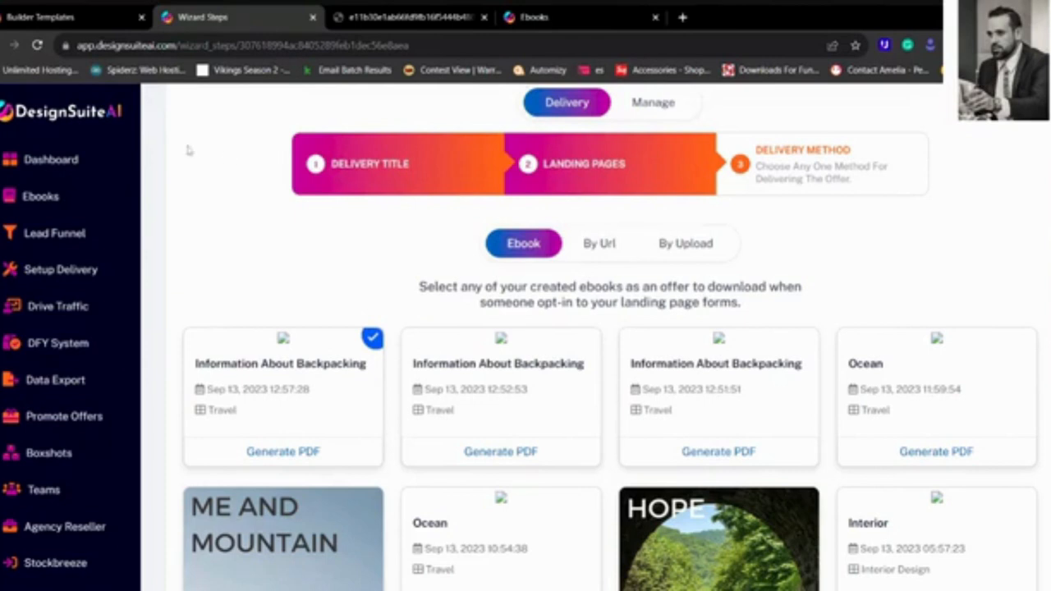
{"action": "left_click", "coordinate": [58, 307]}
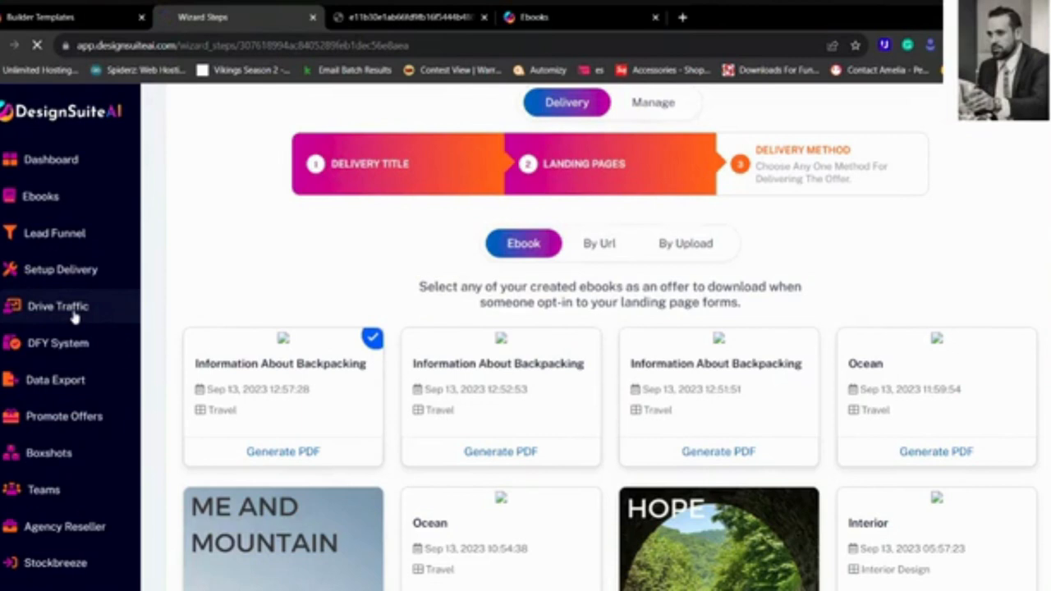
Read the Viral Dashboard listing under Drive Traffic, then show the DFY systems like Divya.
{"action": "left_click", "coordinate": [57, 307]}
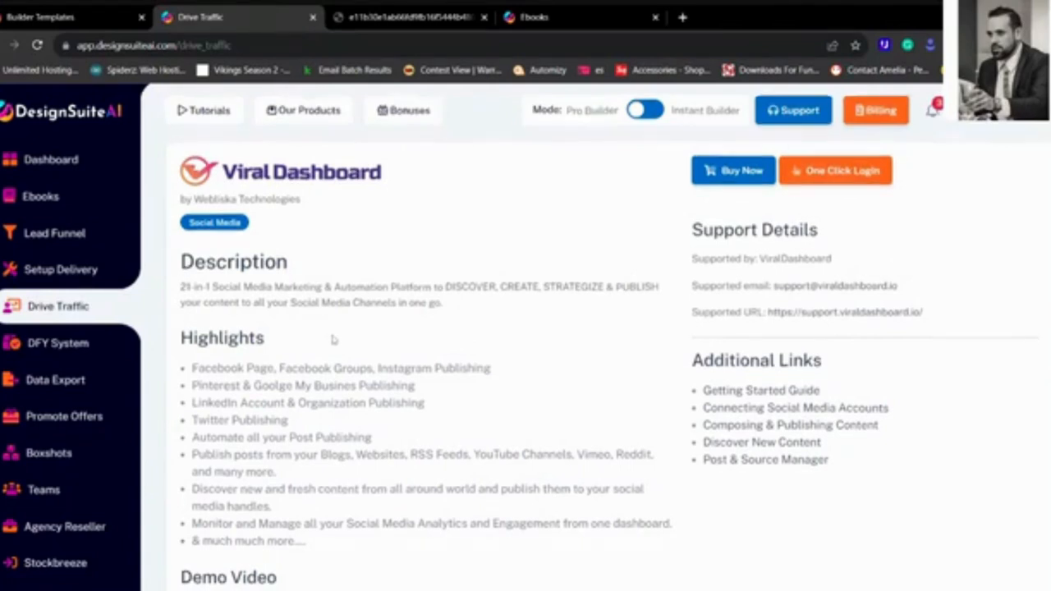
{"action": "scroll", "scroll_direction": "down", "scroll_amount": 3}
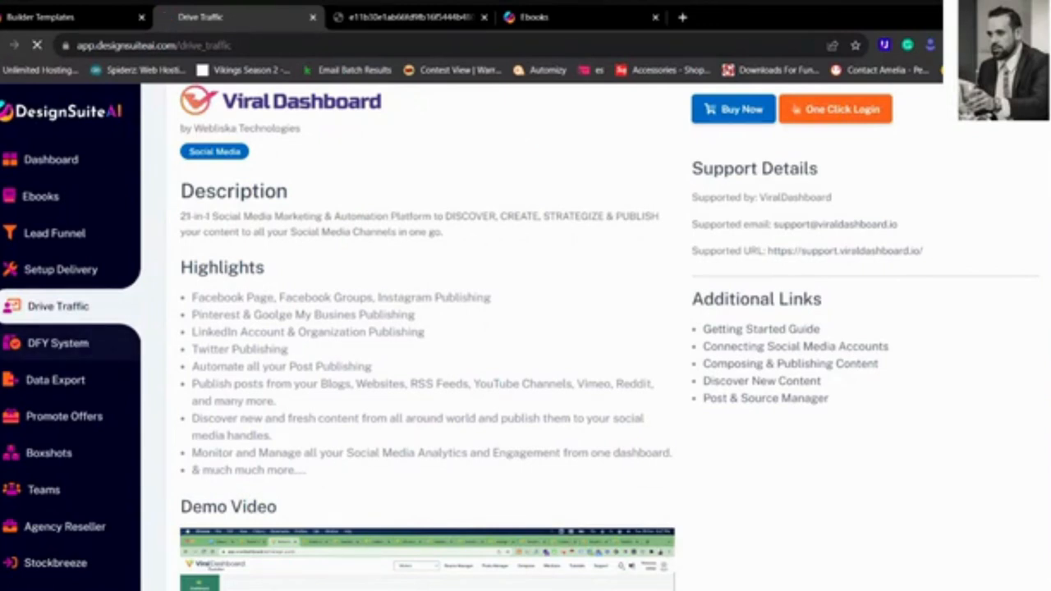
{"action": "left_click", "coordinate": [57, 343]}
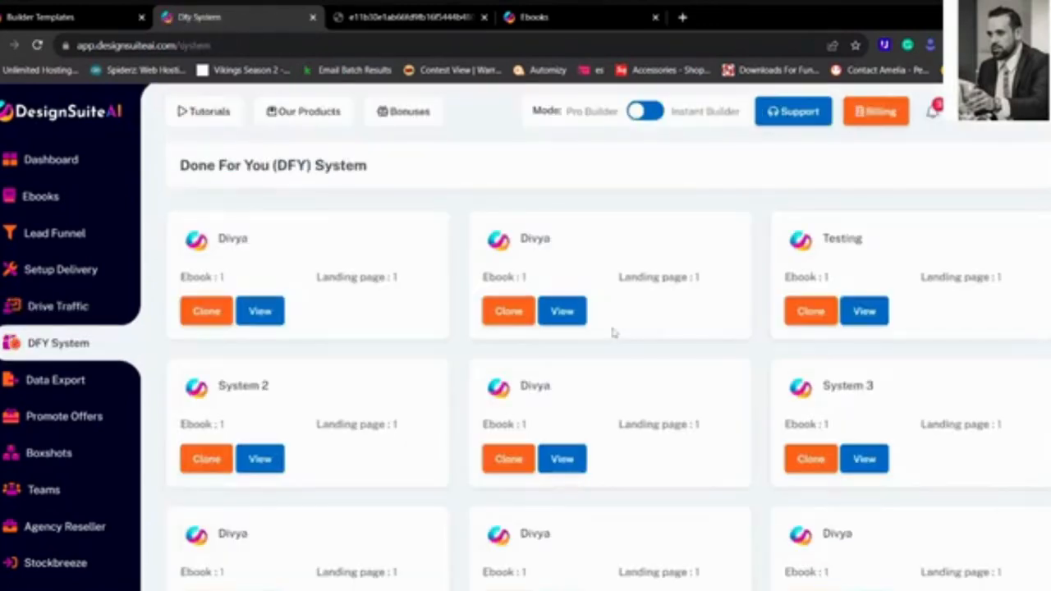
{"action": "mouse_move", "coordinate": [440, 341]}
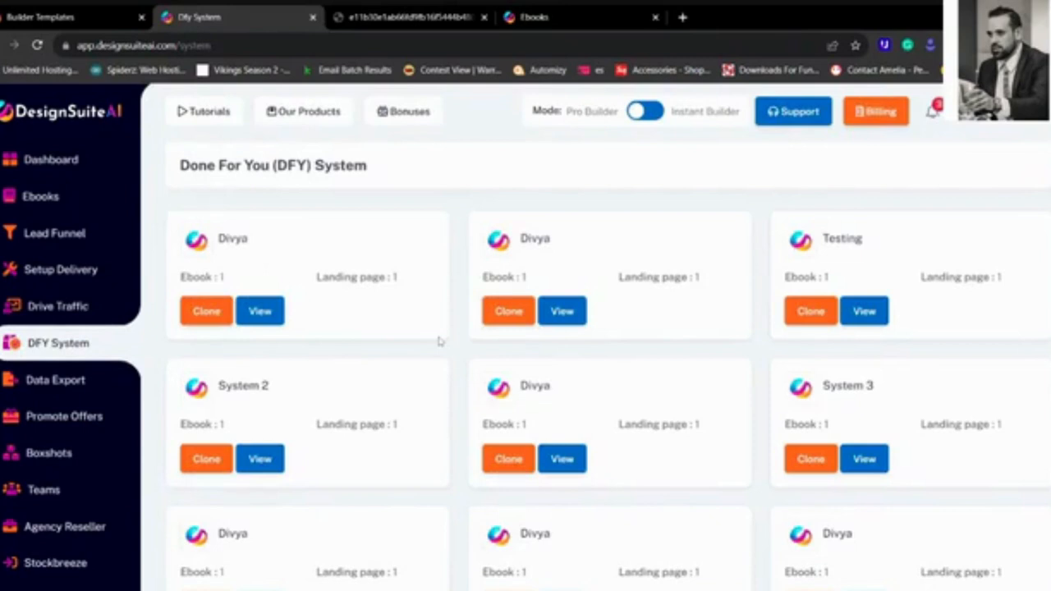
{"action": "mouse_move", "coordinate": [440, 342]}
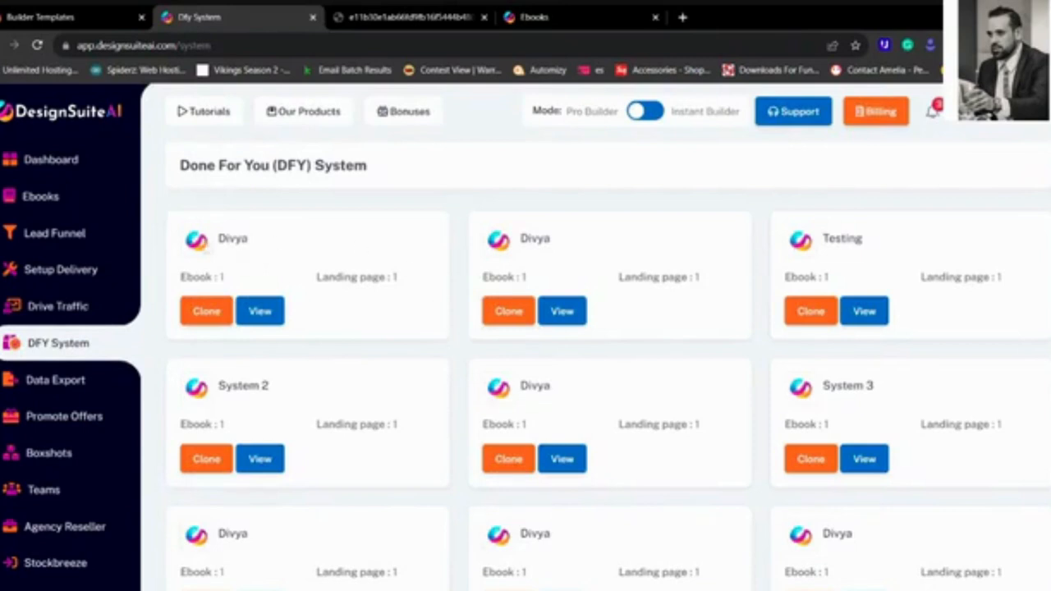
{"action": "mouse_move", "coordinate": [414, 381]}
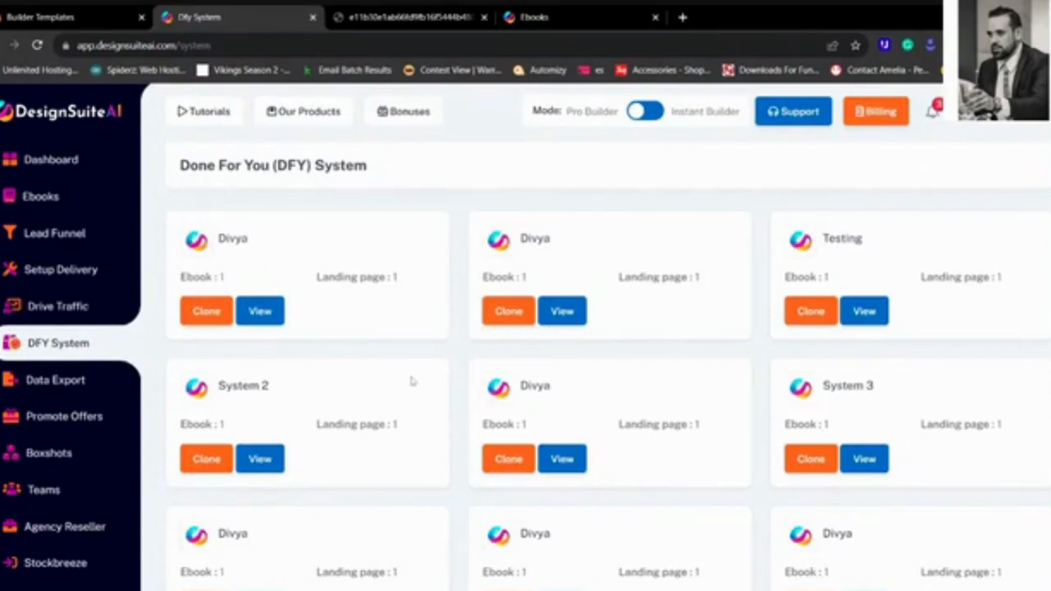
{"action": "mouse_move", "coordinate": [414, 381]}
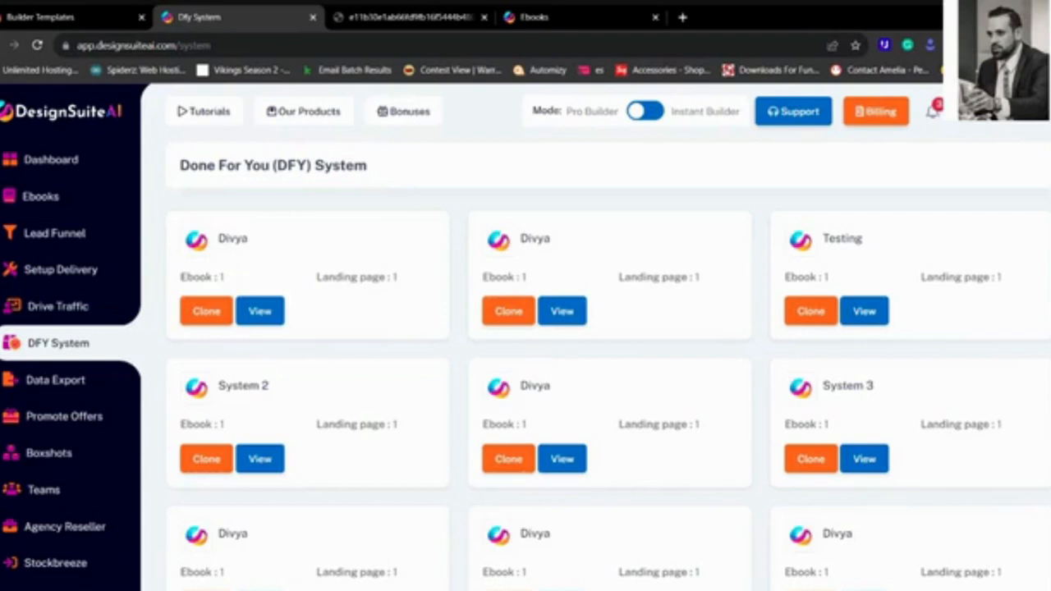
{"action": "mouse_move", "coordinate": [411, 293]}
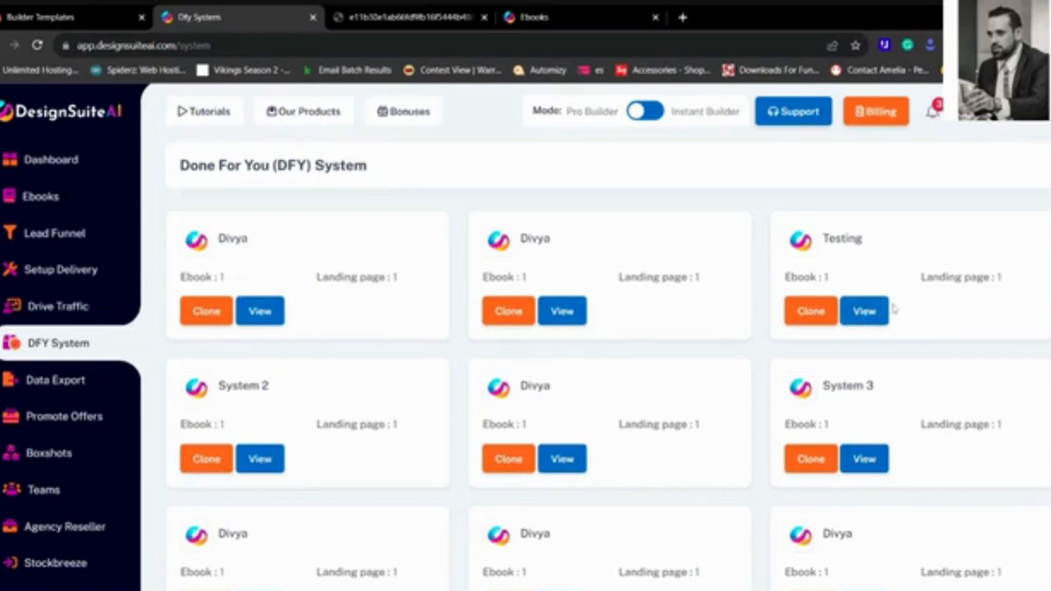
{"action": "mouse_move", "coordinate": [334, 384]}
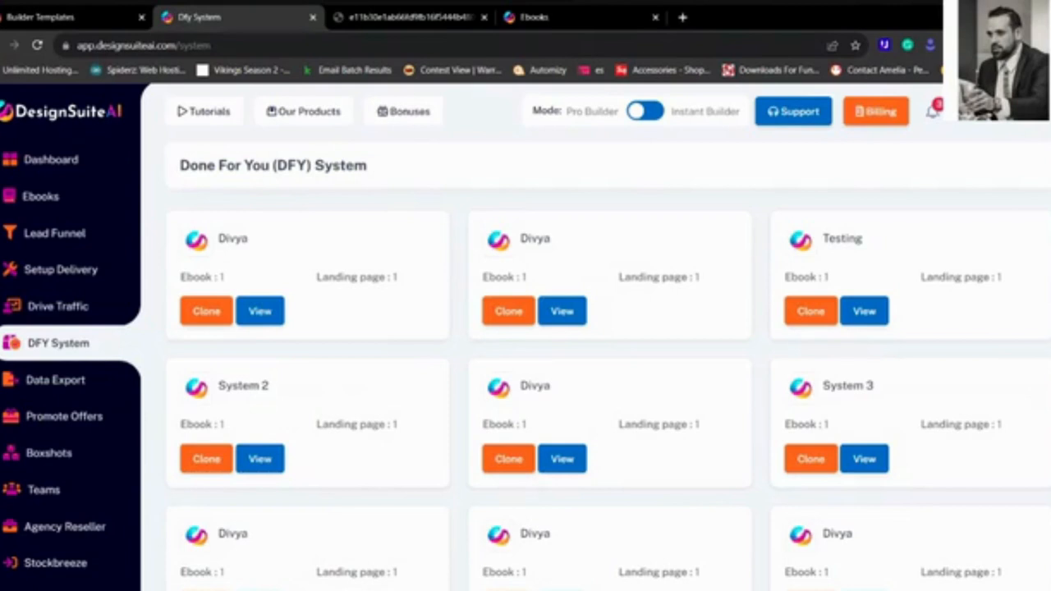
{"action": "mouse_move", "coordinate": [86, 379]}
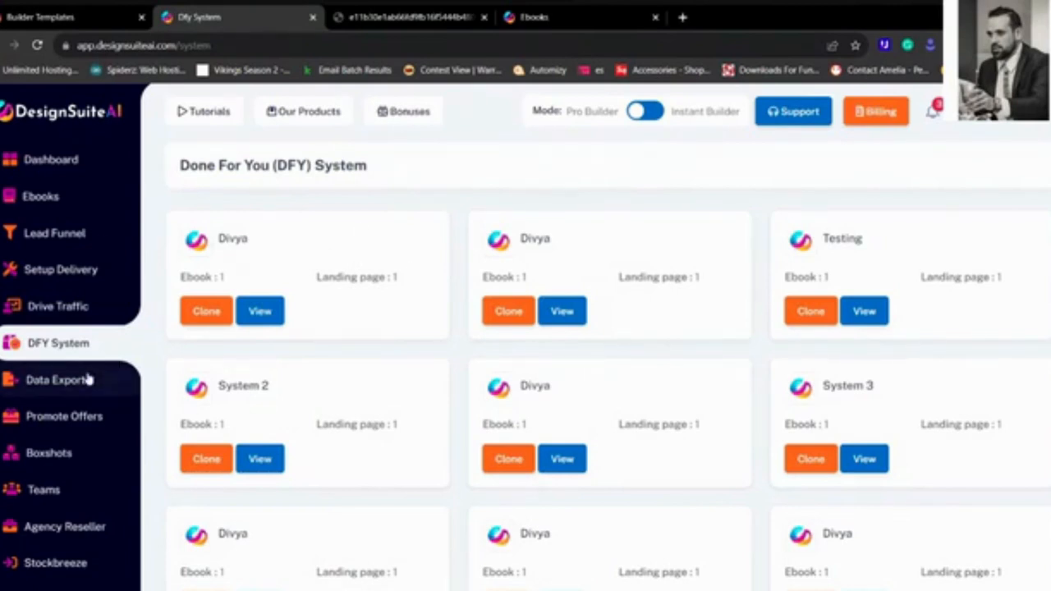
{"action": "left_click", "coordinate": [56, 379]}
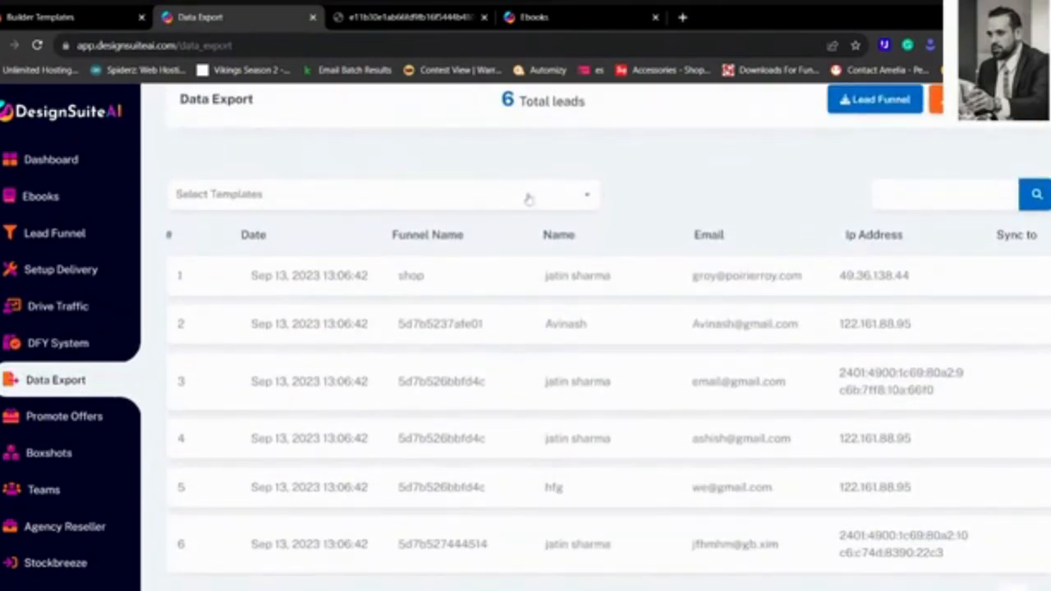
Filter Data Export leads to Form 2's three leads, then move to Promote Offers.
{"action": "left_click", "coordinate": [381, 194]}
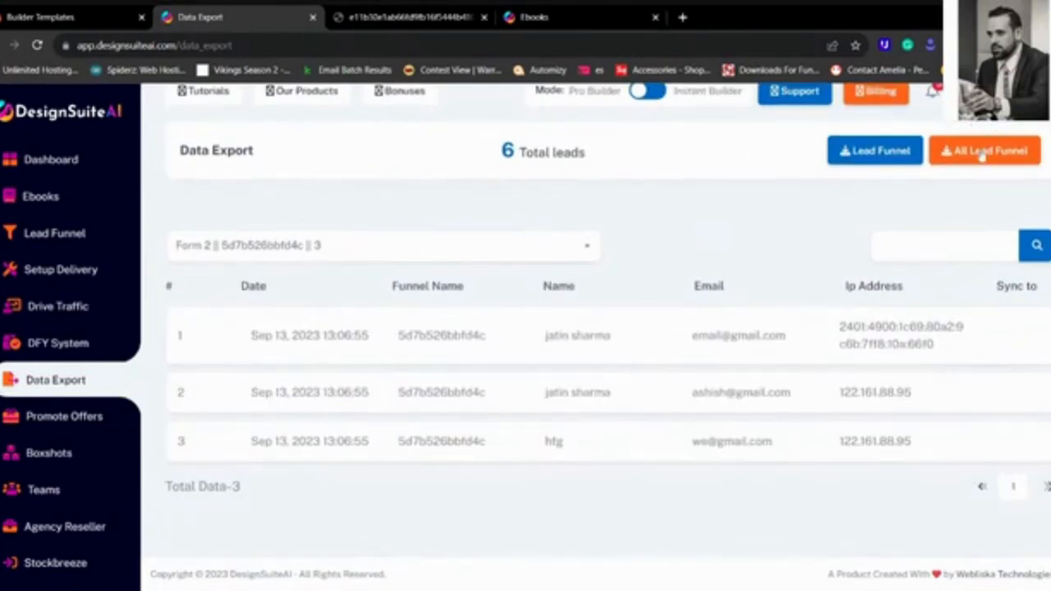
{"action": "mouse_move", "coordinate": [731, 197]}
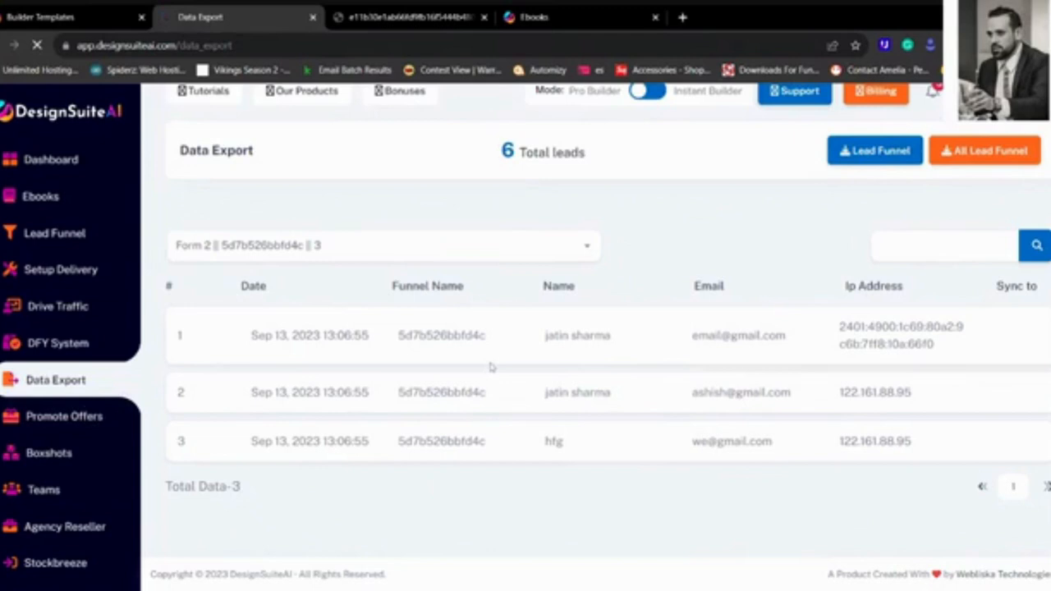
{"action": "mouse_move", "coordinate": [491, 368]}
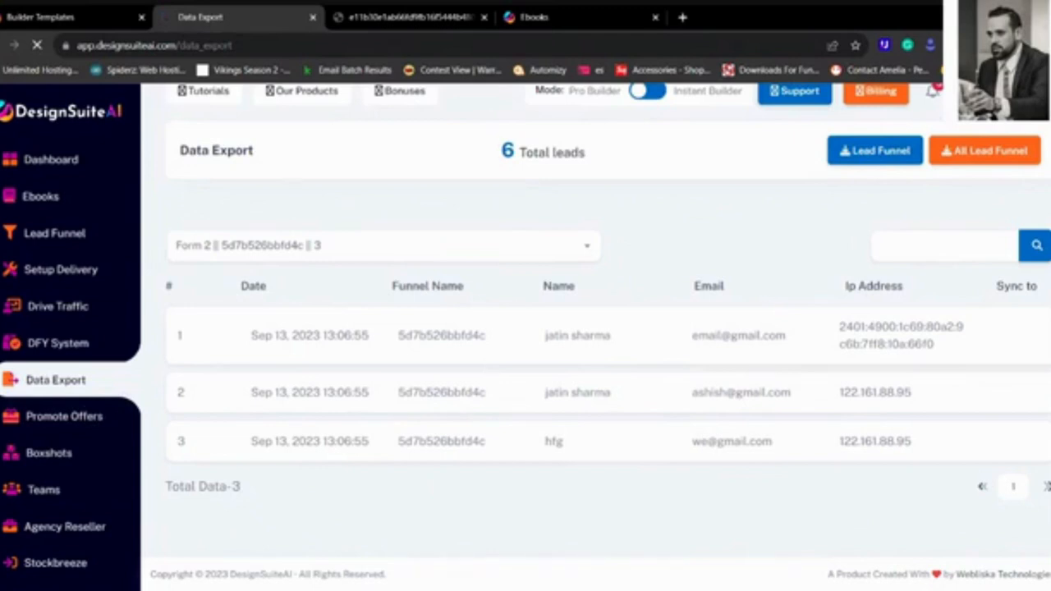
{"action": "left_click", "coordinate": [64, 415]}
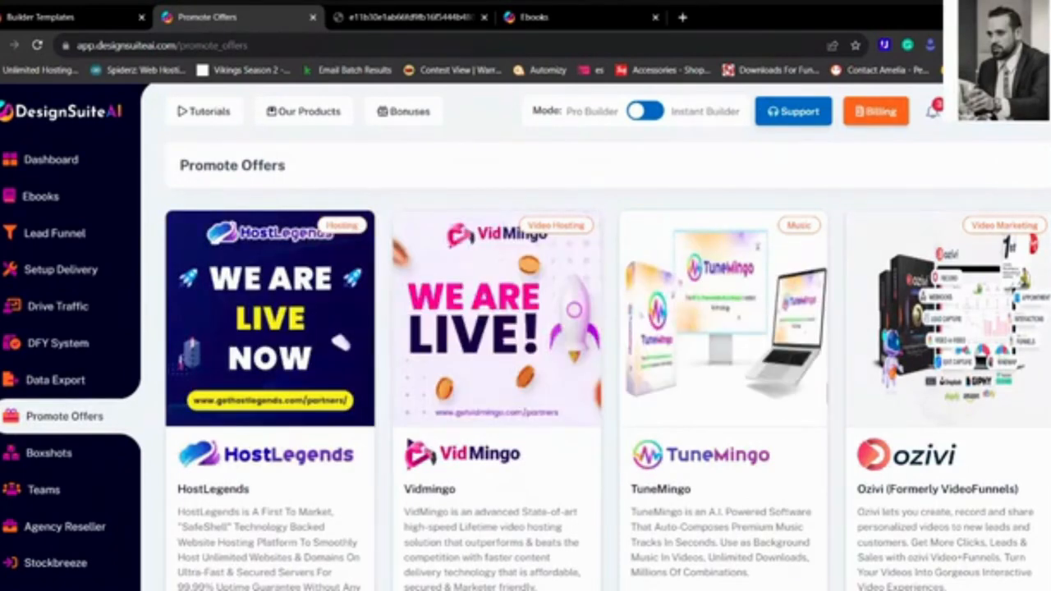
Browse the partner offers and sales stats, including Viral Dashboard v3 and Dropshiply 2.0.
{"action": "scroll", "scroll_direction": "down", "scroll_amount": 3}
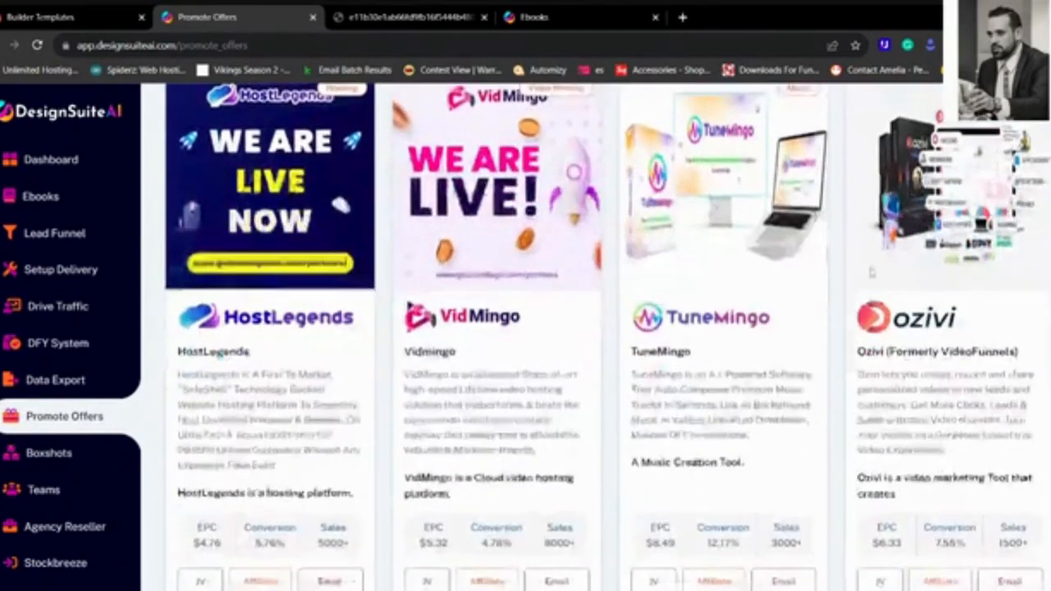
{"action": "scroll", "scroll_direction": "down", "scroll_amount": 3}
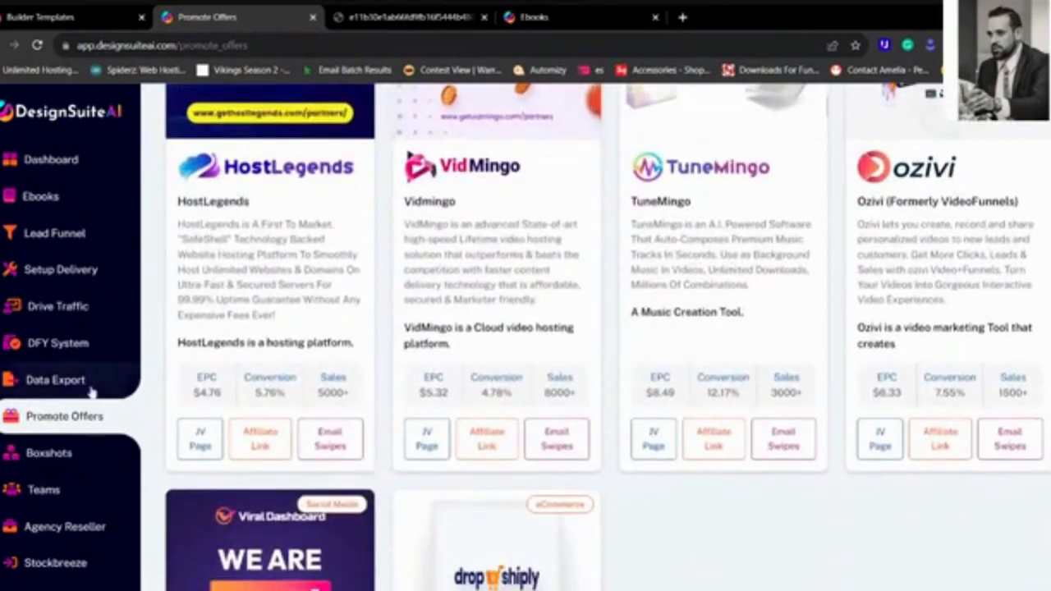
{"action": "mouse_move", "coordinate": [57, 267]}
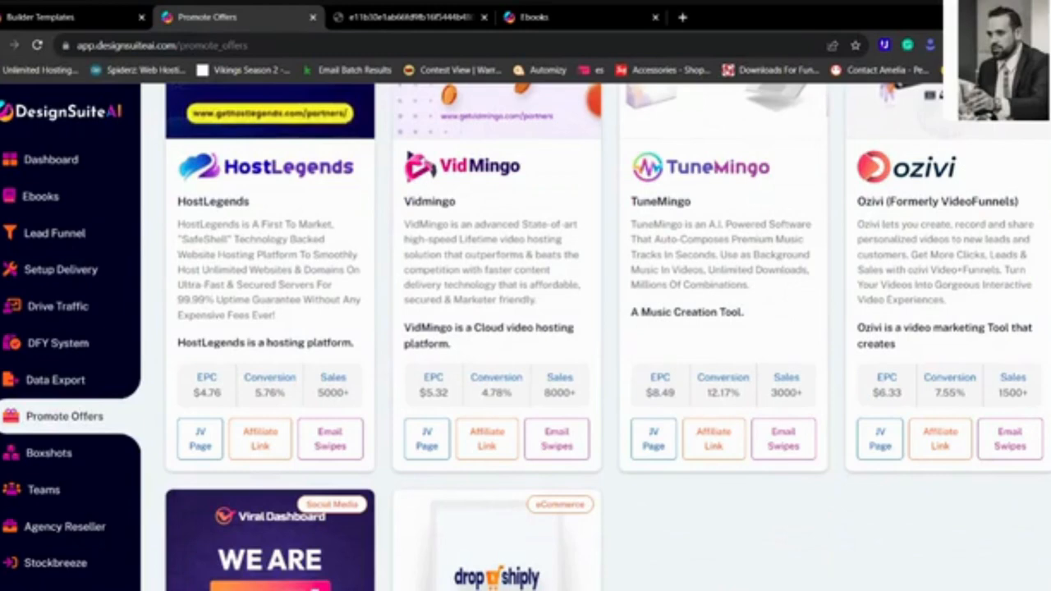
{"action": "scroll", "scroll_direction": "down", "scroll_amount": 3}
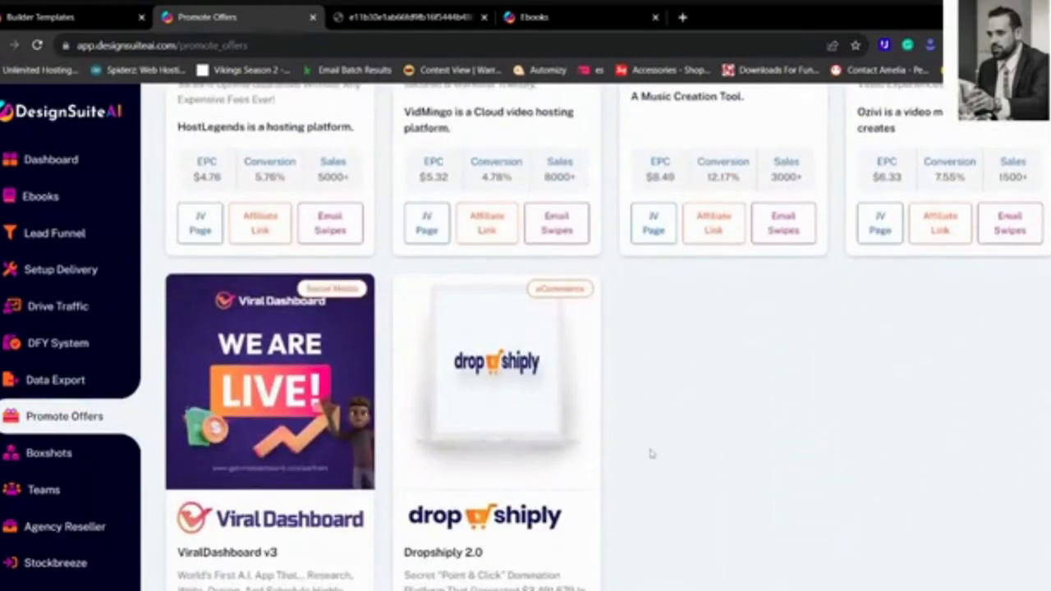
{"action": "mouse_move", "coordinate": [650, 454]}
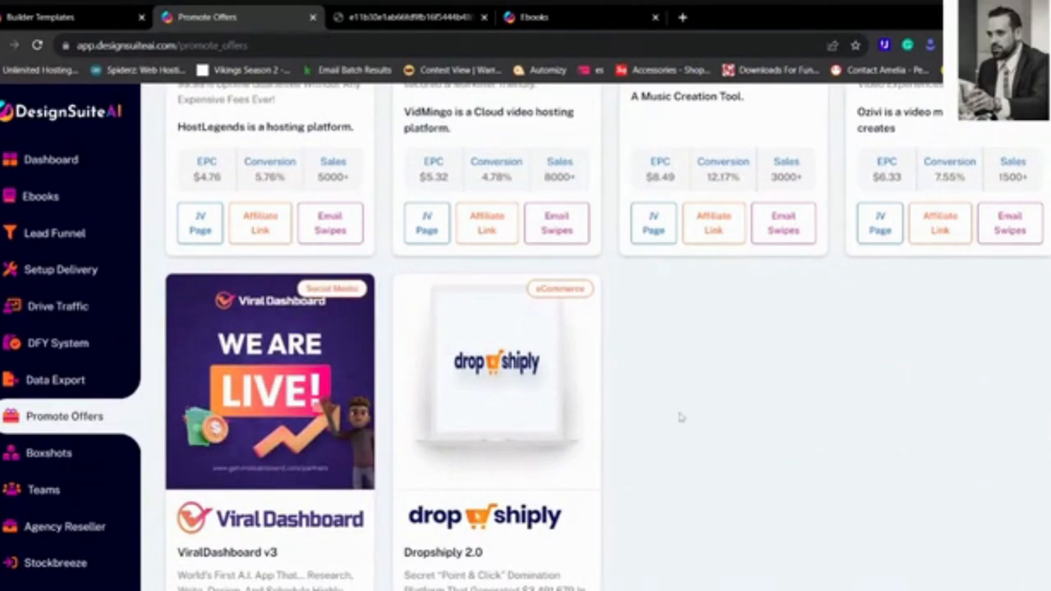
{"action": "mouse_move", "coordinate": [74, 454]}
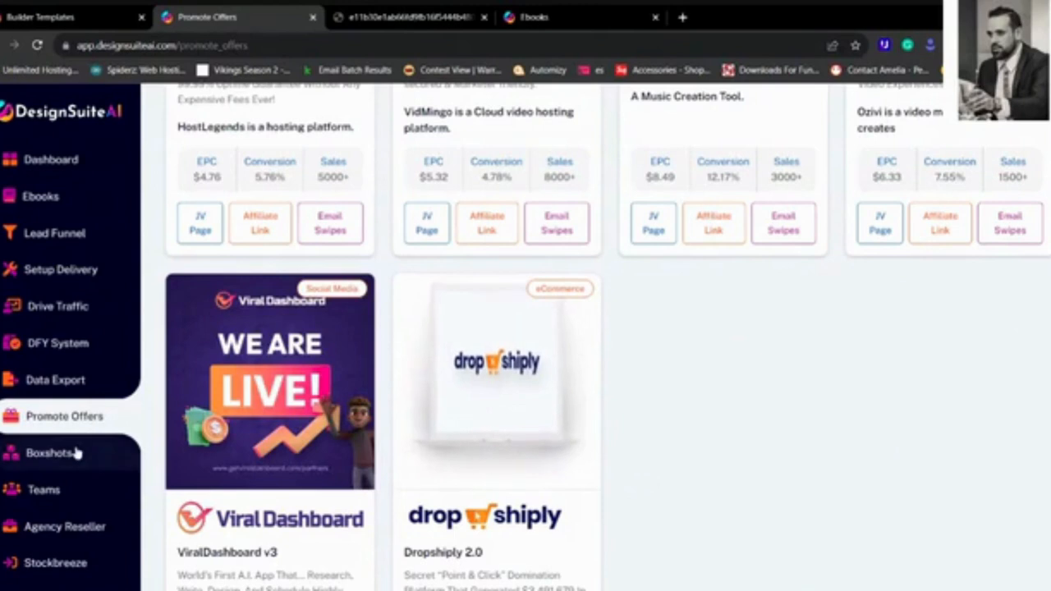
Look through the Boxshots image settings.
{"action": "left_click", "coordinate": [50, 453]}
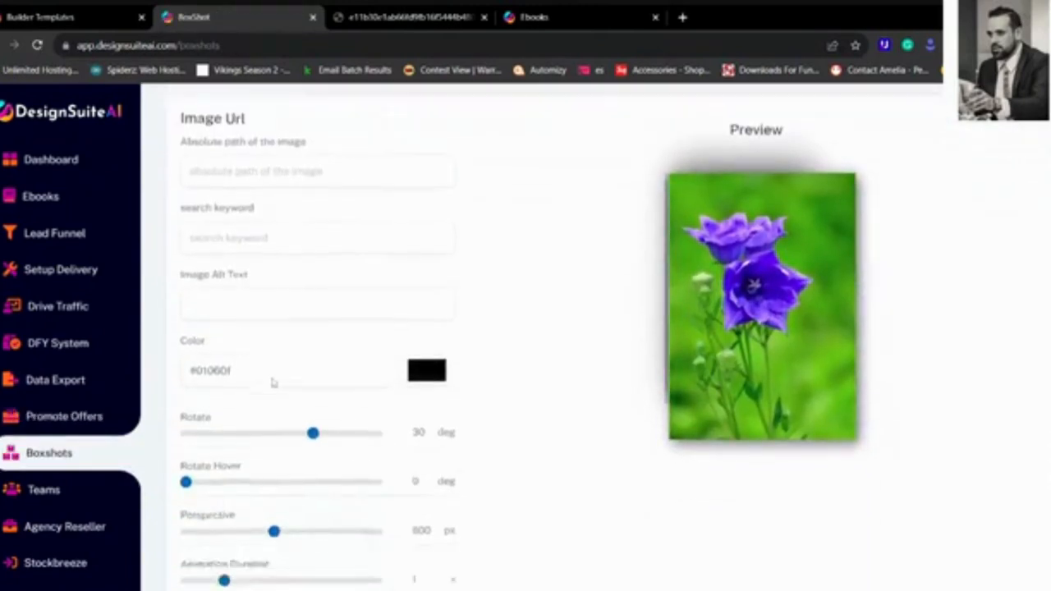
{"action": "scroll", "scroll_direction": "down", "scroll_amount": 3}
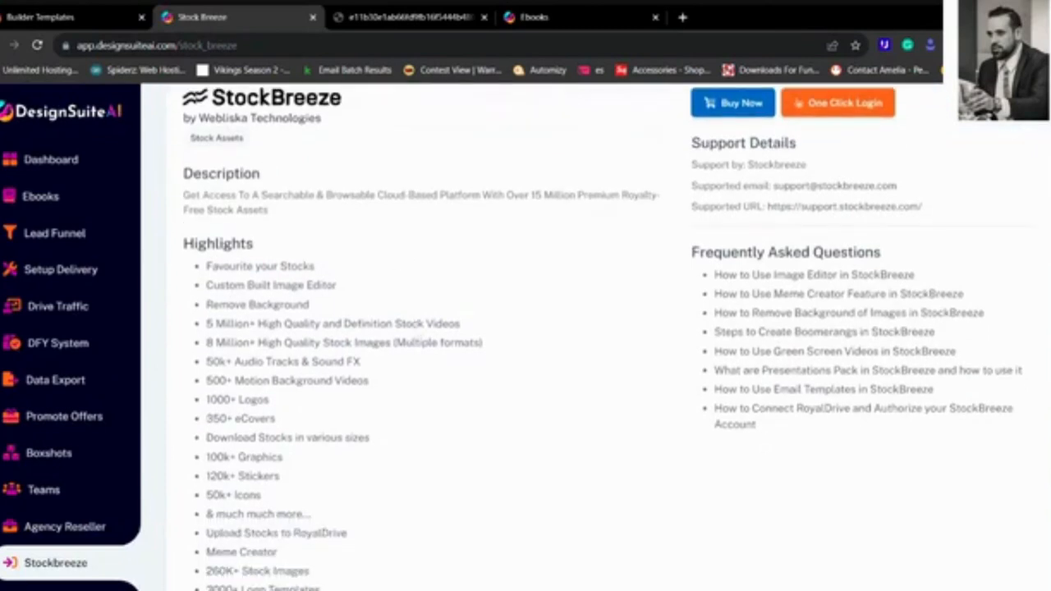
Scroll through the StockBreeze features and FAQs before moving to Email Verifier.
{"action": "scroll", "scroll_direction": "up", "scroll_amount": 3}
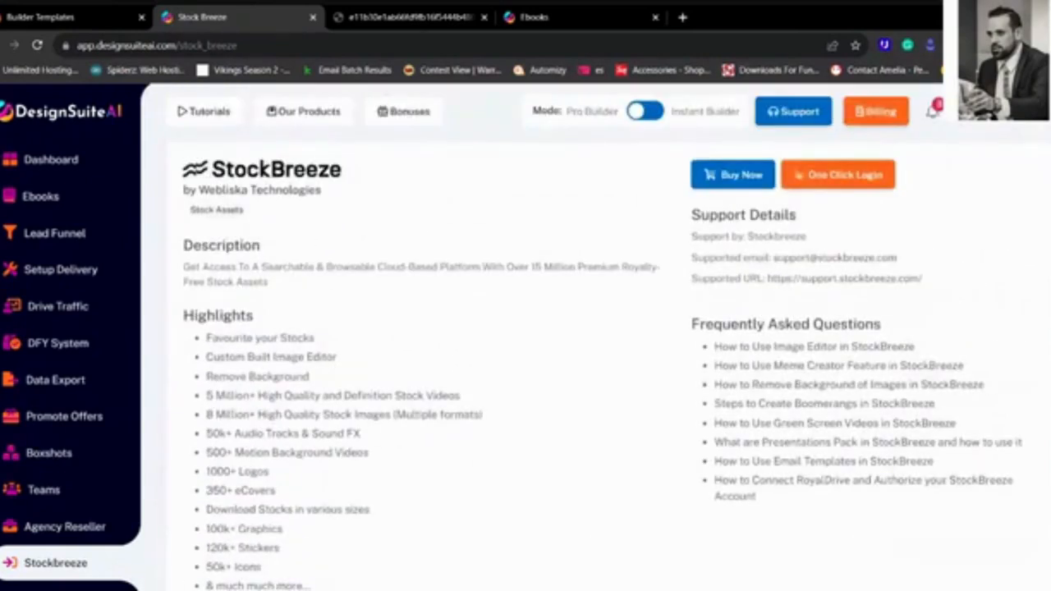
{"action": "scroll", "scroll_direction": "down", "scroll_amount": 3}
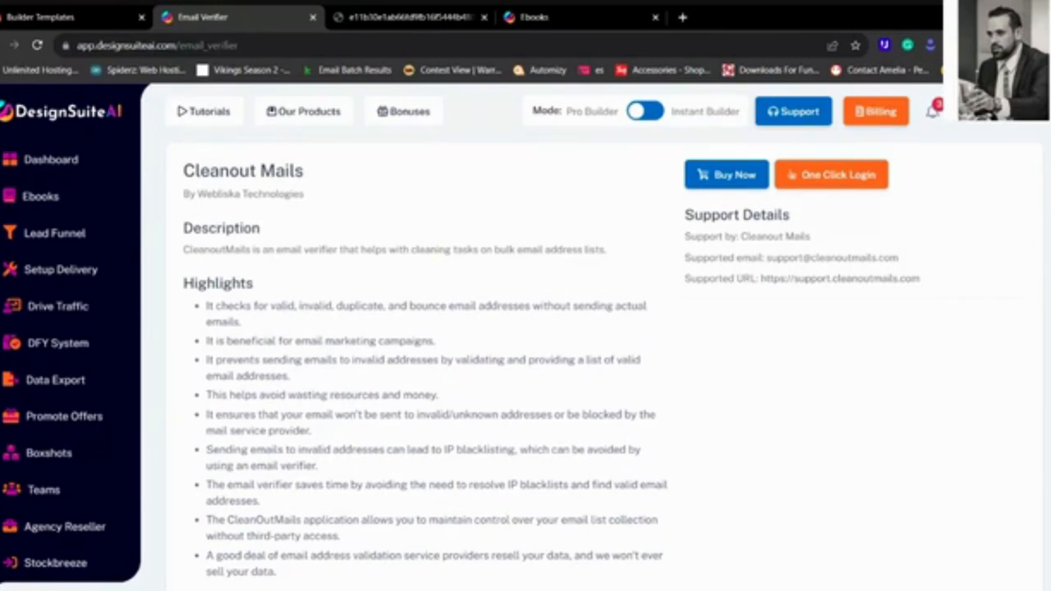
{"action": "scroll", "scroll_direction": "down", "scroll_amount": 3}
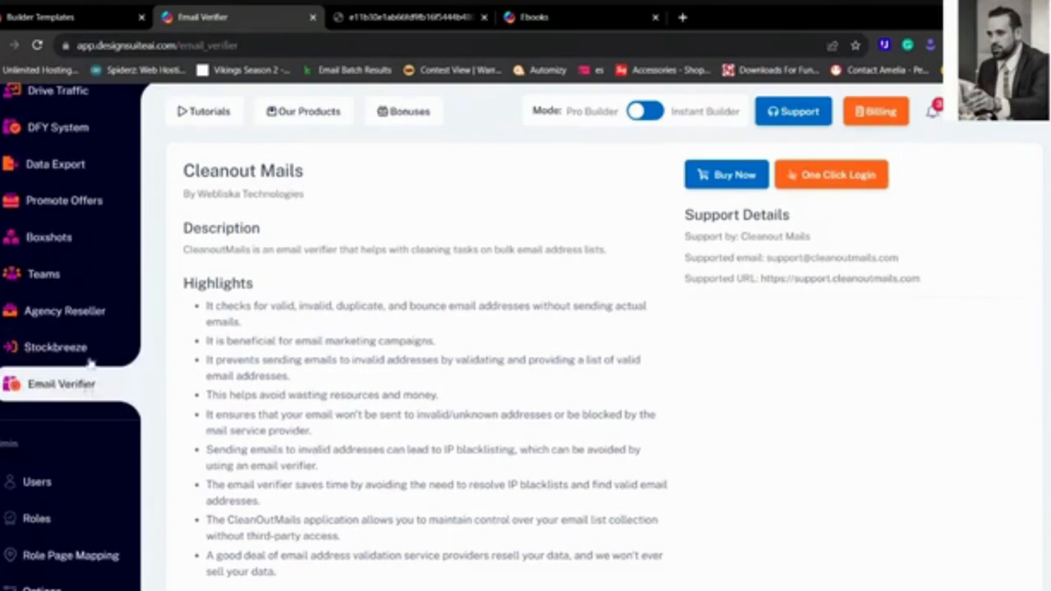
{"action": "scroll", "scroll_direction": "up", "scroll_amount": 3}
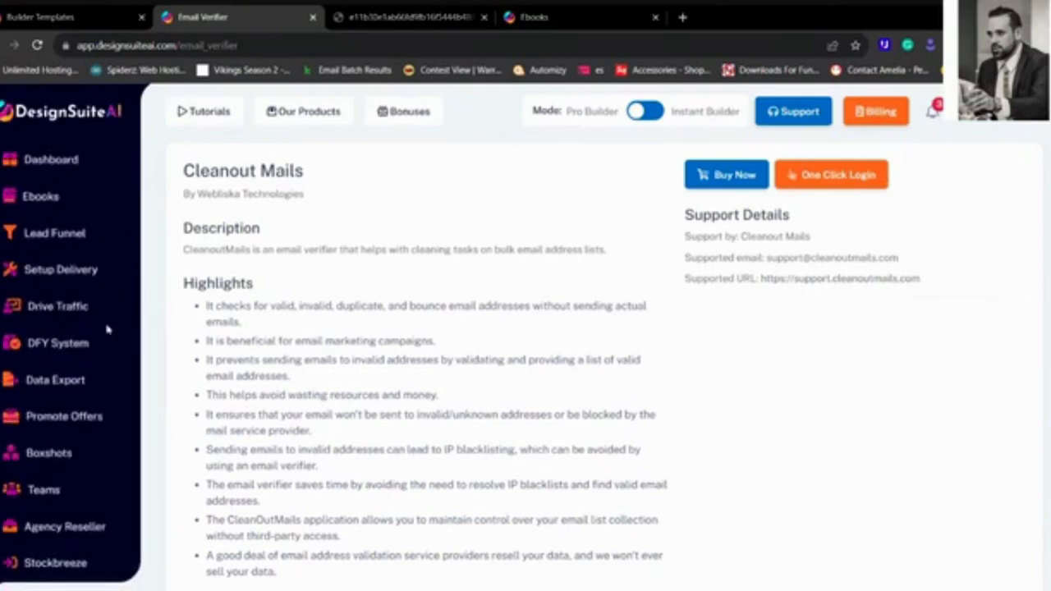